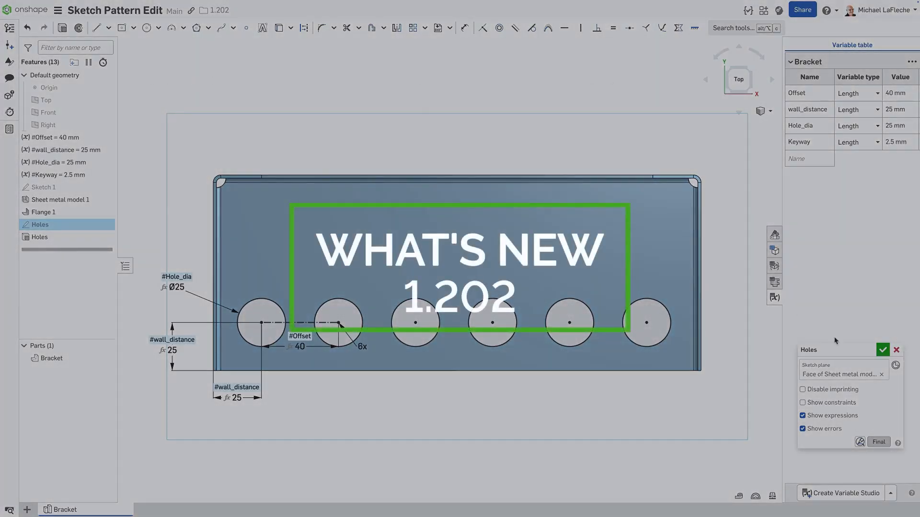
# Reopen the Holes sketch and edit its existing hole pattern.
pyautogui.click(882, 350)
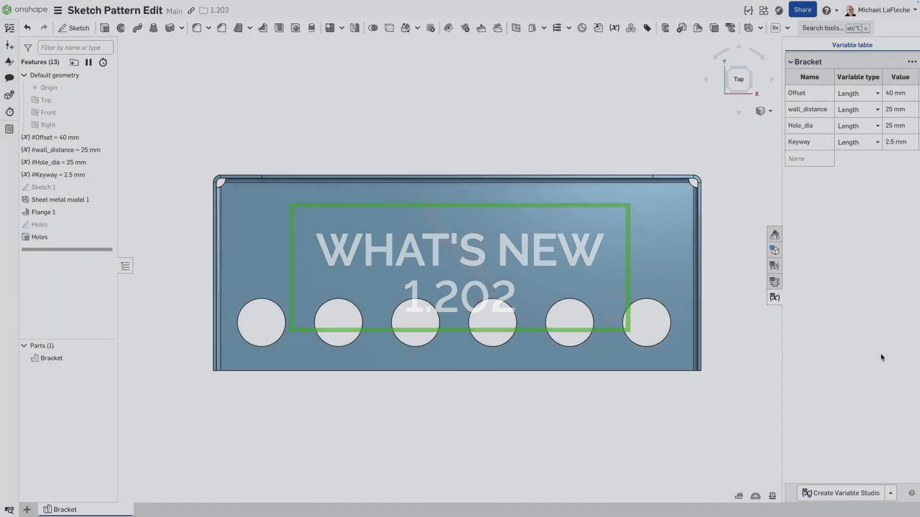
pyautogui.rightClick(39, 224)
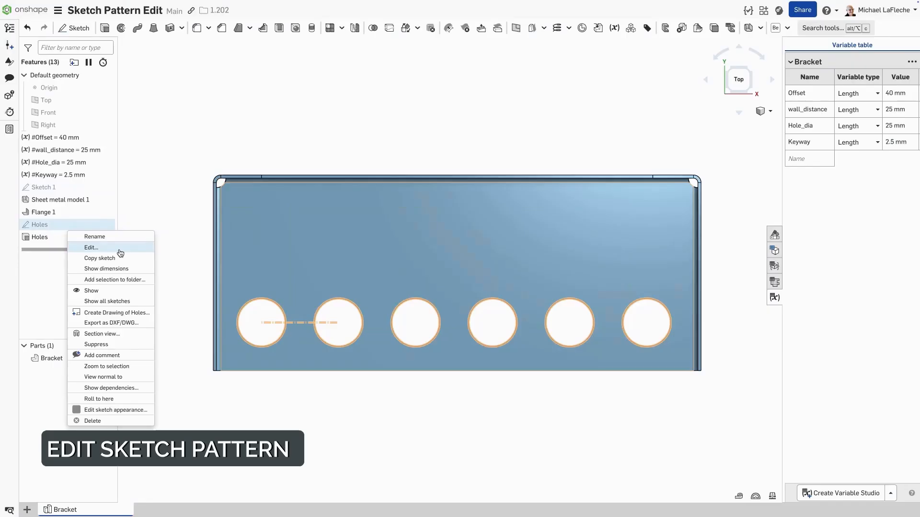
pyautogui.click(91, 247)
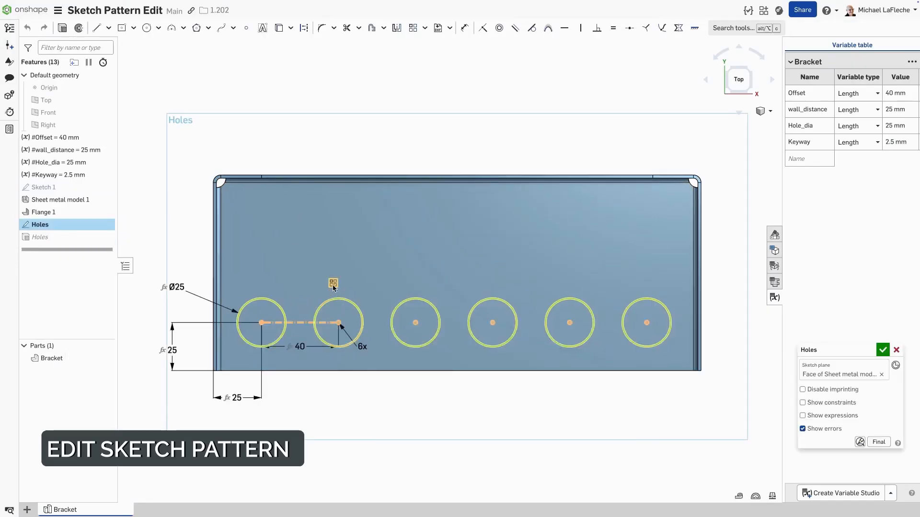
pyautogui.rightClick(333, 284)
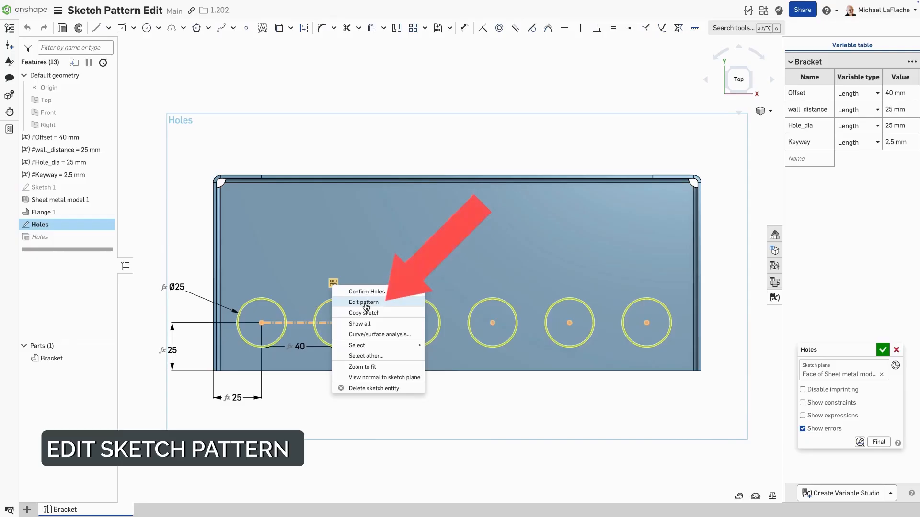
pyautogui.click(364, 302)
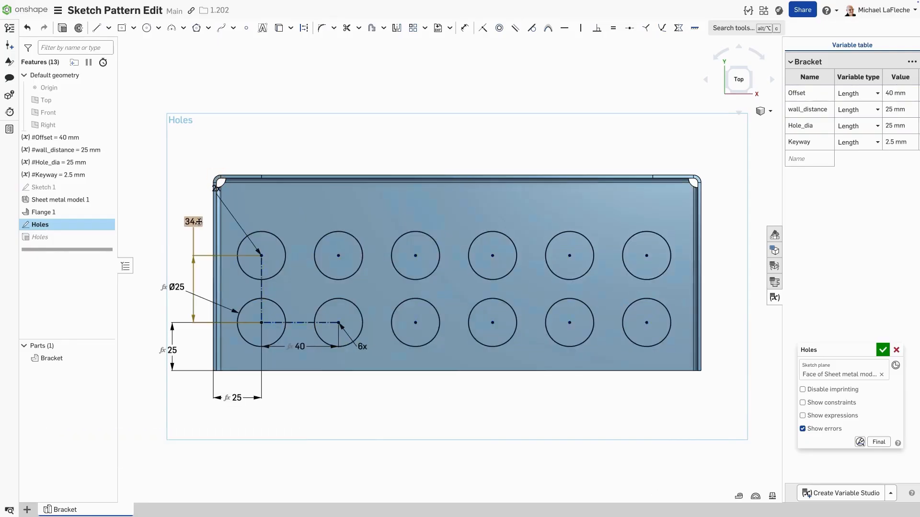
# Confirm the second row of six keyway holes, preview final regions and accept the sketch.
pyautogui.click(803, 415)
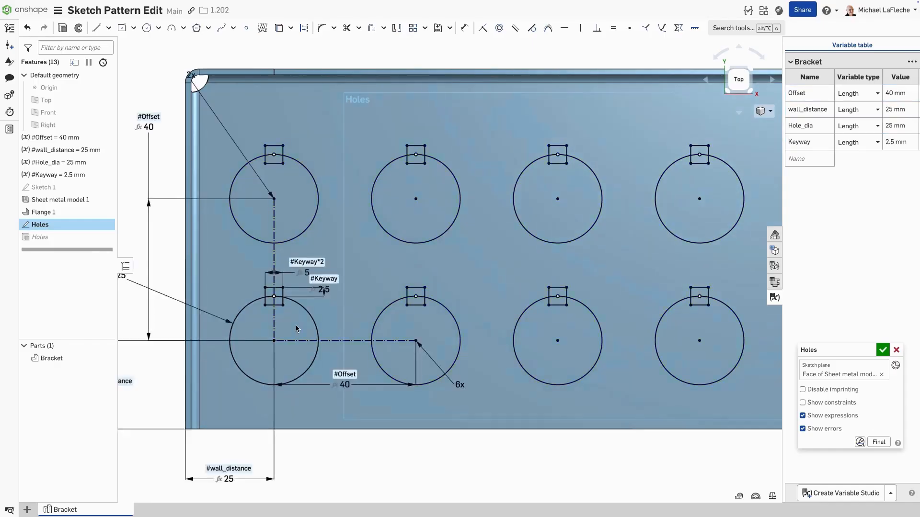
pyautogui.click(879, 442)
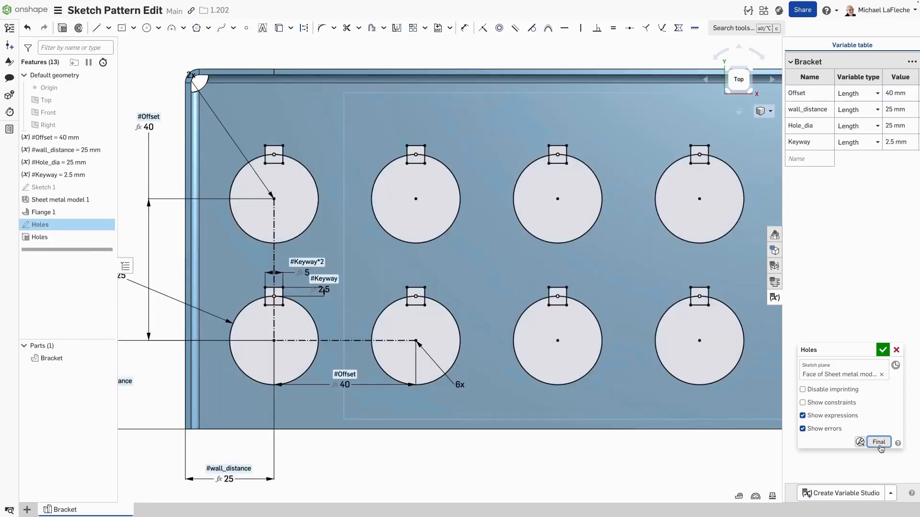
pyautogui.click(882, 350)
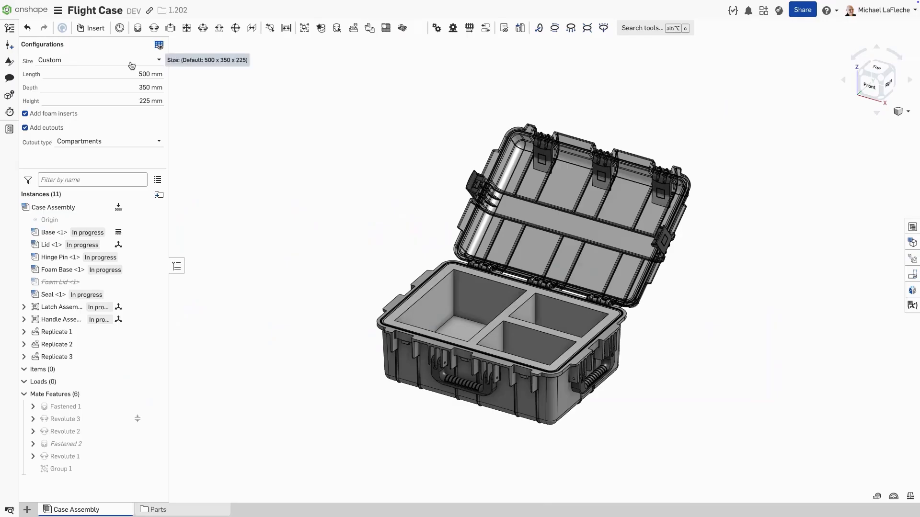
# Set the case Size to 300 x 275 x 200 and Cutout type to Slots.
pyautogui.click(100, 60)
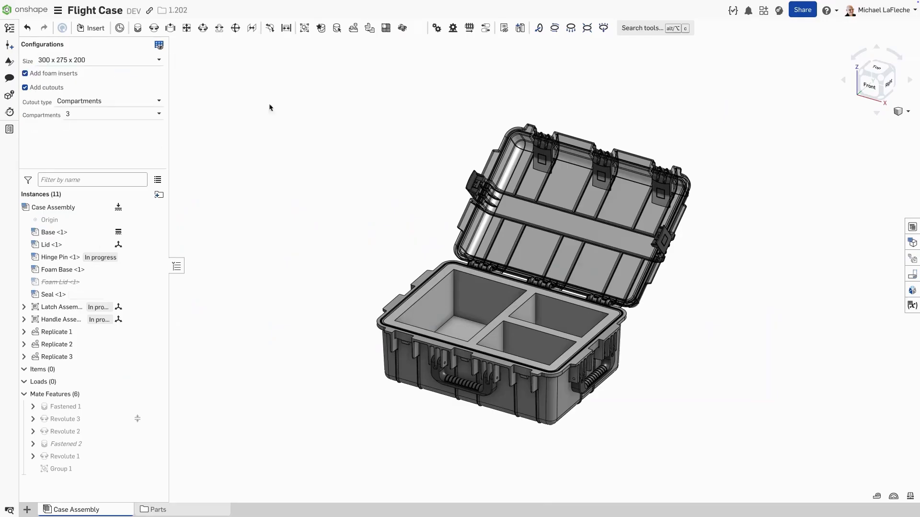
pyautogui.click(110, 102)
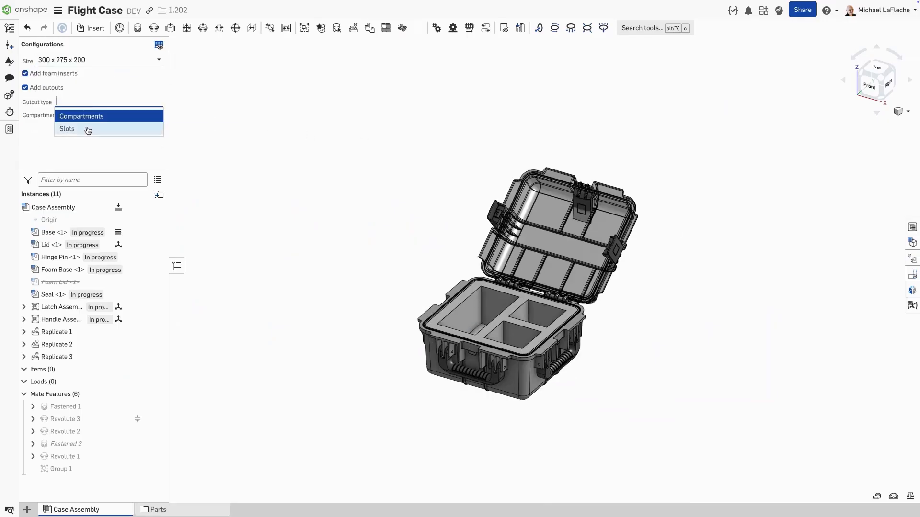
pyautogui.click(67, 129)
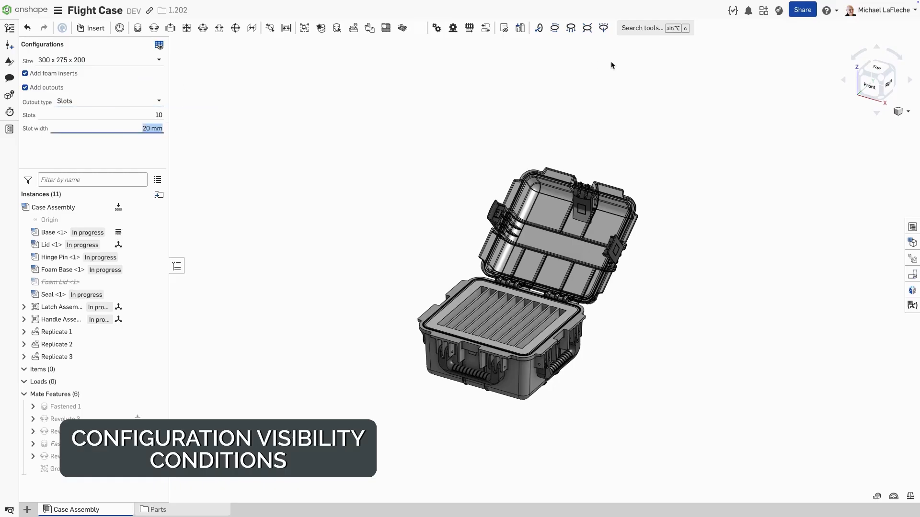
pyautogui.moveTo(158, 45)
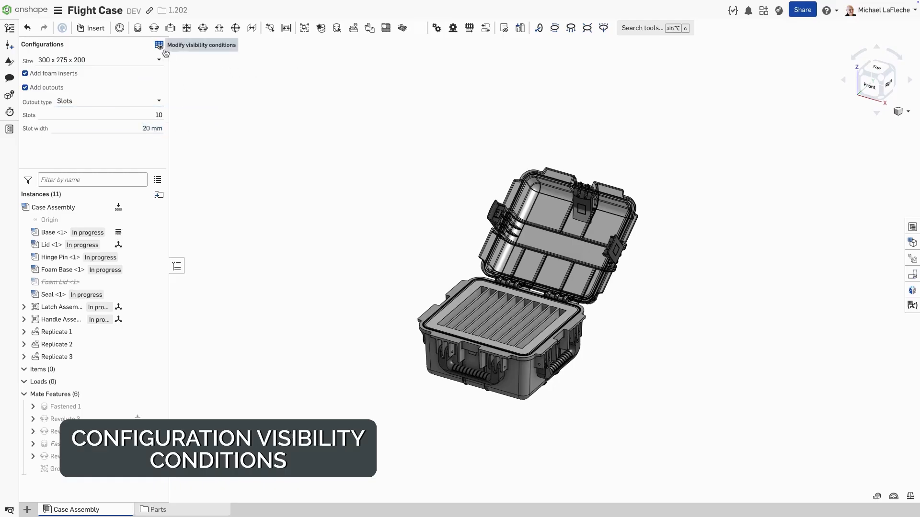
# Show the visibility conditions dialog and fold the Length and Depth rules into summaries.
pyautogui.click(159, 45)
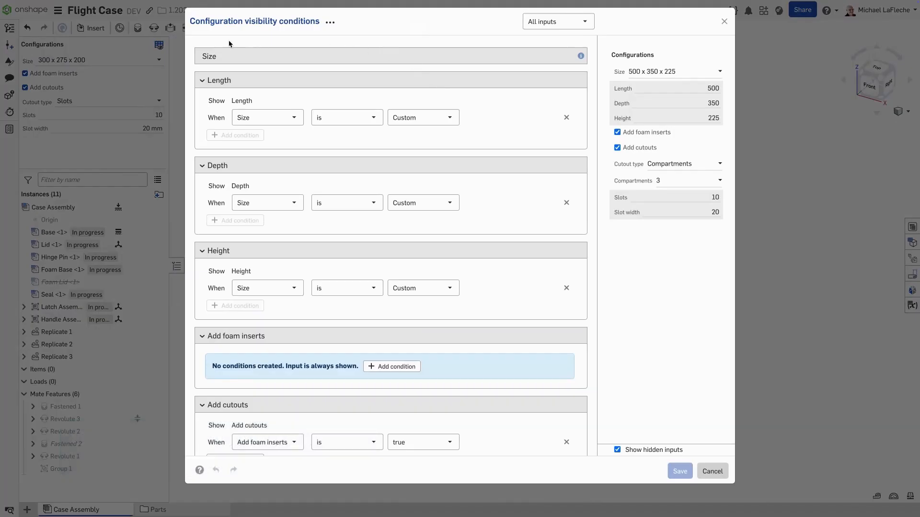
pyautogui.moveTo(580, 56)
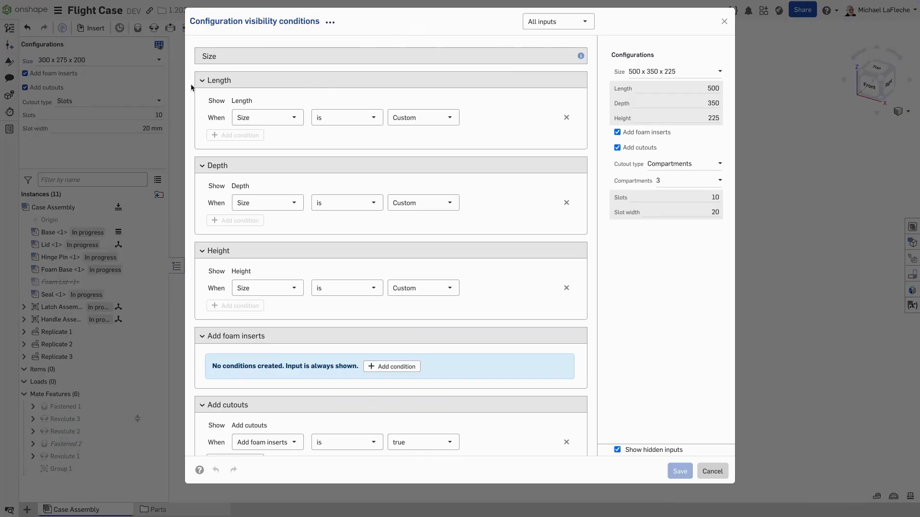
pyautogui.click(202, 79)
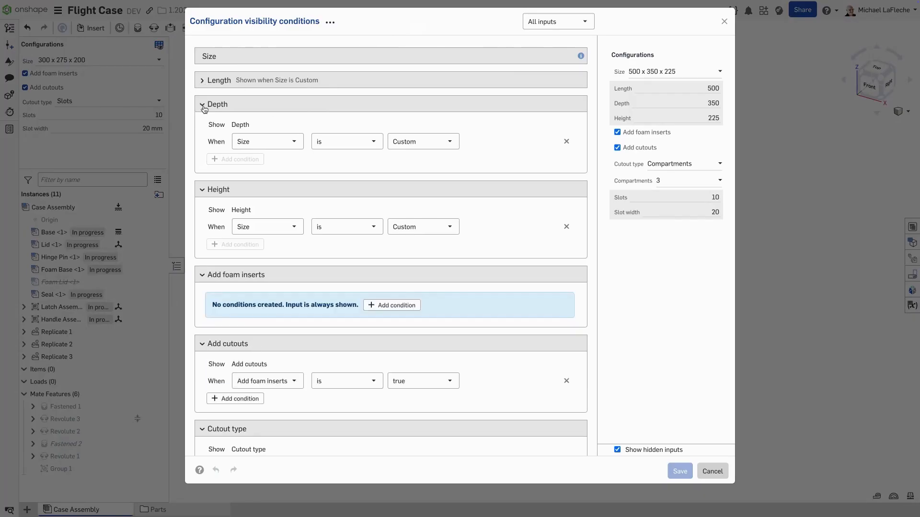
pyautogui.click(202, 103)
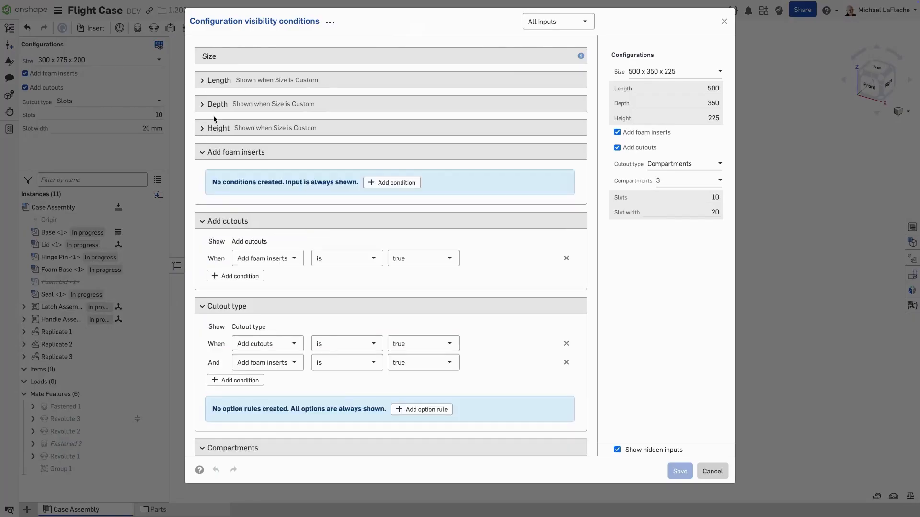
pyautogui.click(329, 21)
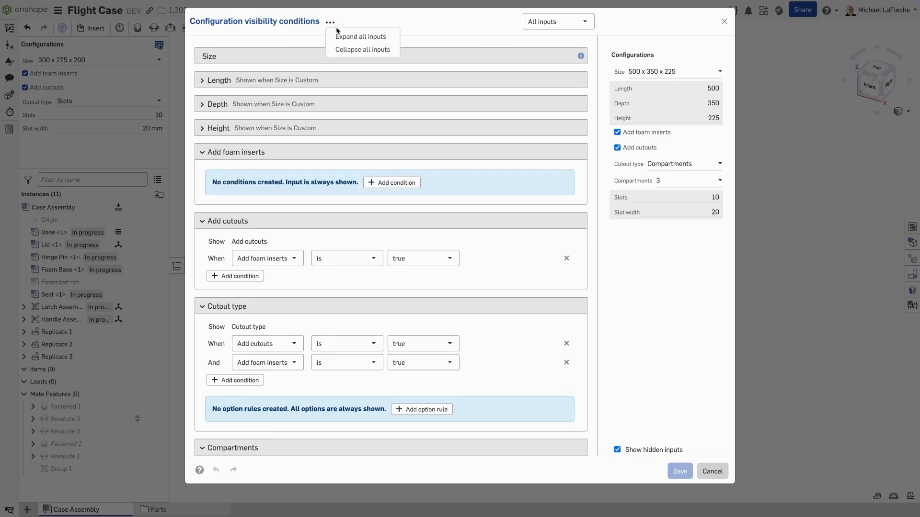
pyautogui.click(360, 36)
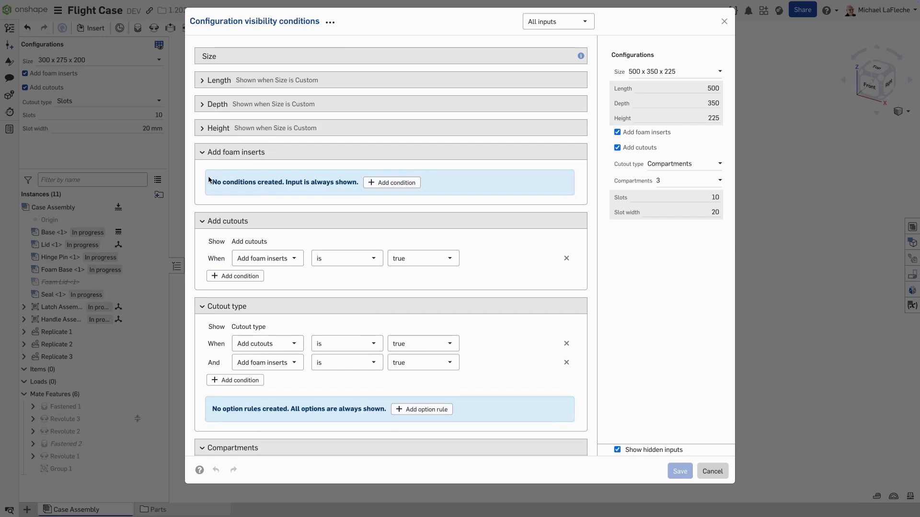
# Add a condition showing foam inserts when Size is between 500 x 350 x 225 and Custom.
pyautogui.click(392, 182)
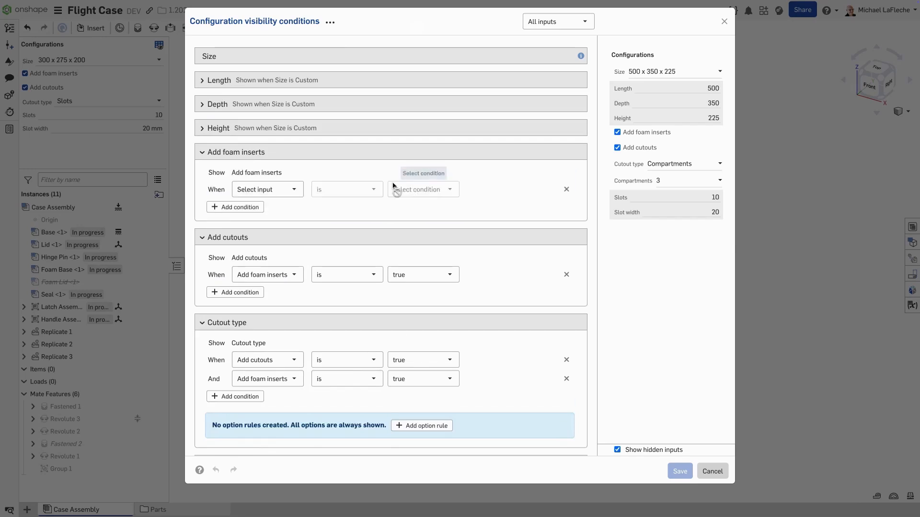
pyautogui.click(267, 189)
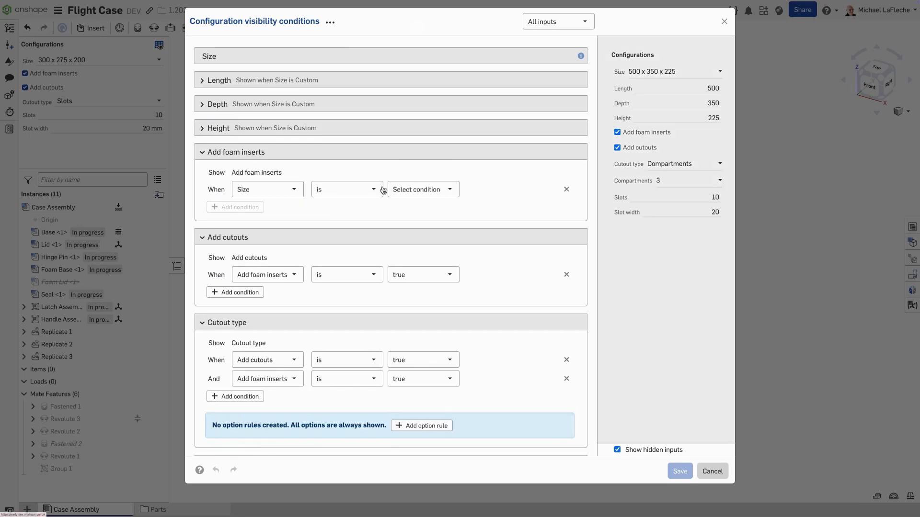
pyautogui.click(346, 189)
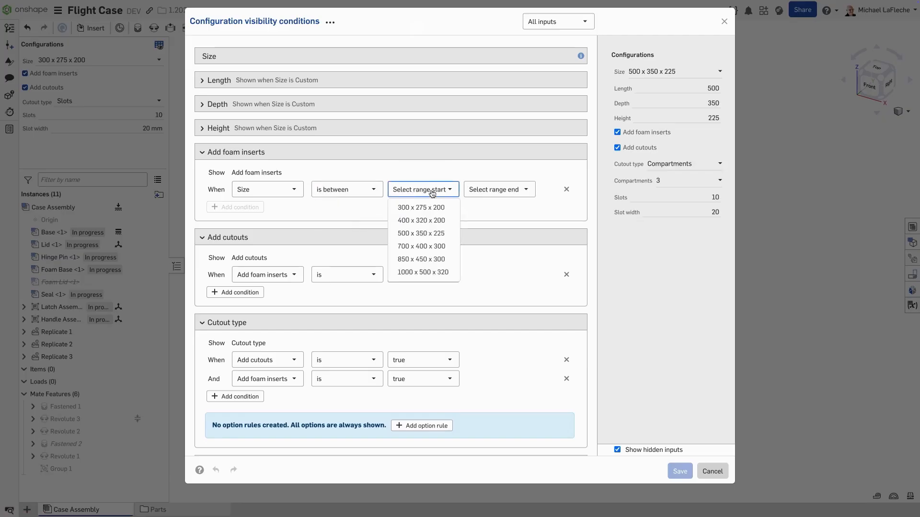
pyautogui.click(421, 233)
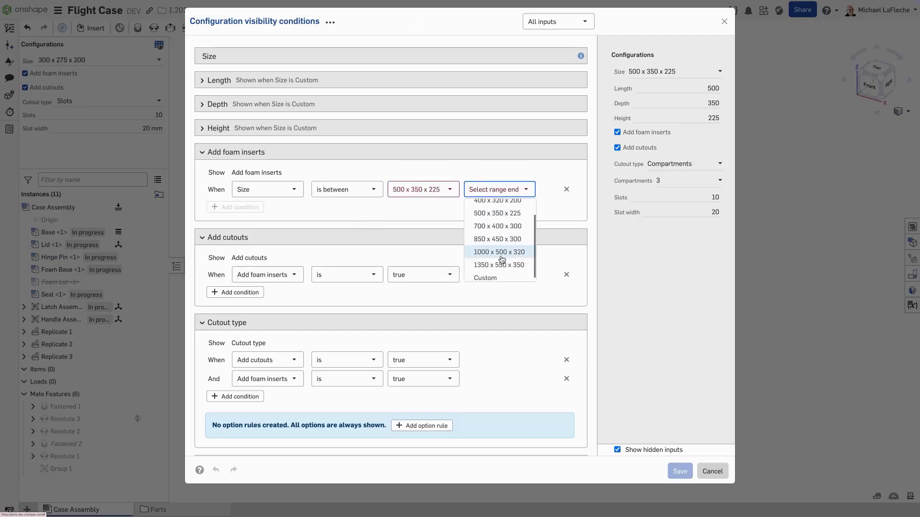
pyautogui.click(485, 278)
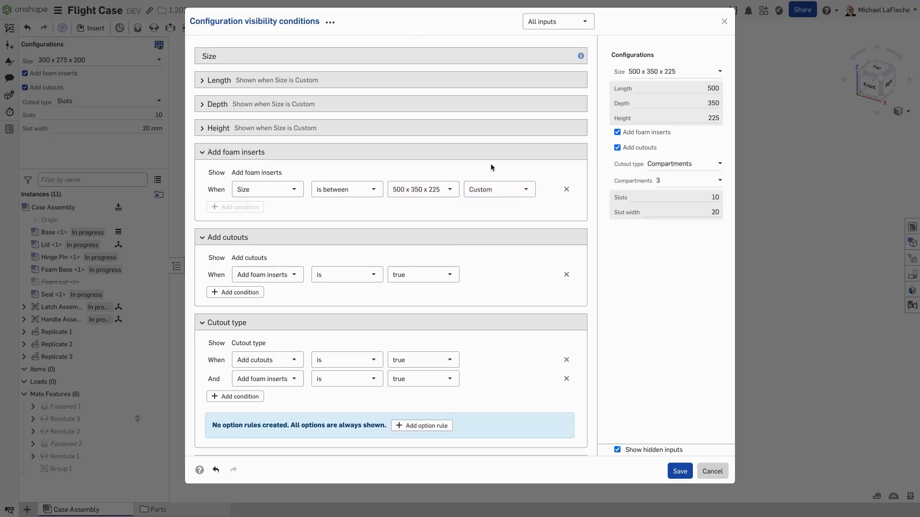
pyautogui.moveTo(686, 45)
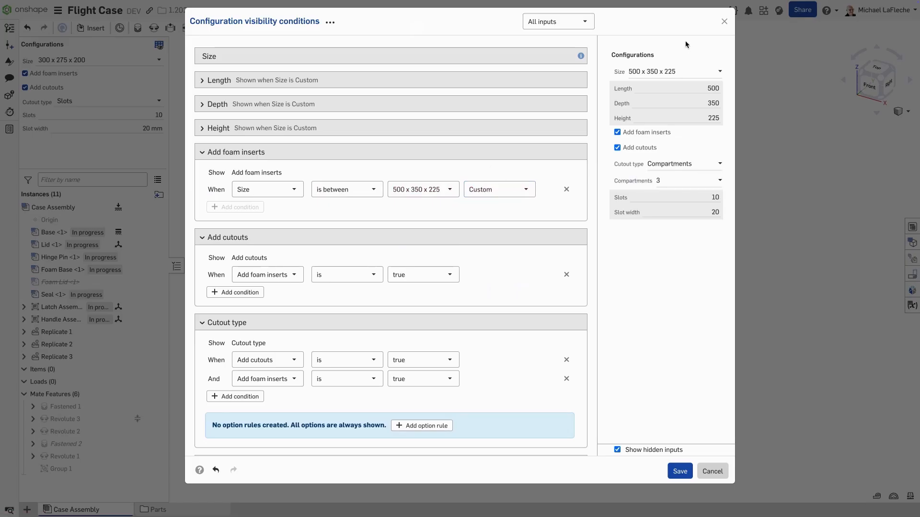
# Test the condition in the preview at 300 x 275 x 200 and 700 x 400 x 300, showing hidden inputs.
pyautogui.click(675, 71)
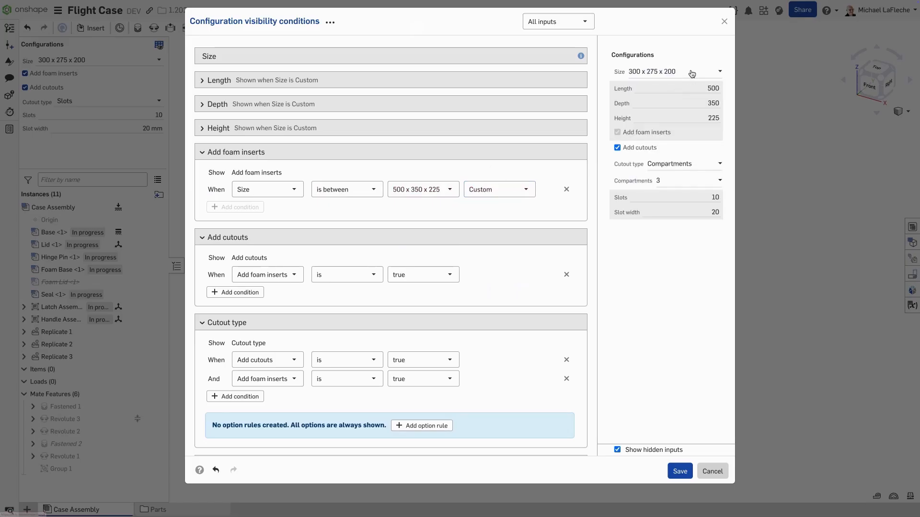
pyautogui.click(674, 71)
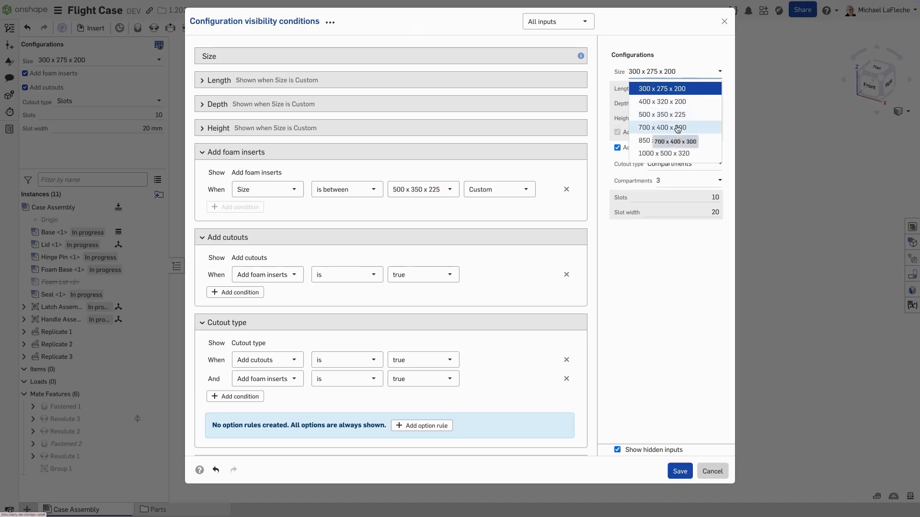
pyautogui.click(662, 127)
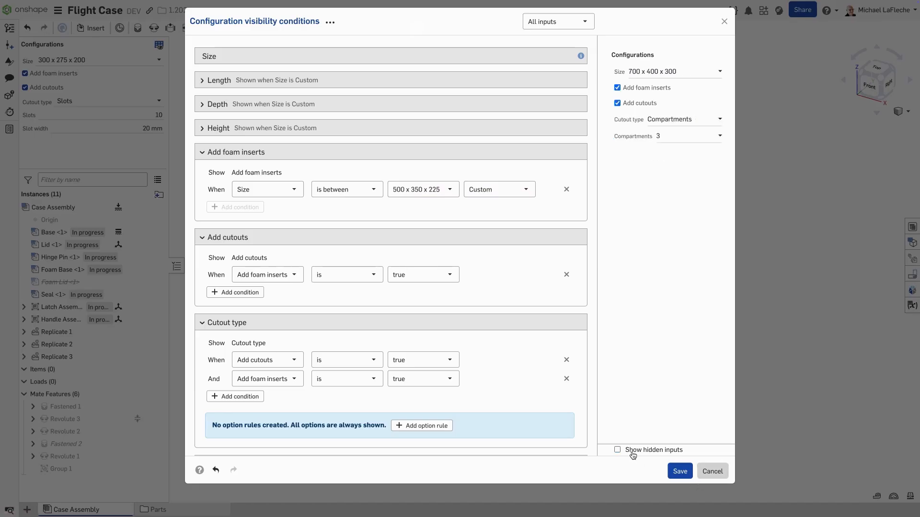
pyautogui.click(617, 449)
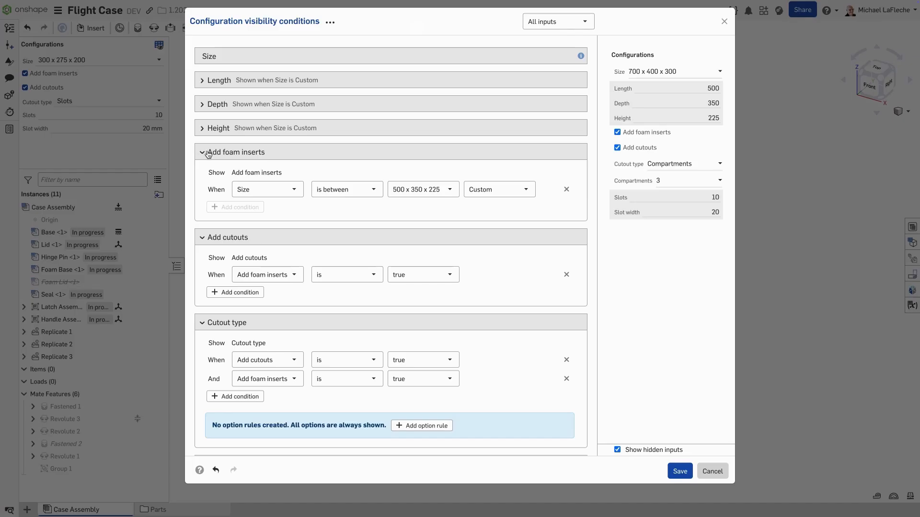
# Fold the foam inserts rule and add a Size-based condition to Add cutouts.
pyautogui.click(202, 153)
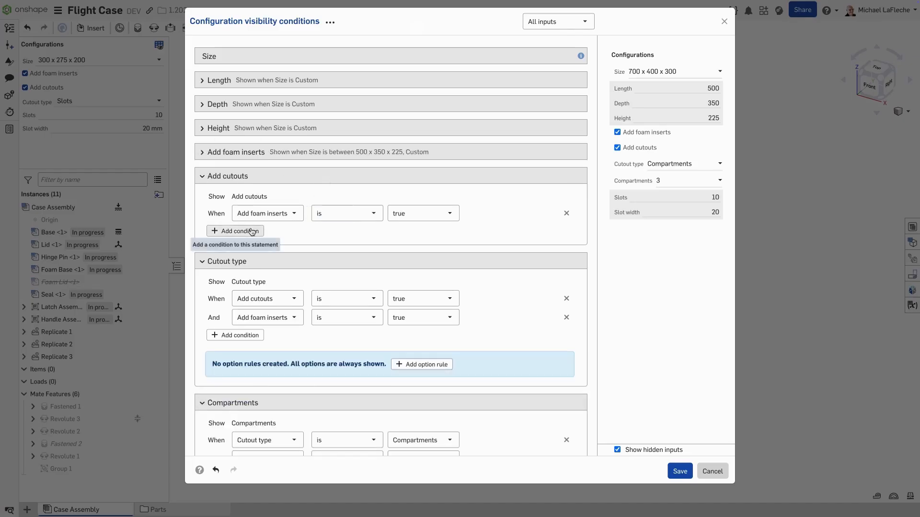
pyautogui.click(236, 231)
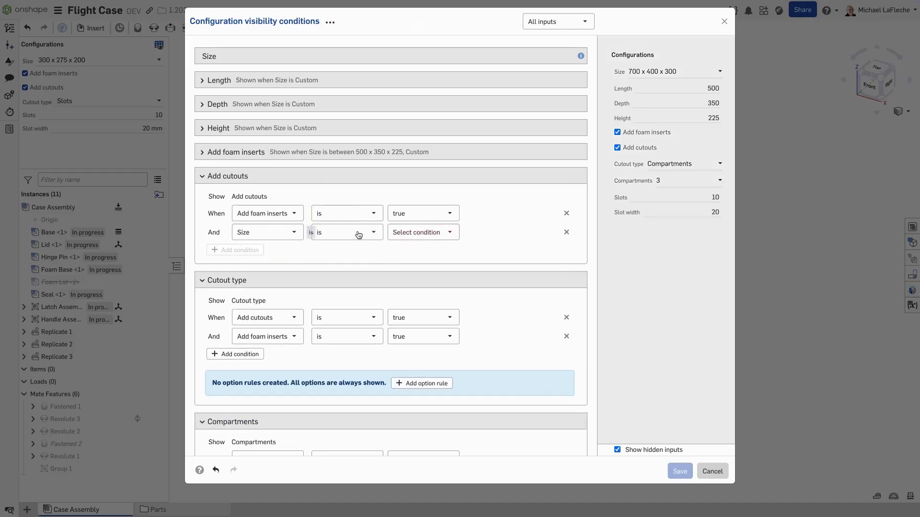
pyautogui.click(422, 232)
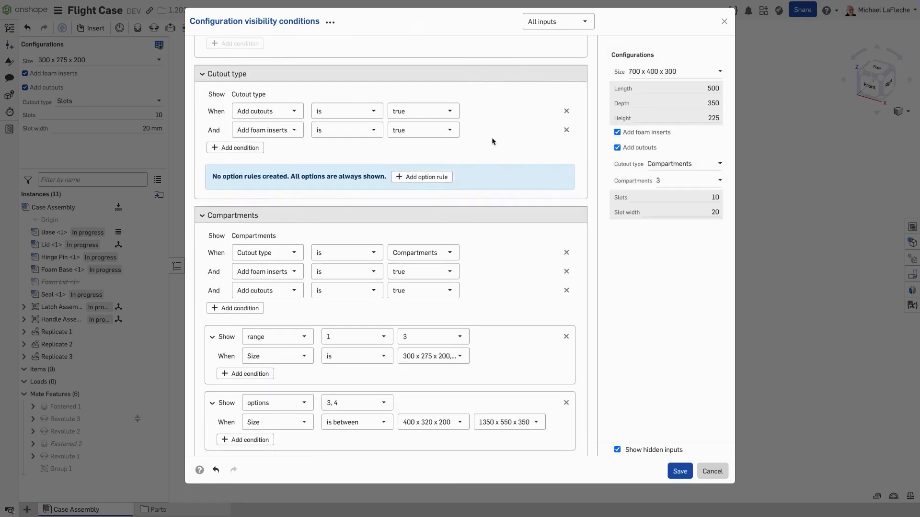
pyautogui.scroll(-3)
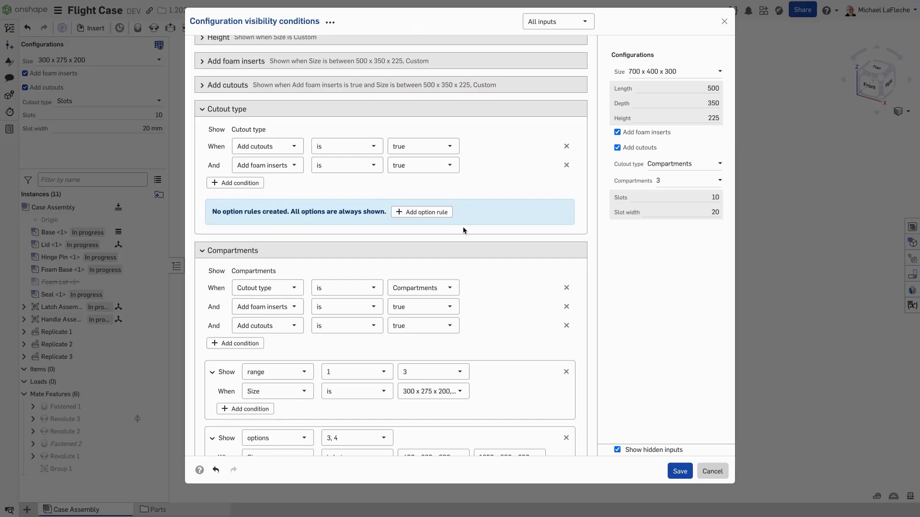
pyautogui.moveTo(469, 232)
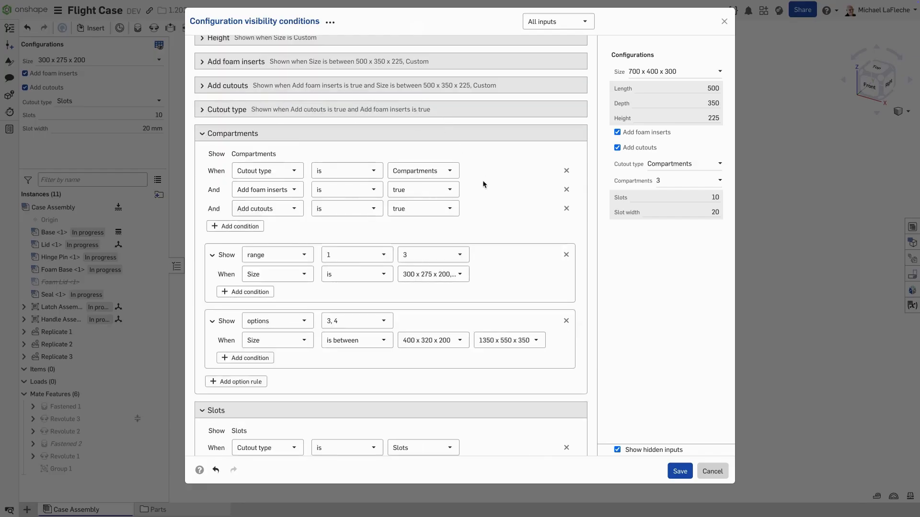
# Delete both Compartments rules and start a new range rule from 1 to 2.
pyautogui.click(565, 254)
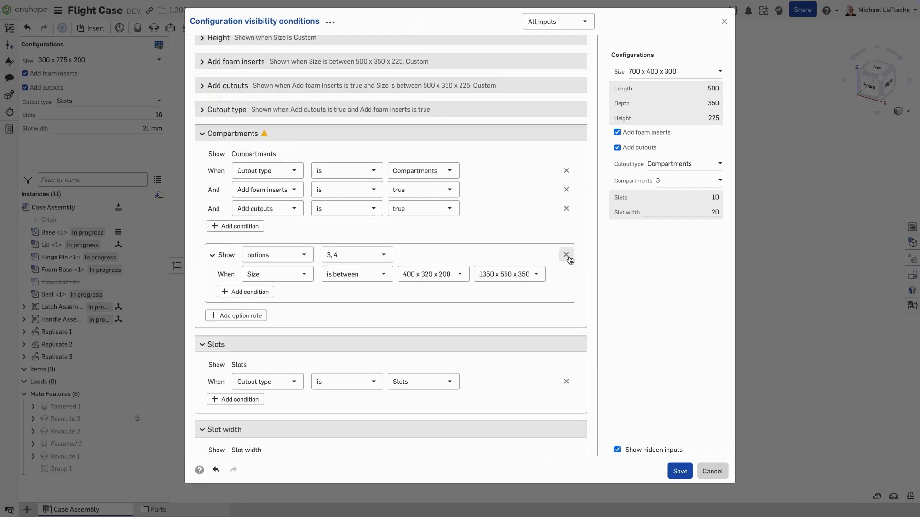
pyautogui.click(566, 254)
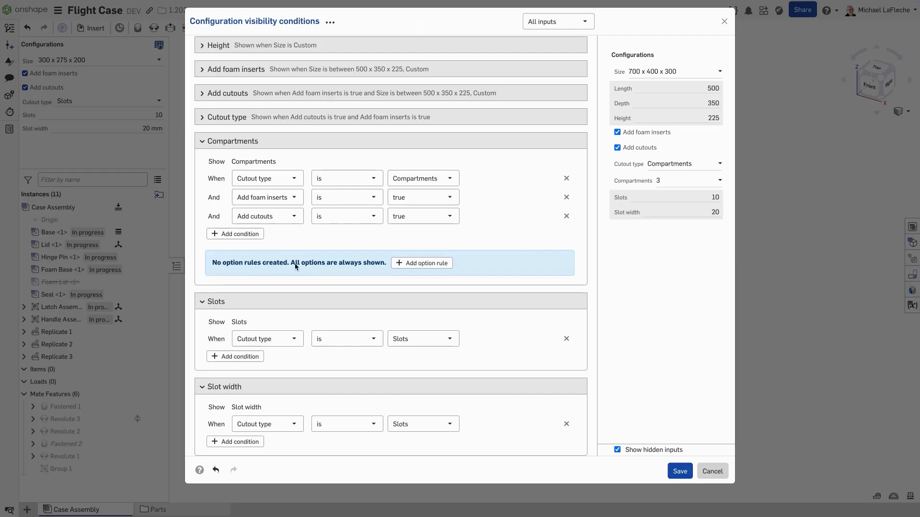
pyautogui.click(425, 262)
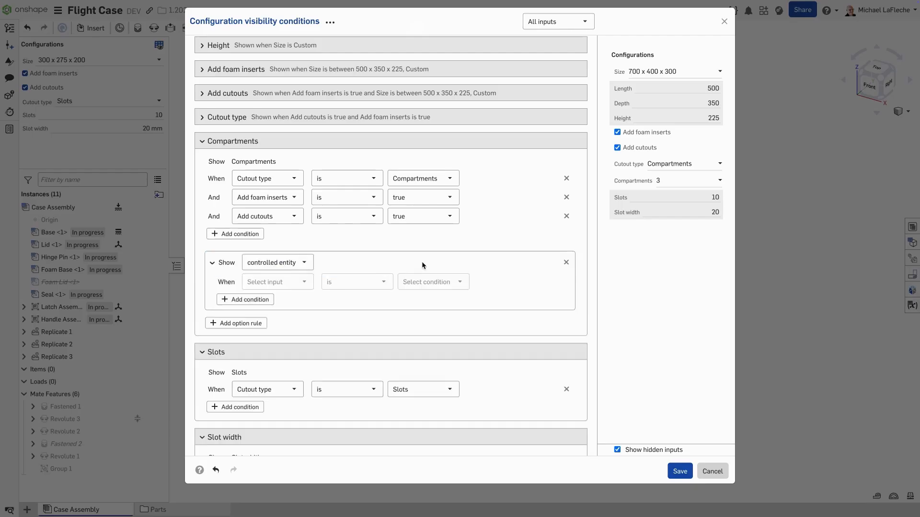
pyautogui.click(276, 262)
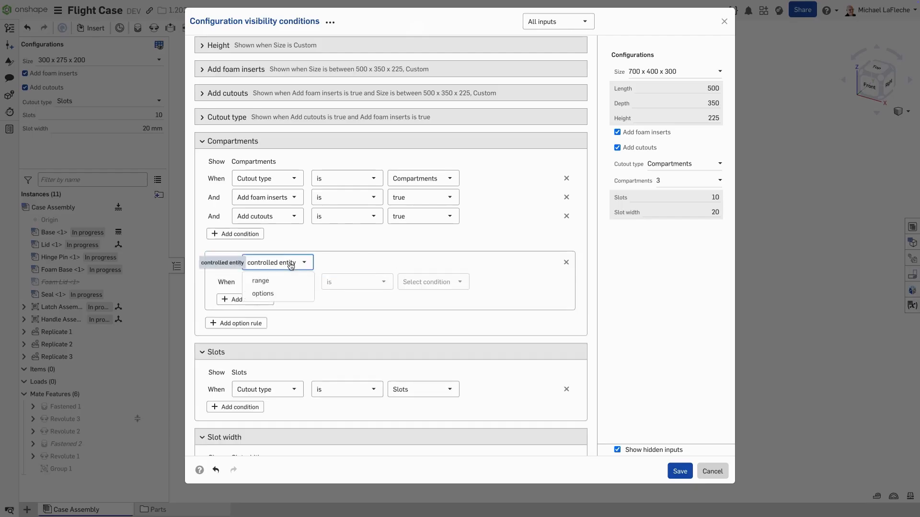
pyautogui.click(260, 281)
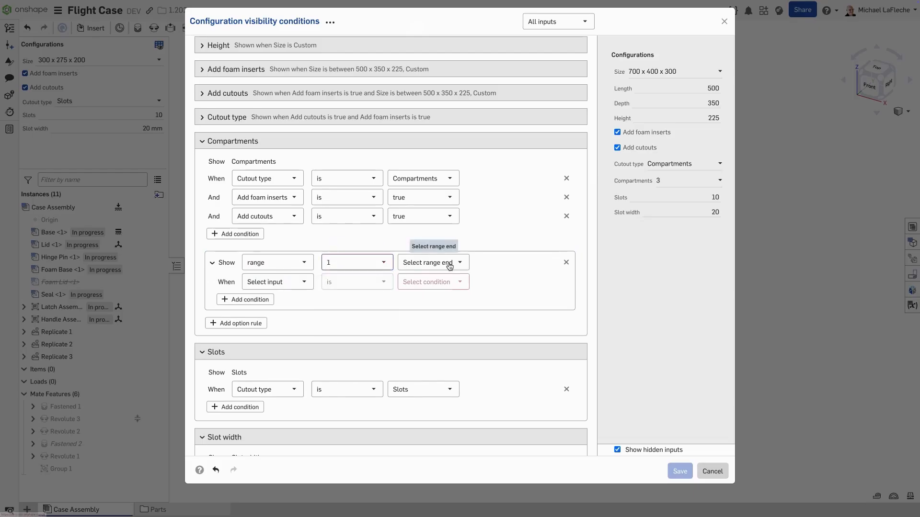
pyautogui.click(433, 263)
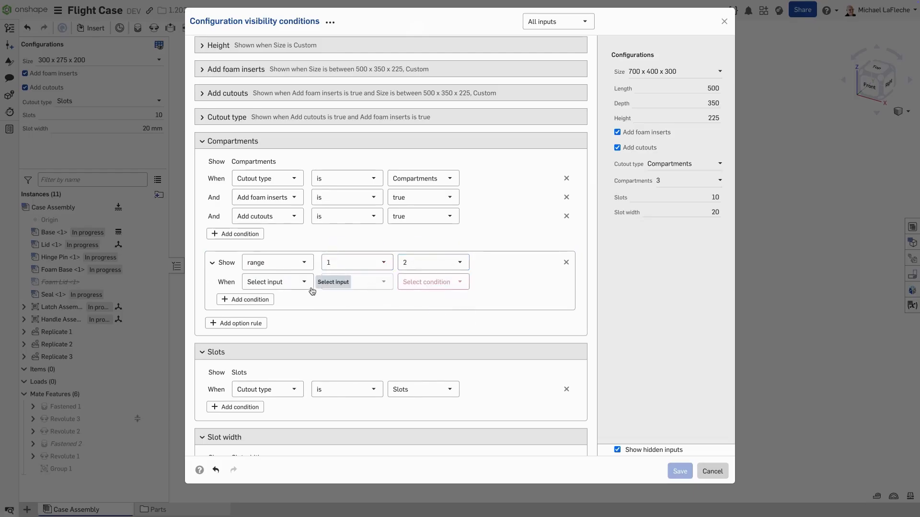
# Condition the rule on Size 500 x 350 x 225 and preview with 2 compartments.
pyautogui.click(276, 281)
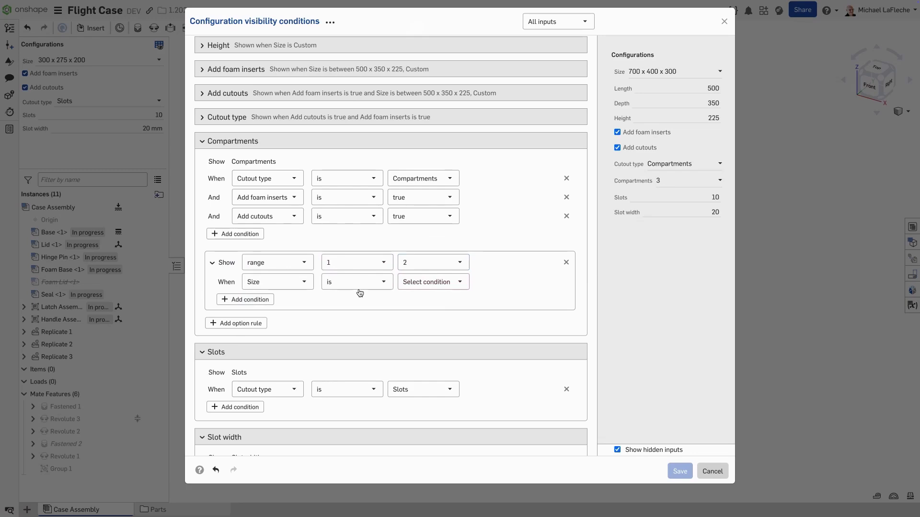
pyautogui.click(356, 282)
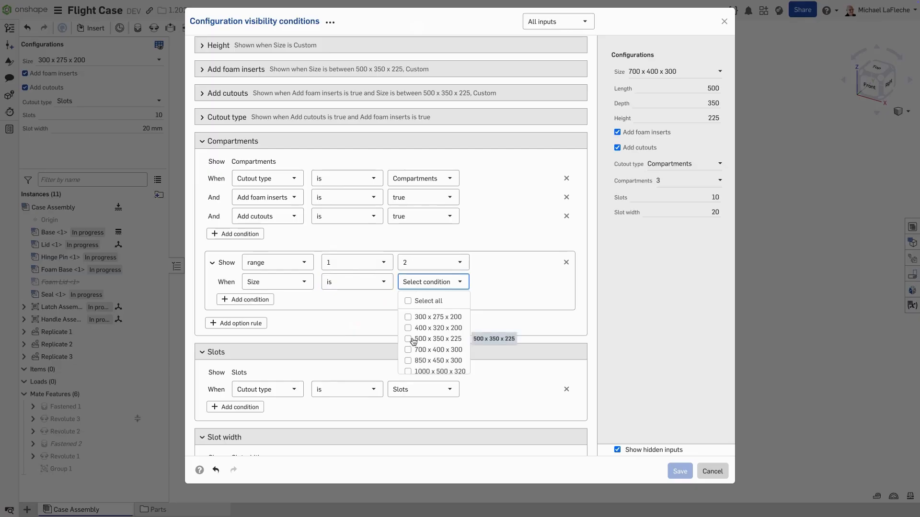
pyautogui.click(408, 338)
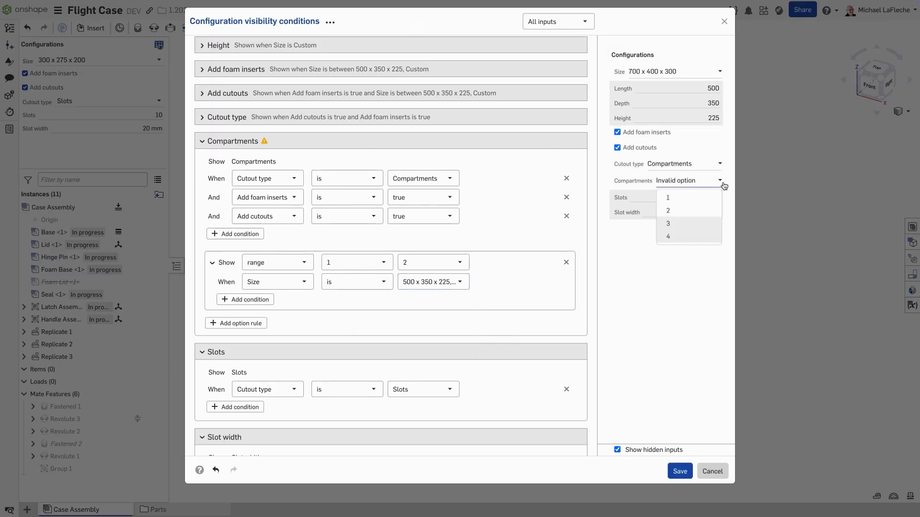
pyautogui.click(666, 198)
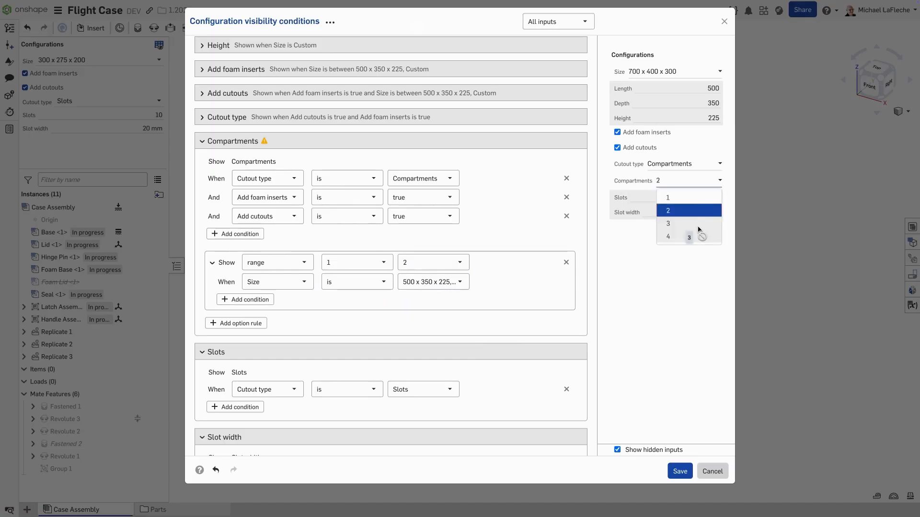
pyautogui.click(667, 210)
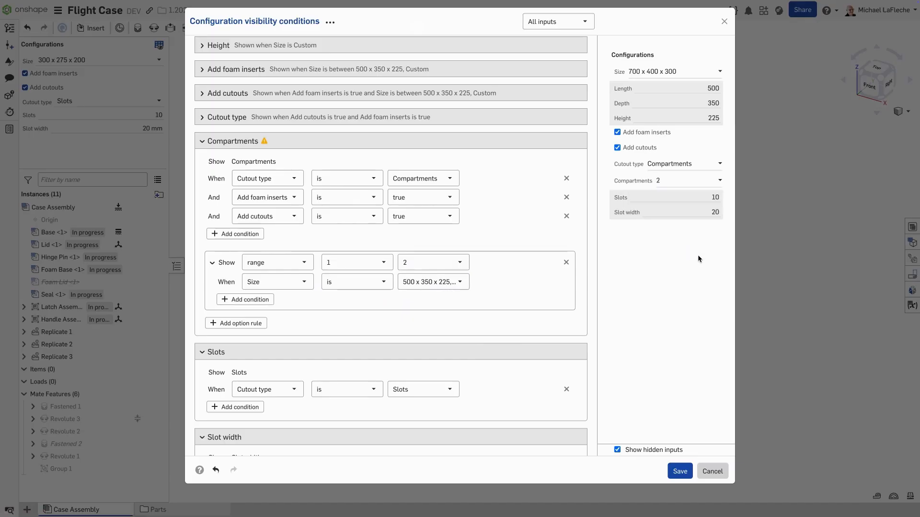
pyautogui.moveTo(239, 326)
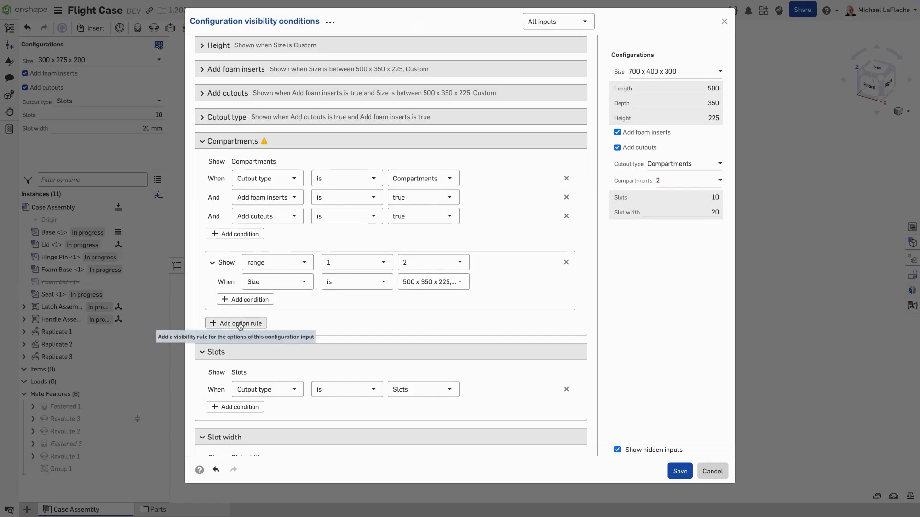
# Add a Compartments option rule allowing only options 3 and 4.
pyautogui.click(236, 323)
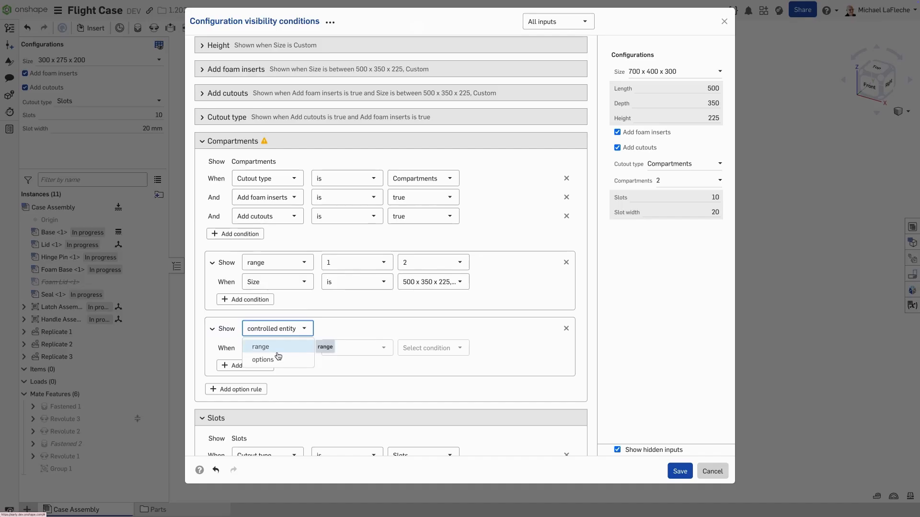
pyautogui.click(263, 359)
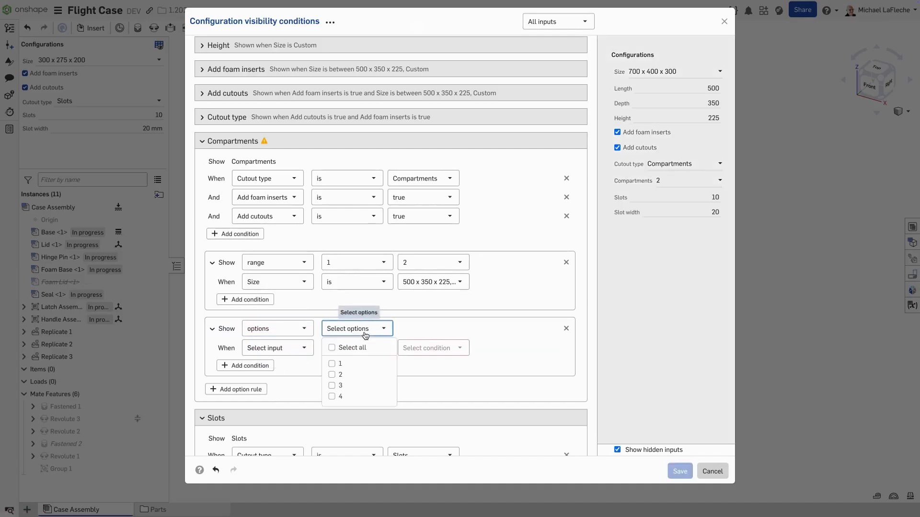
pyautogui.click(332, 396)
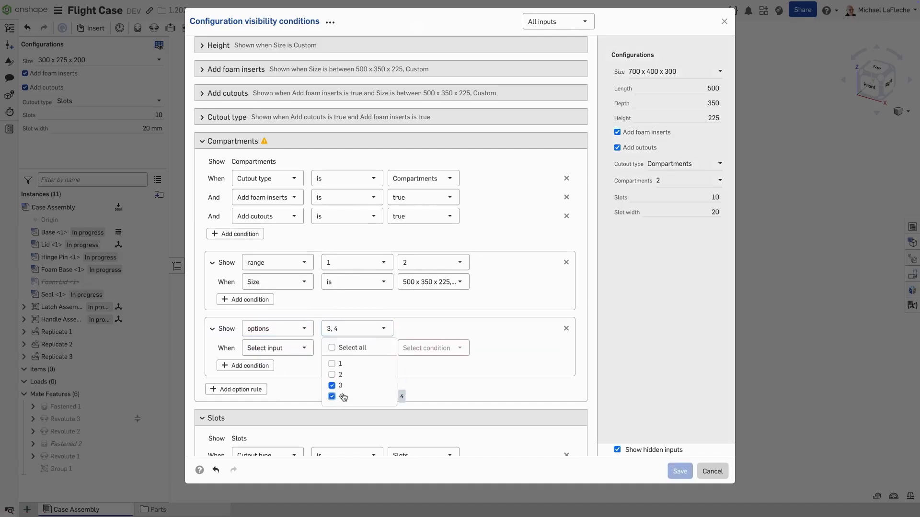
pyautogui.click(332, 396)
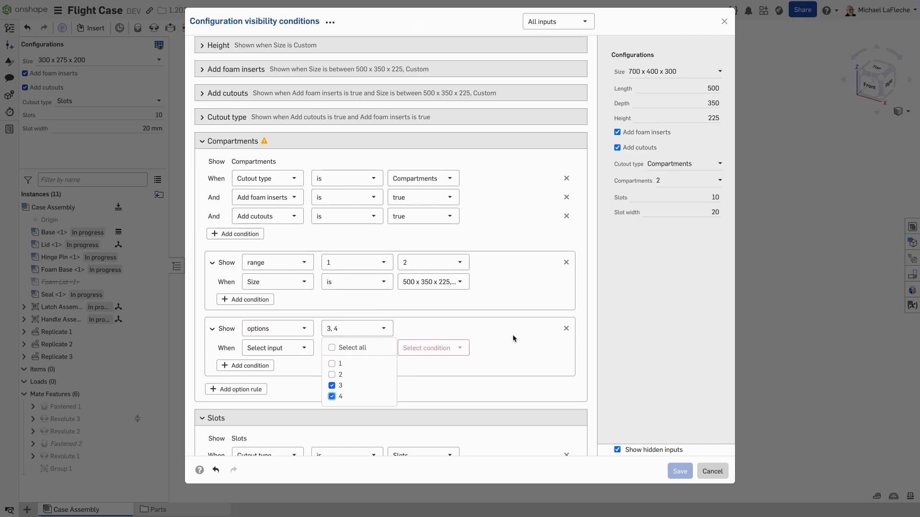
# Condition the rule on Size between 700 x 400 x 300 and Custom.
pyautogui.click(275, 348)
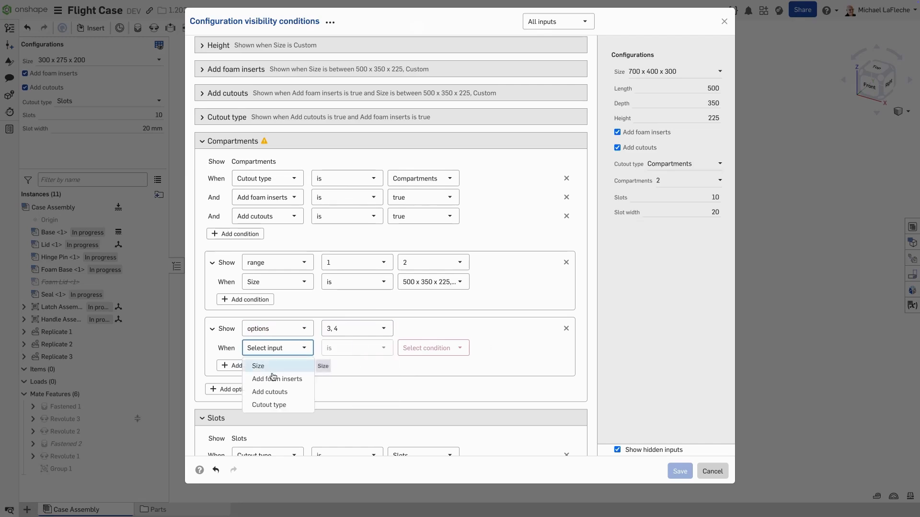
pyautogui.click(258, 365)
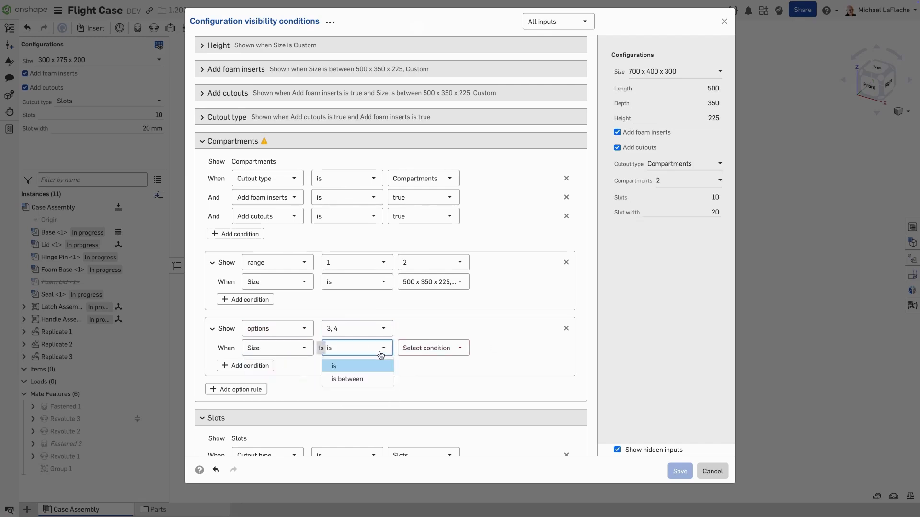
pyautogui.click(347, 379)
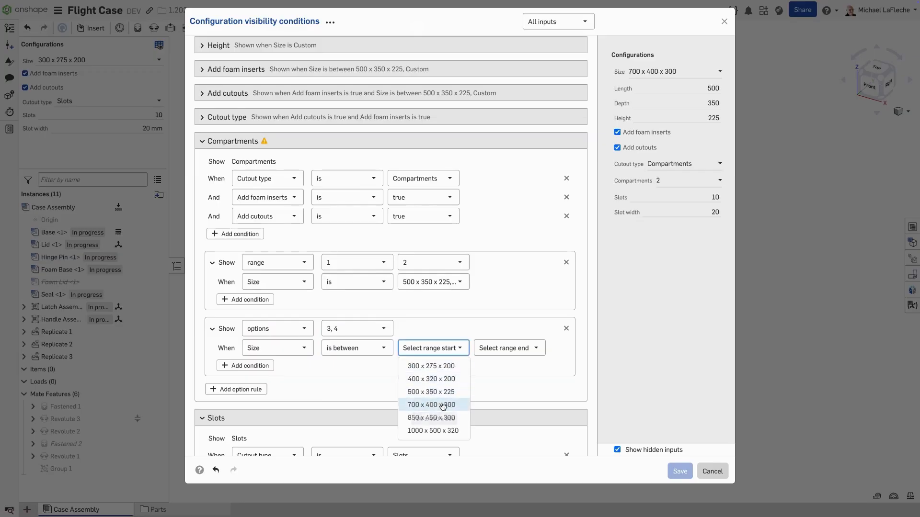
pyautogui.click(431, 404)
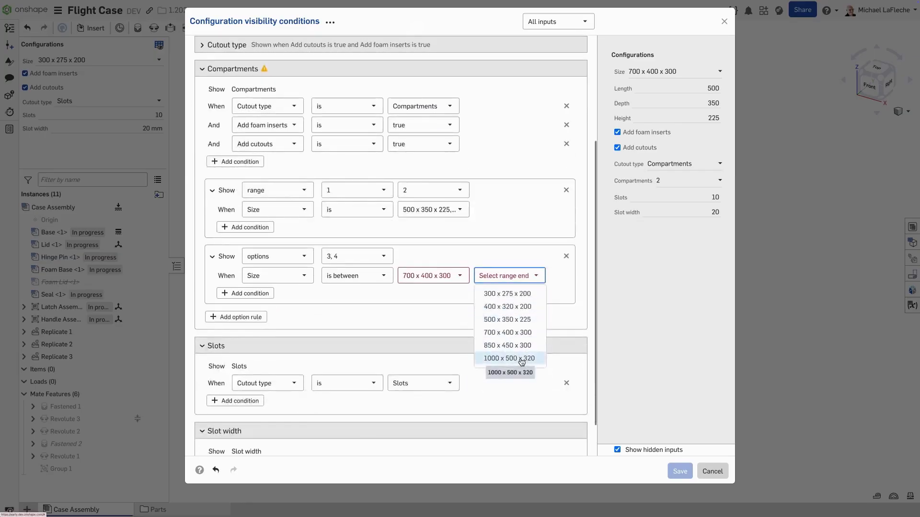
pyautogui.click(509, 358)
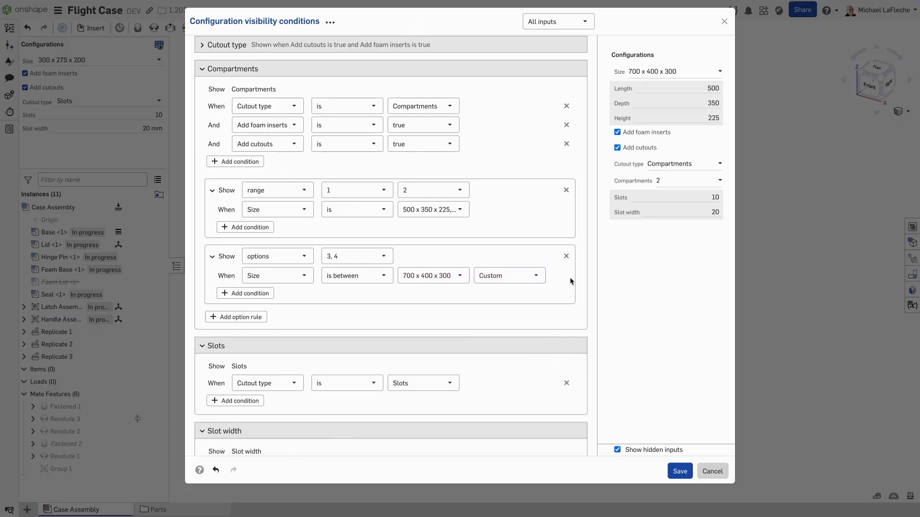
pyautogui.moveTo(715, 163)
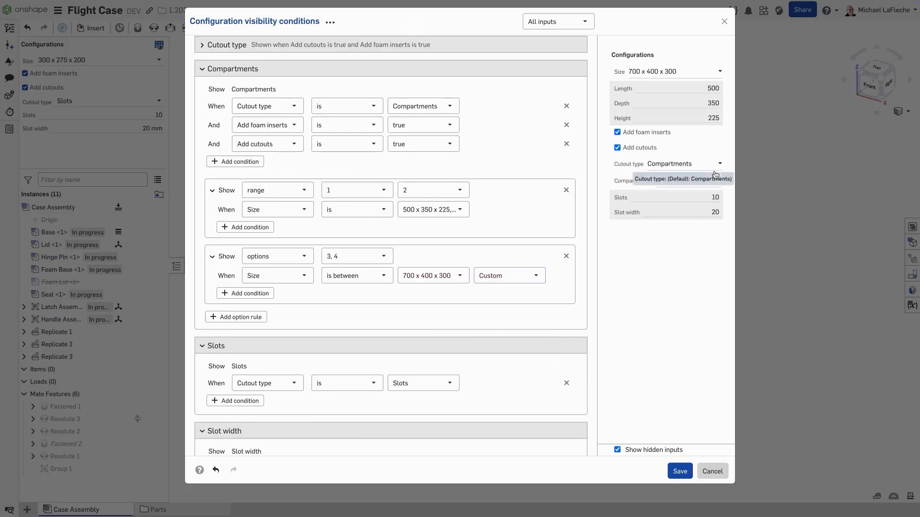
# Preview size 850 x 450 x 300 with 3 compartments.
pyautogui.click(674, 71)
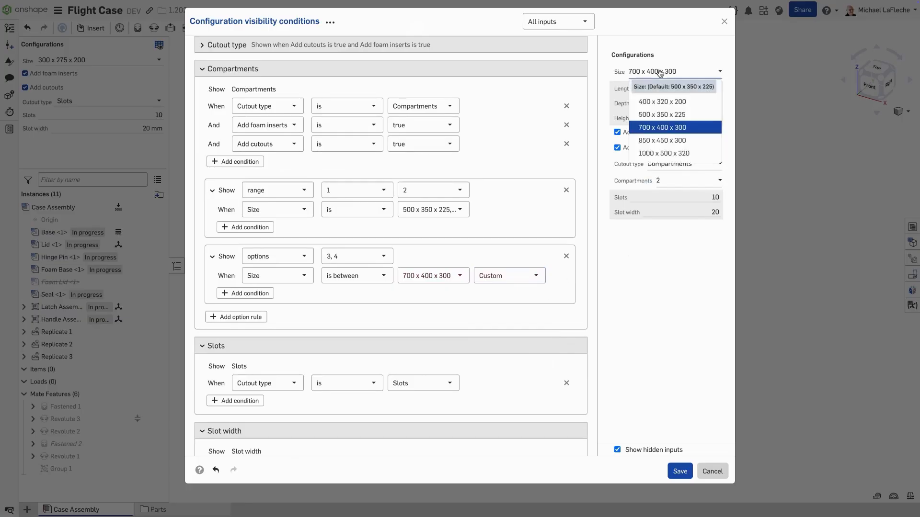
pyautogui.click(662, 140)
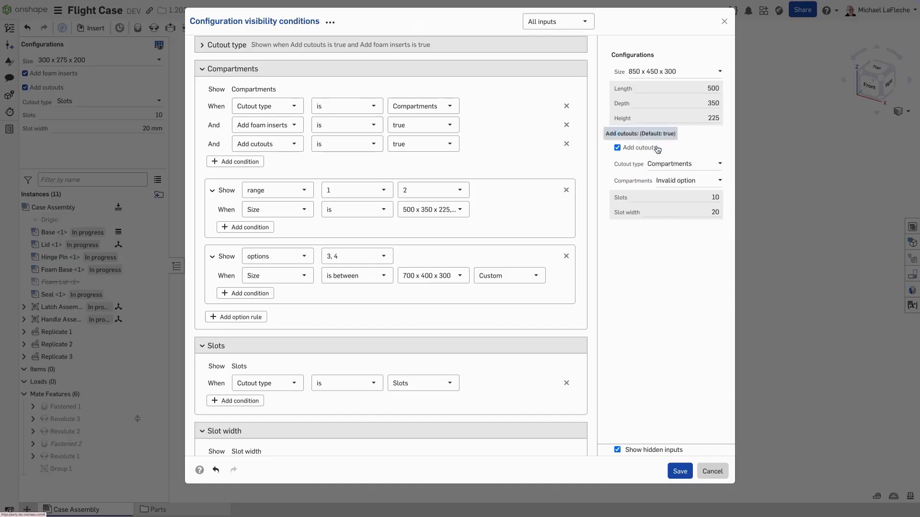
pyautogui.click(696, 180)
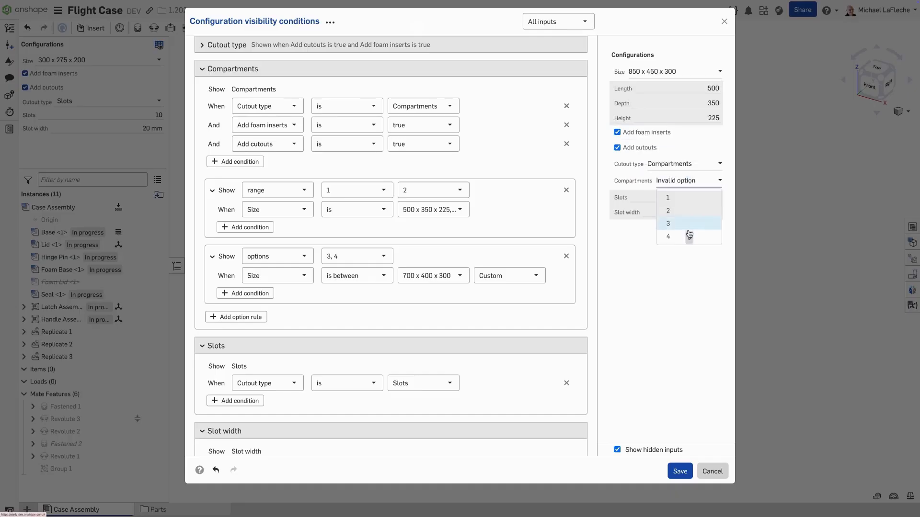
pyautogui.click(667, 223)
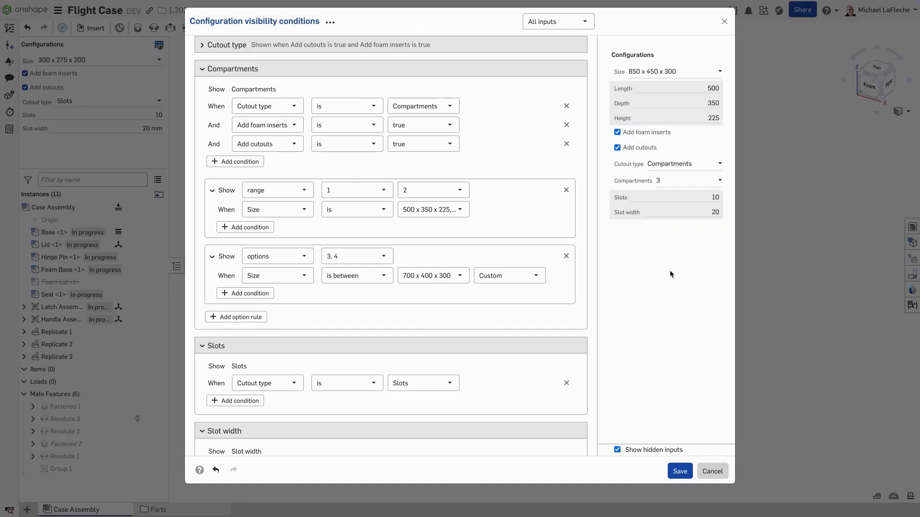
pyautogui.scroll(-3)
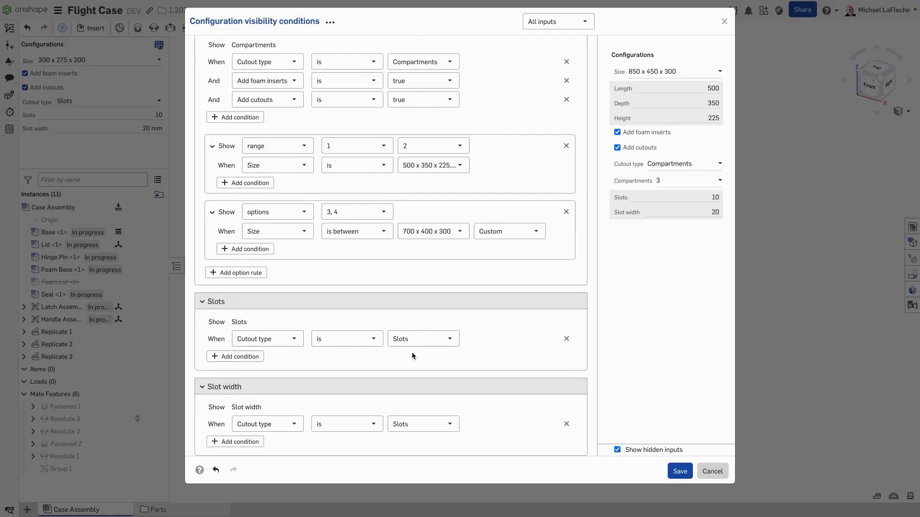
# Add conditions to the 3-4 options rule, undo them, and add another Compartments option rule.
pyautogui.click(245, 249)
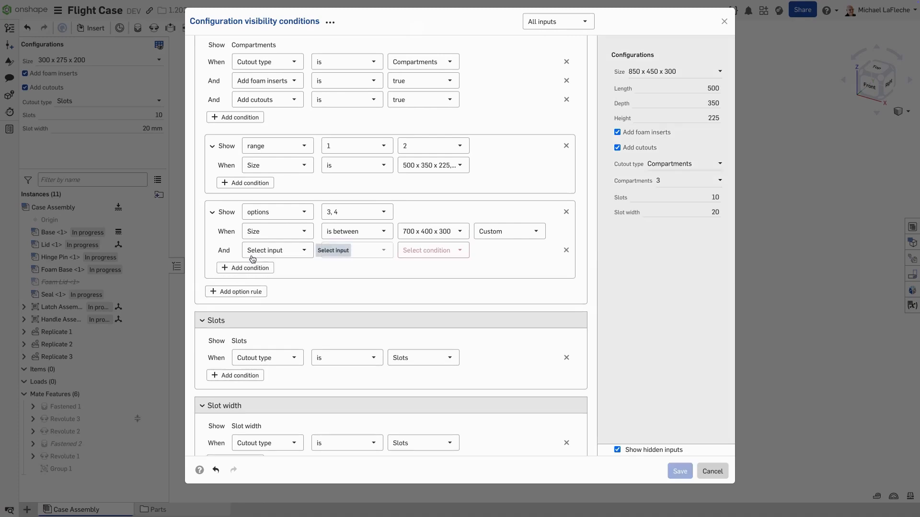
pyautogui.click(245, 267)
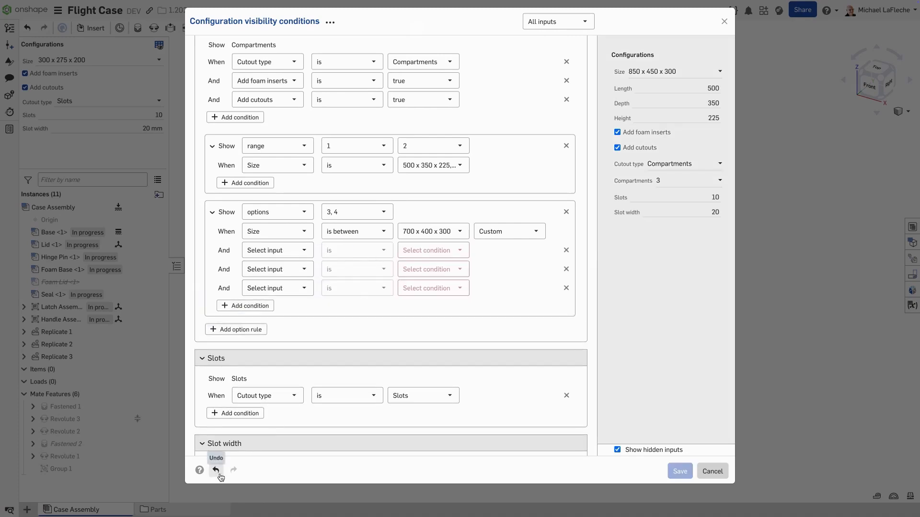
pyautogui.click(215, 470)
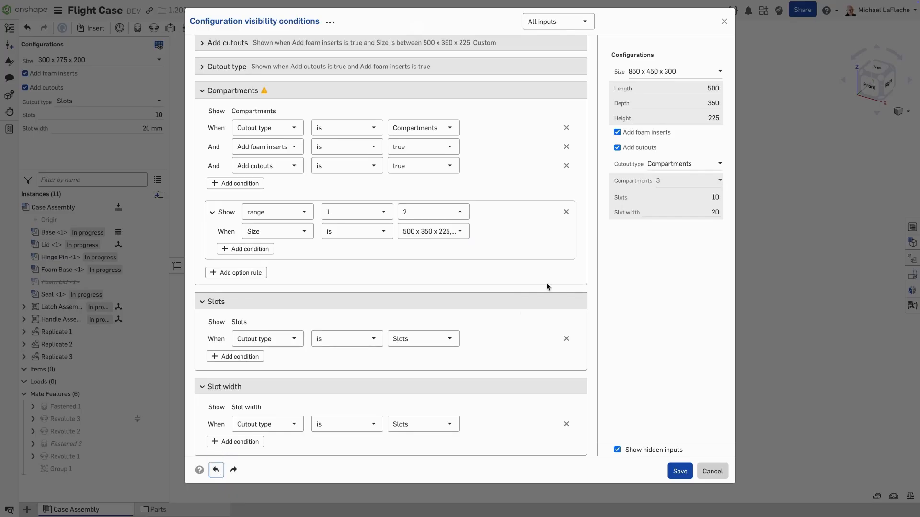
pyautogui.moveTo(236, 272)
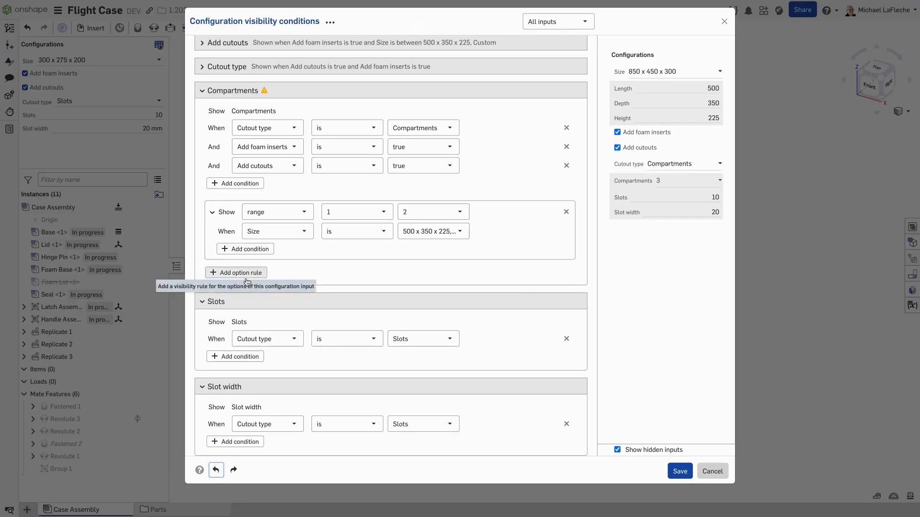
pyautogui.click(235, 272)
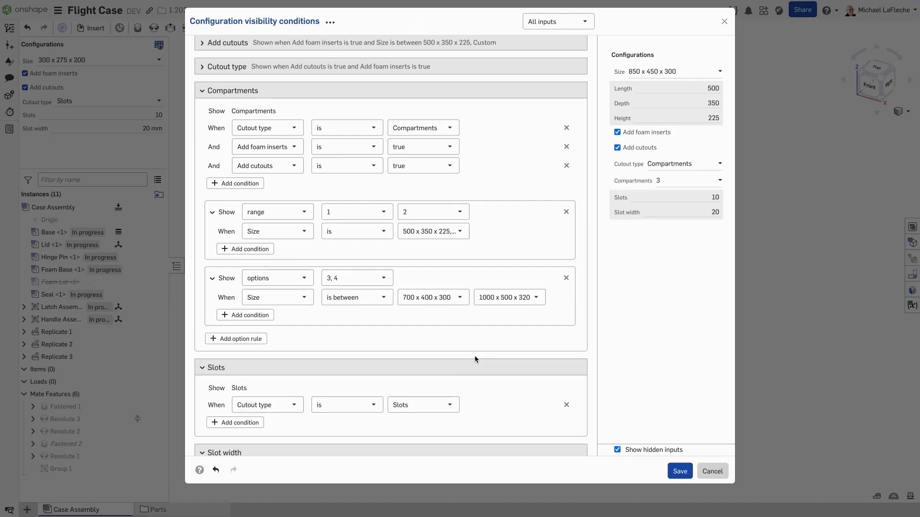
pyautogui.click(328, 22)
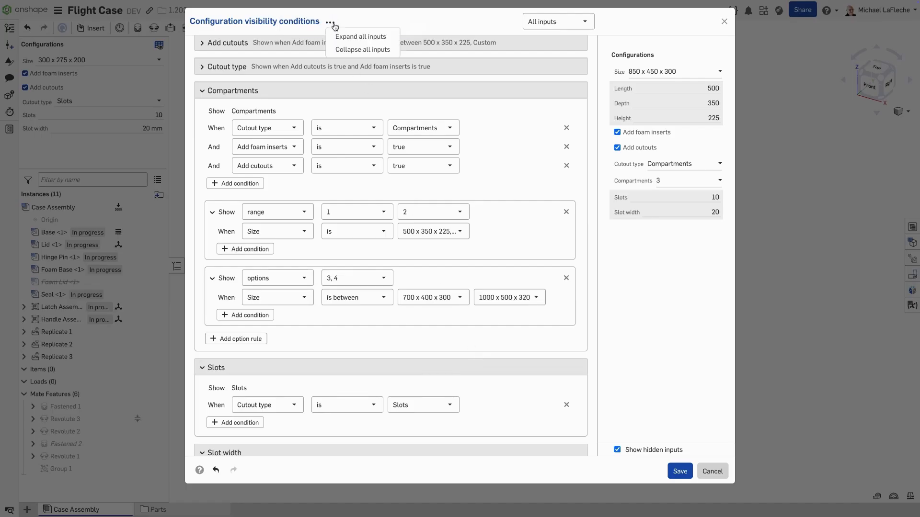
# Collapse all input sections and save the visibility conditions.
pyautogui.click(362, 49)
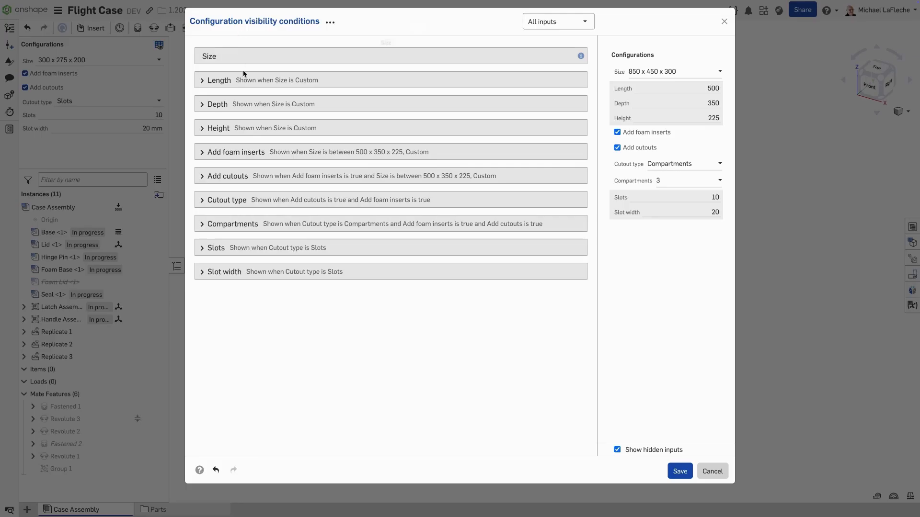
pyautogui.moveTo(345, 335)
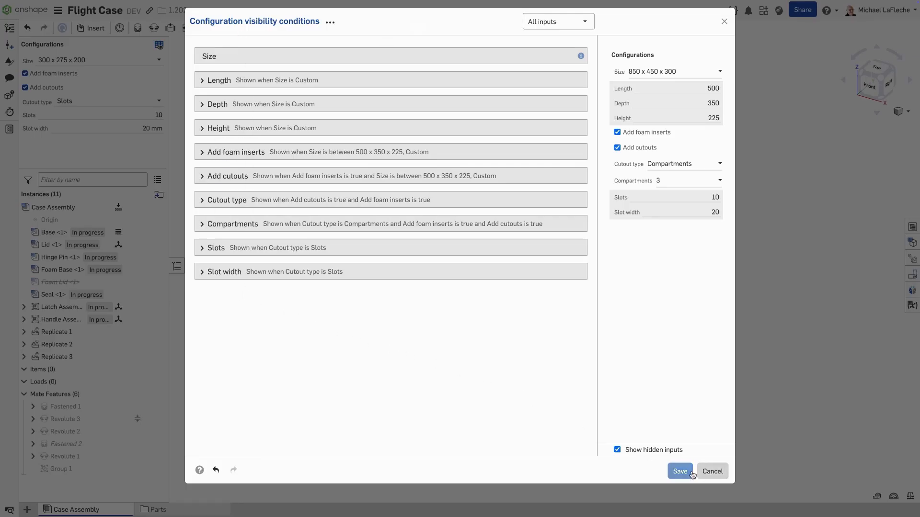
pyautogui.click(679, 471)
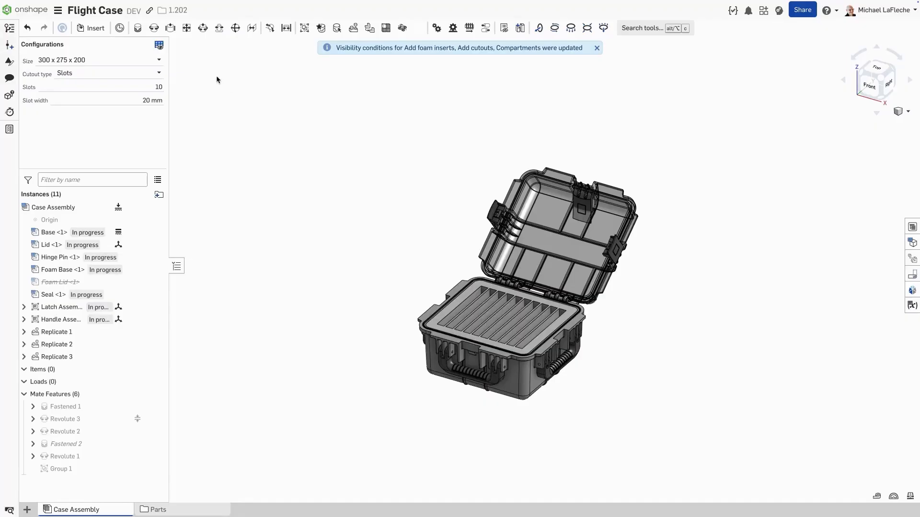
# Set the case to 850 x 450 x 300 with compartment cutouts and 4 compartments.
pyautogui.click(597, 48)
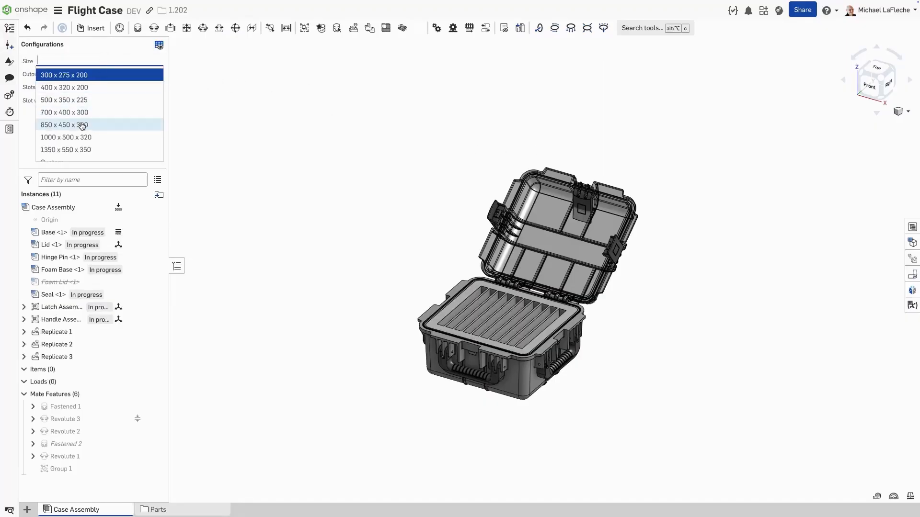
pyautogui.click(81, 124)
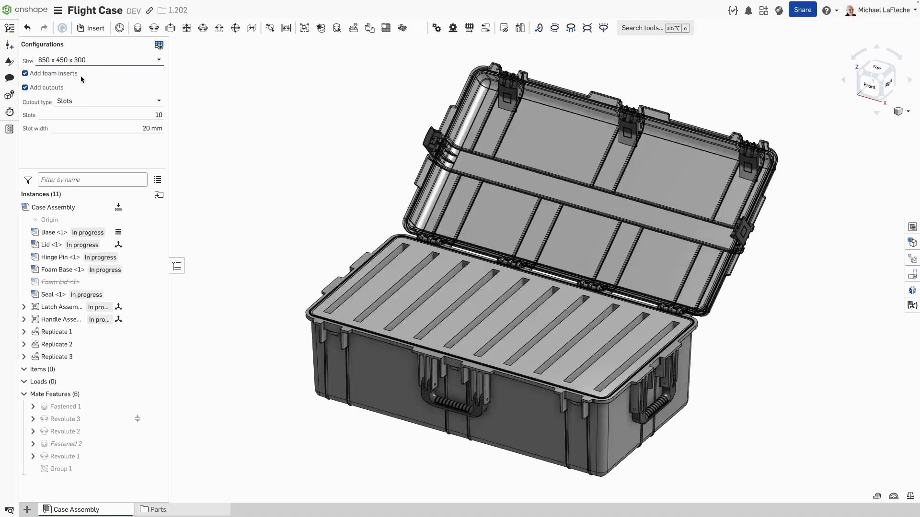
pyautogui.click(108, 100)
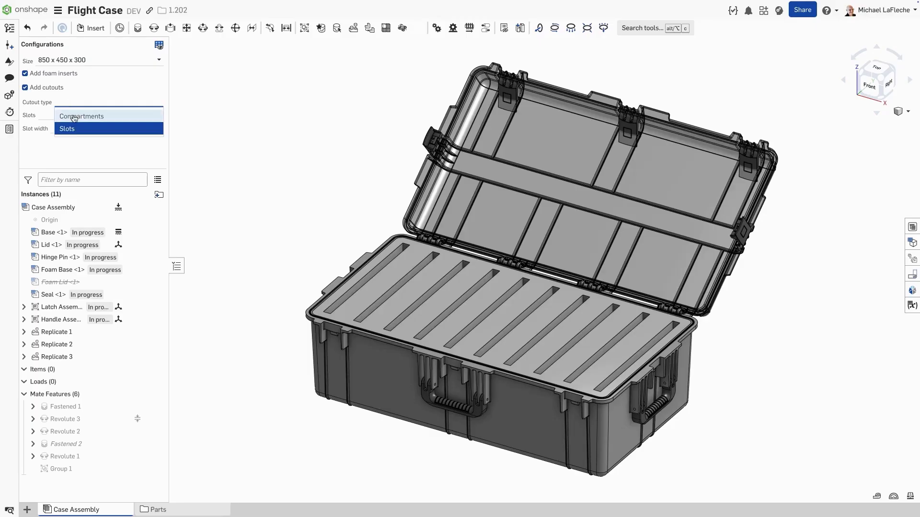
pyautogui.click(81, 116)
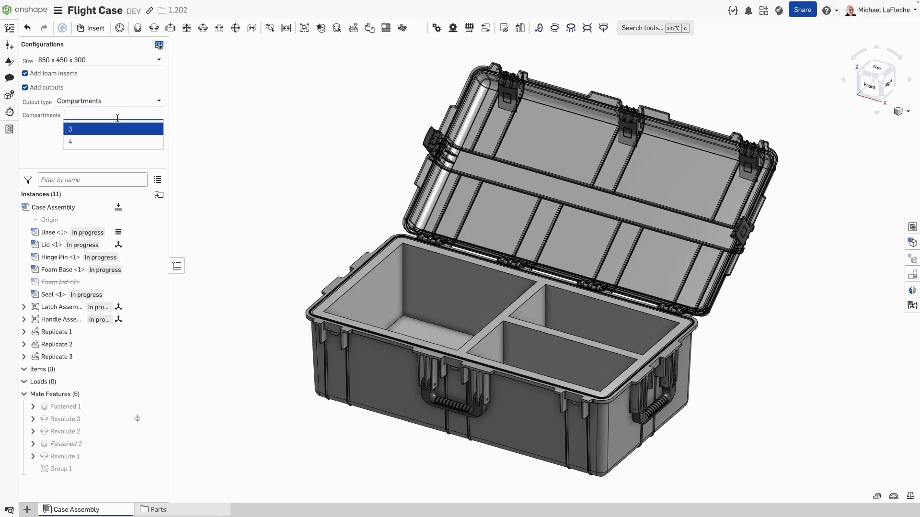
pyautogui.click(70, 142)
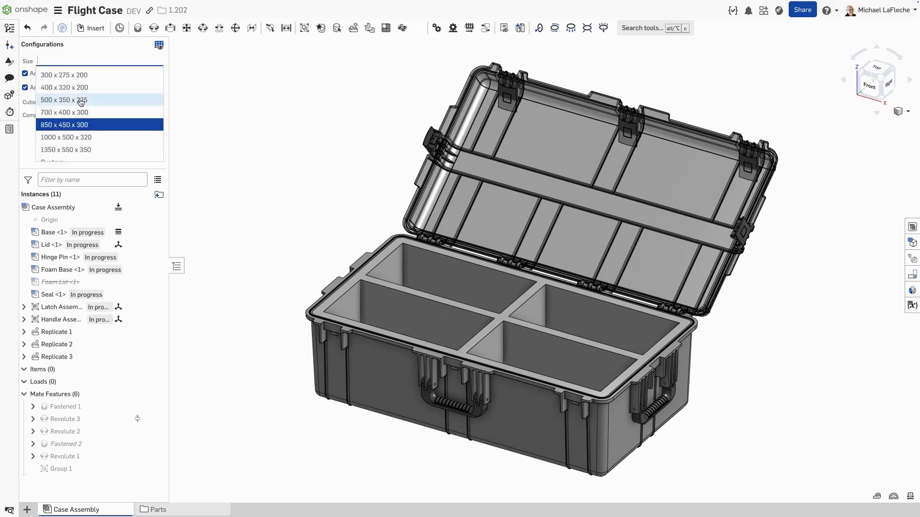
# Switch Size to 500 x 350 x 225 and choose 2 compartments from the 1-2 offered.
pyautogui.click(63, 100)
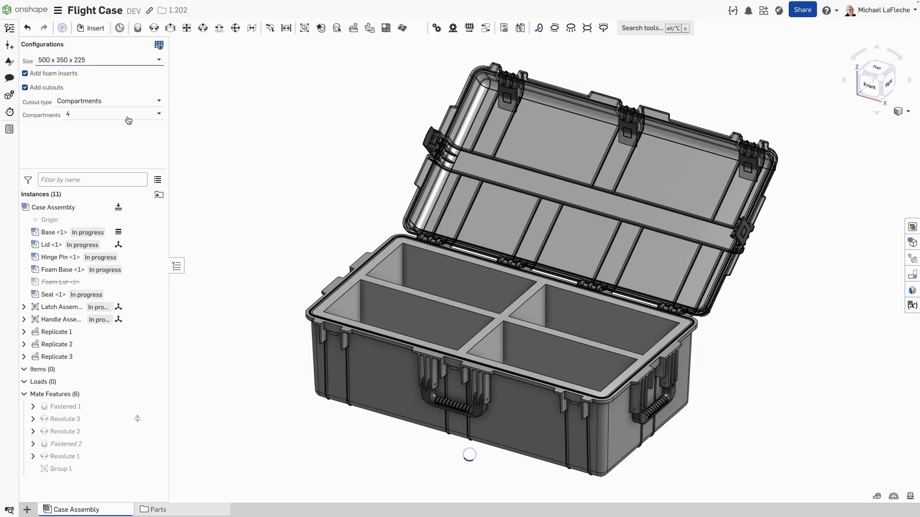
pyautogui.click(110, 114)
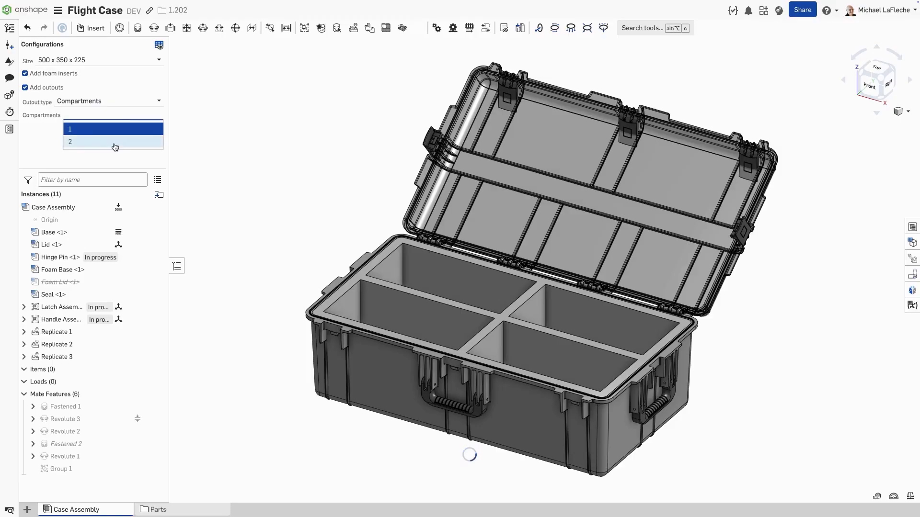
pyautogui.click(69, 141)
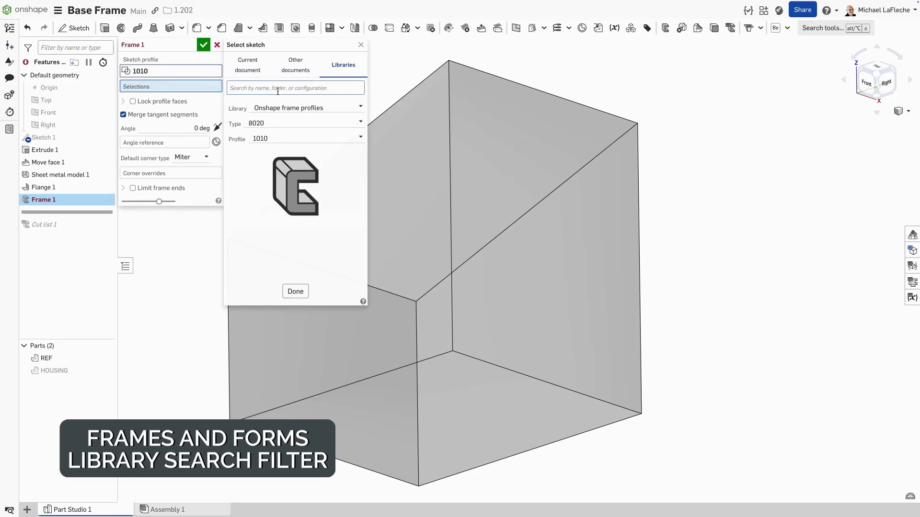
# Confirm Frame 1 with the 1515 profile along the box edge.
pyautogui.write('round')
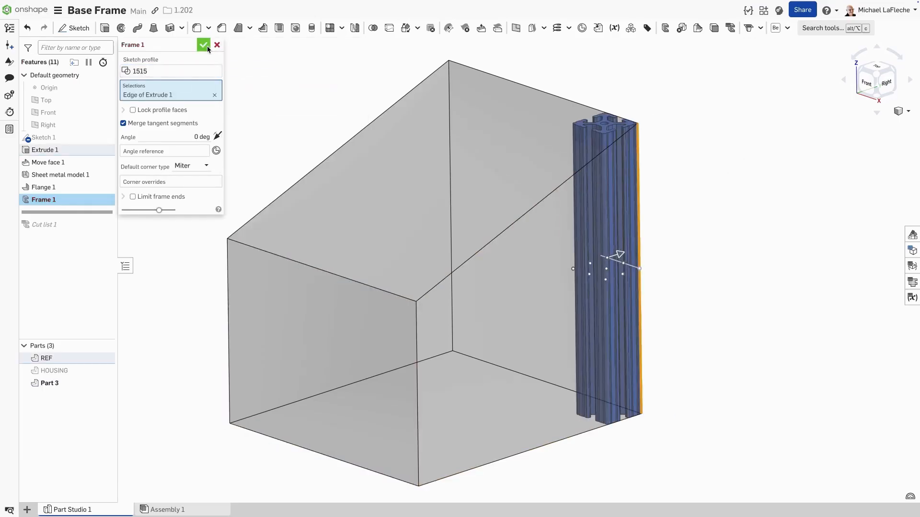
pyautogui.click(203, 45)
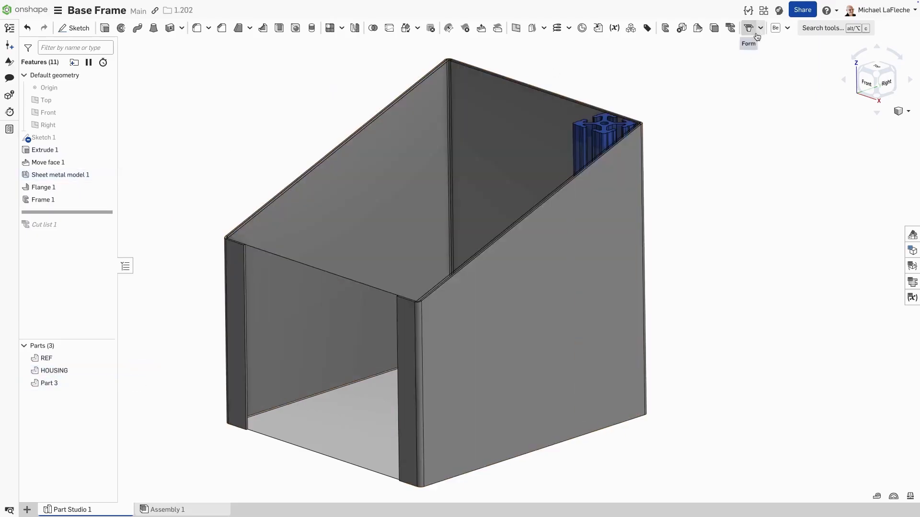
# Add a Slot emboss form from the library onto the housing's side wall.
pyautogui.click(748, 28)
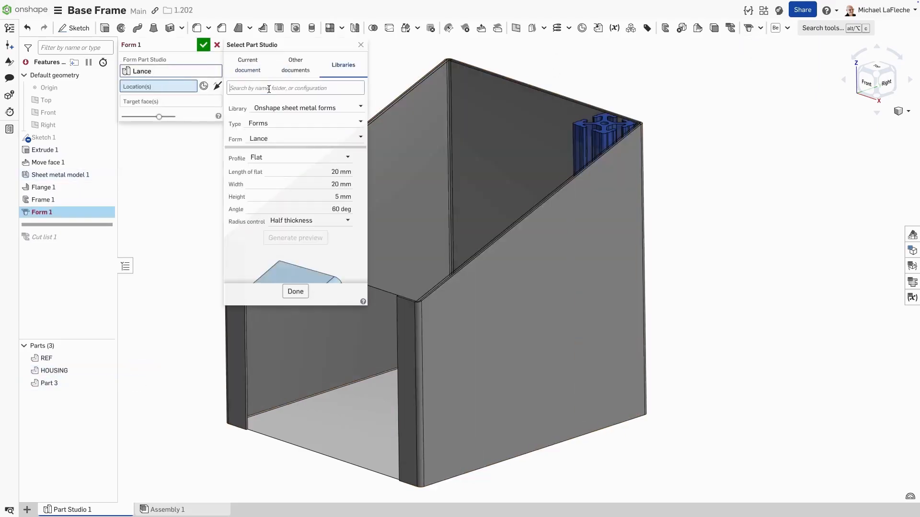
pyautogui.write('emboss')
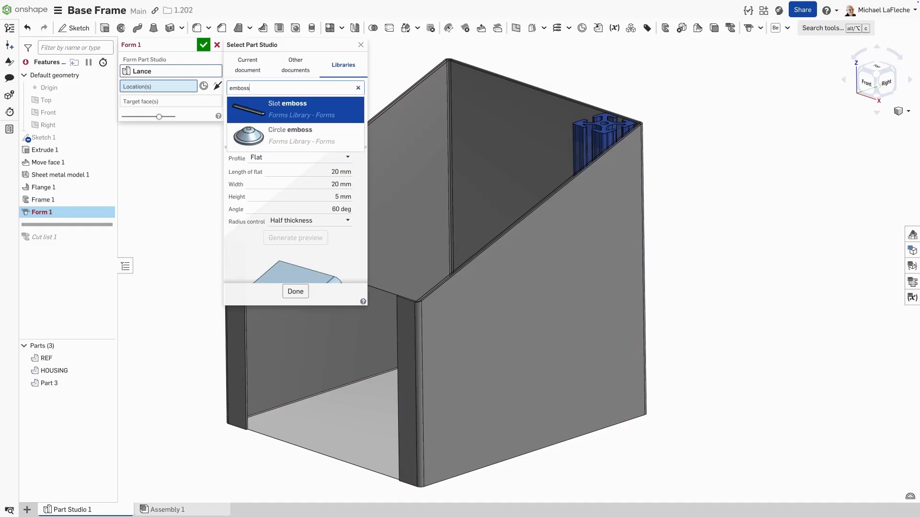
pyautogui.click(288, 109)
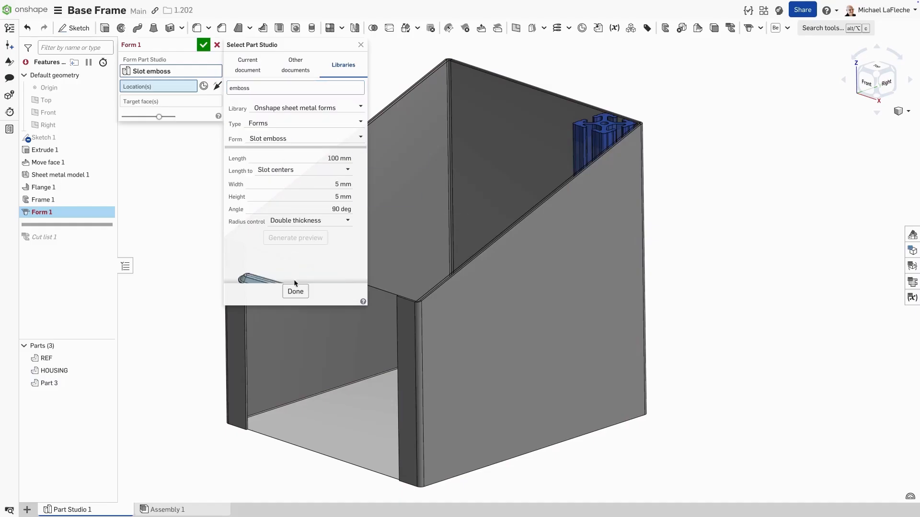
pyautogui.click(295, 292)
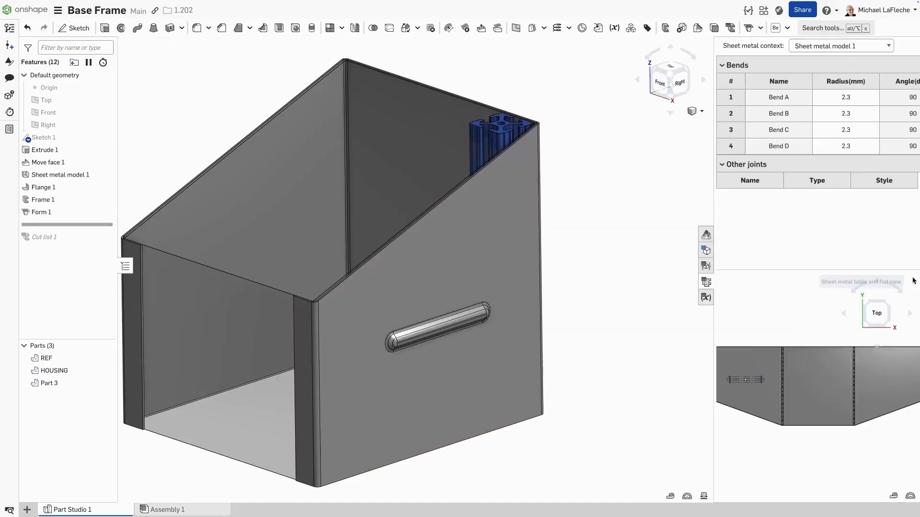
pyautogui.moveTo(42, 212)
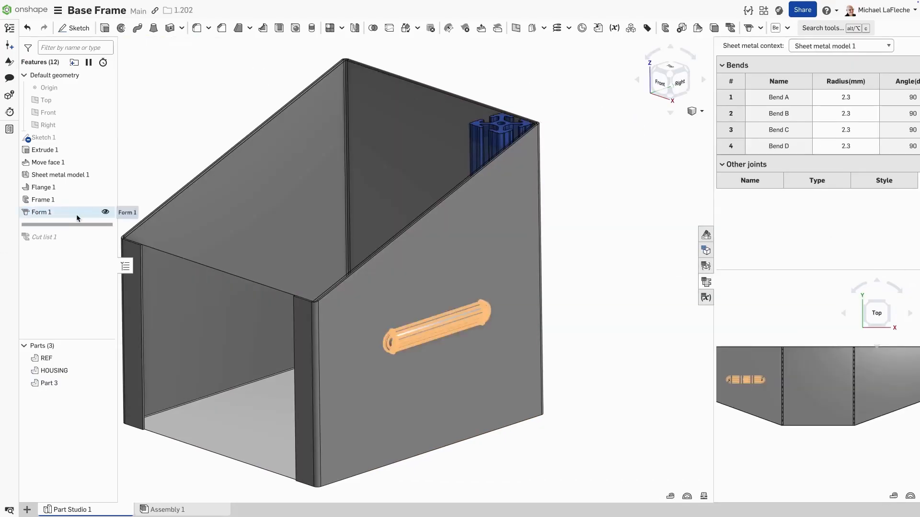
pyautogui.click(43, 224)
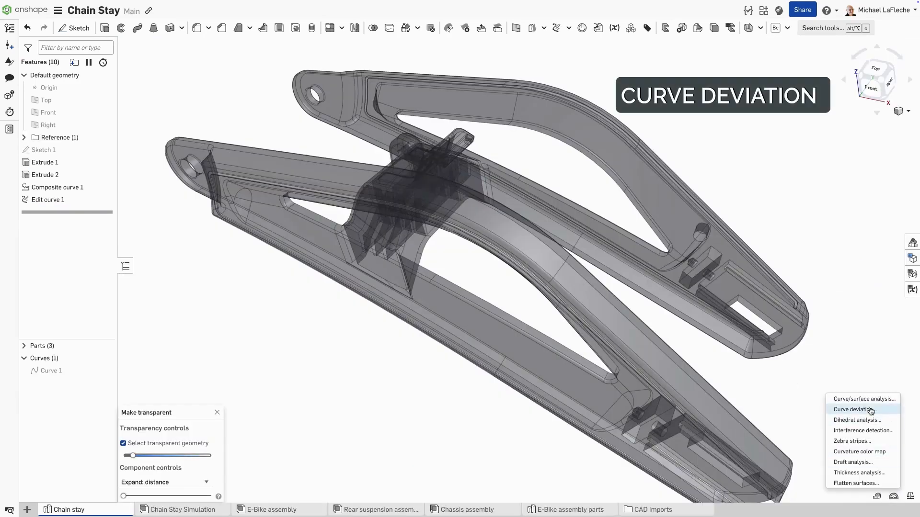
# Run curve deviation on the chain stay, removing two Import 1 edges from Chain 2.
pyautogui.click(853, 409)
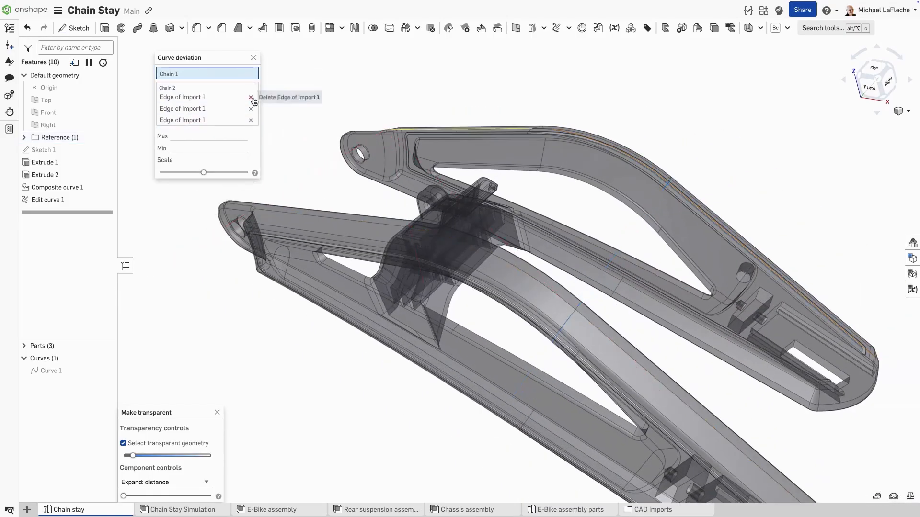
pyautogui.click(251, 97)
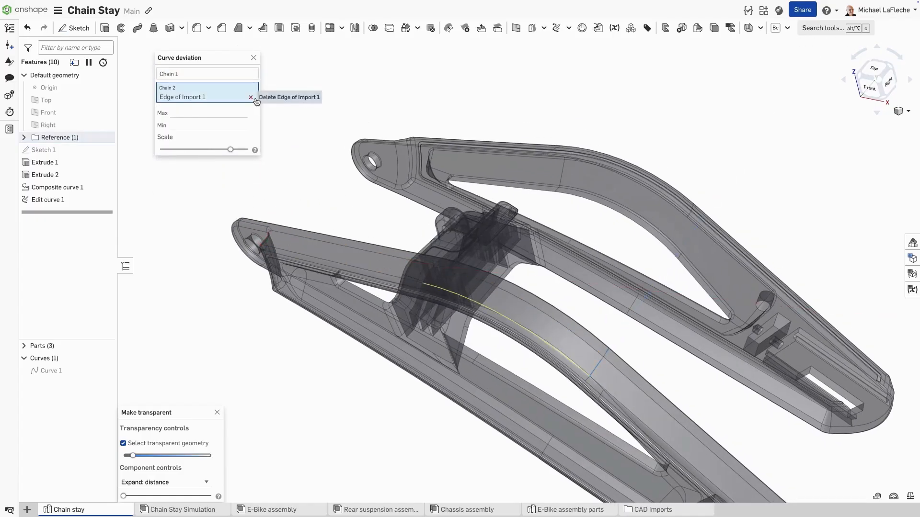
pyautogui.click(251, 97)
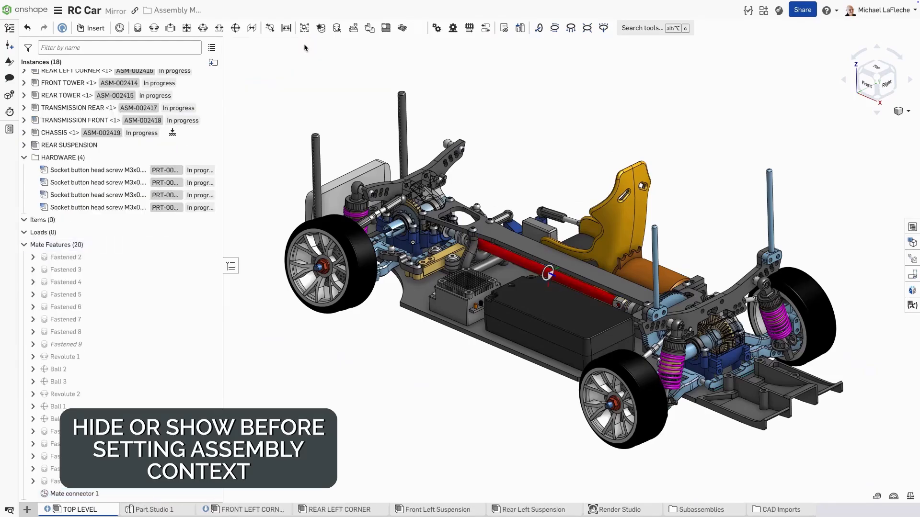
# Hide the WHEEL instance and REAR WHEEL PARTS folder from the assembly context.
pyautogui.click(154, 509)
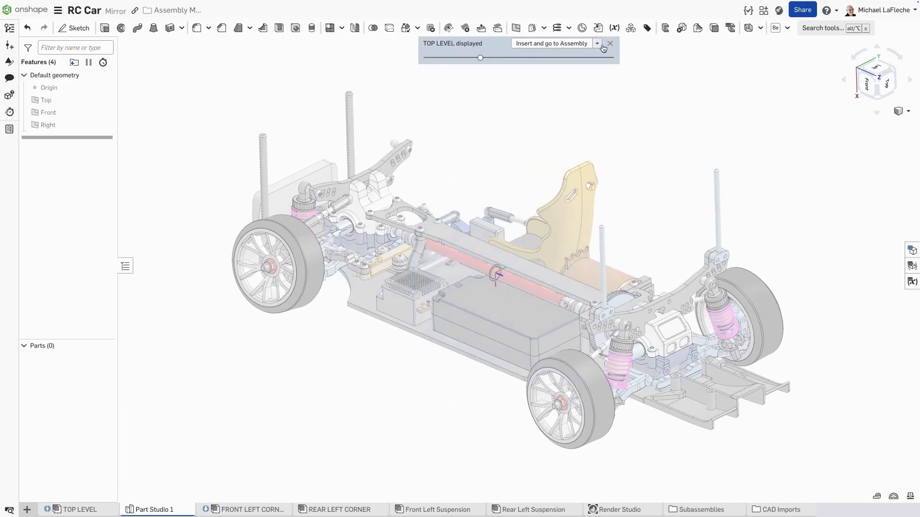
pyautogui.click(596, 43)
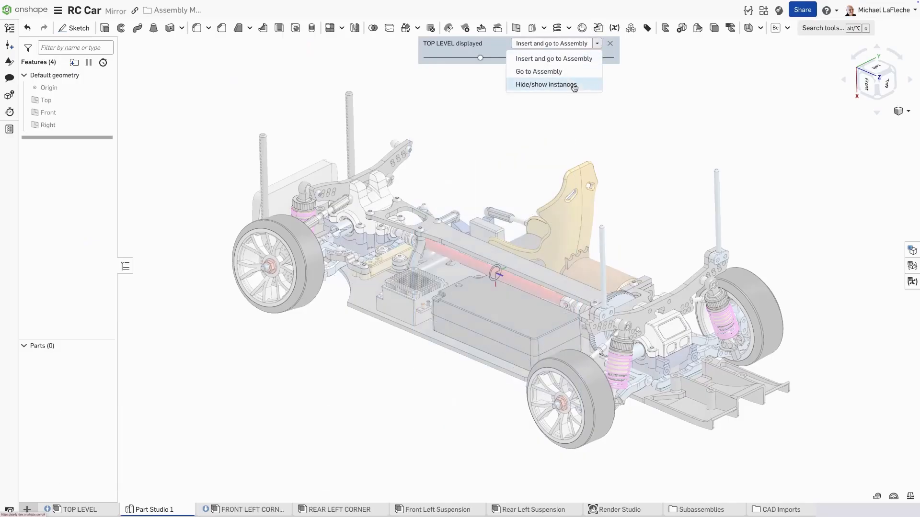
pyautogui.click(545, 85)
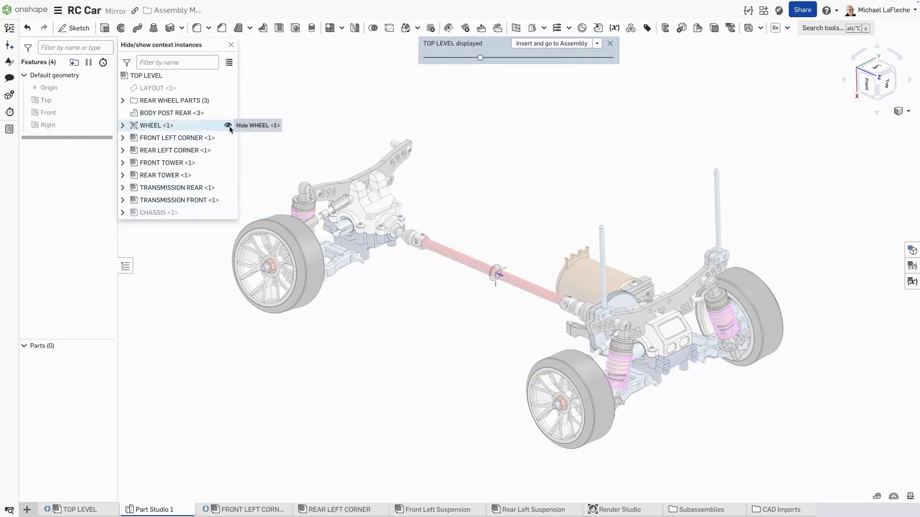
pyautogui.click(228, 124)
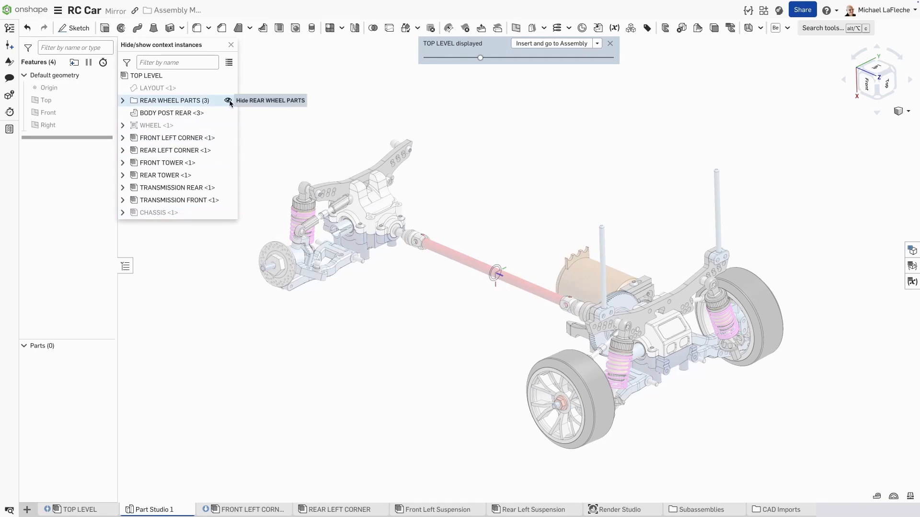
pyautogui.click(229, 101)
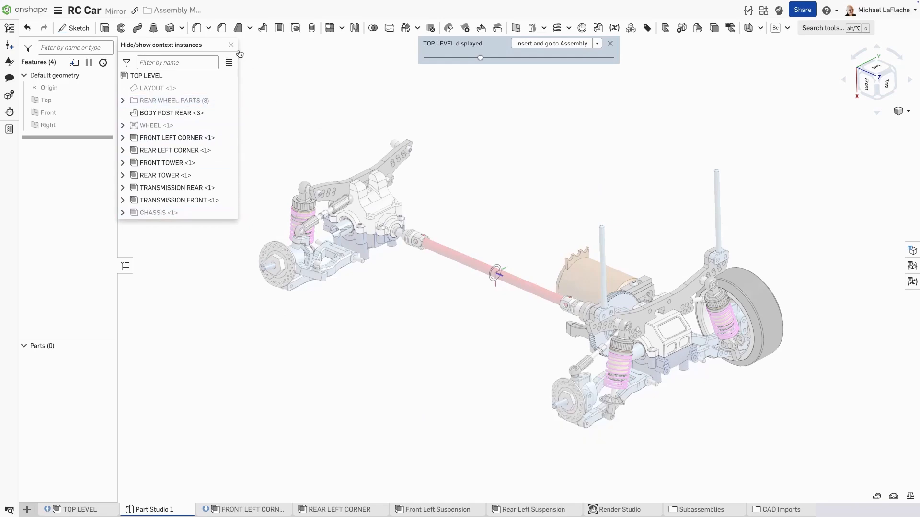
pyautogui.click(231, 45)
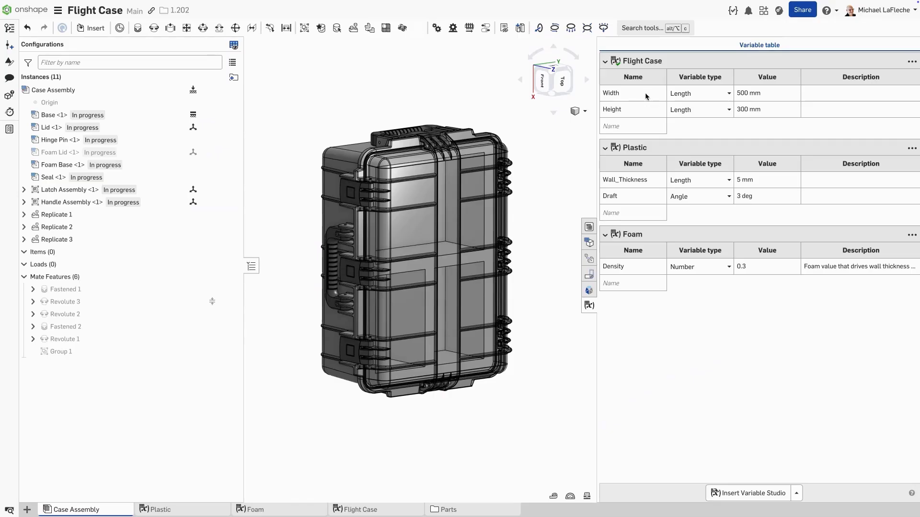
# Collapse all variable tables, expand Plastic alone, then expand all tables again.
pyautogui.click(633, 93)
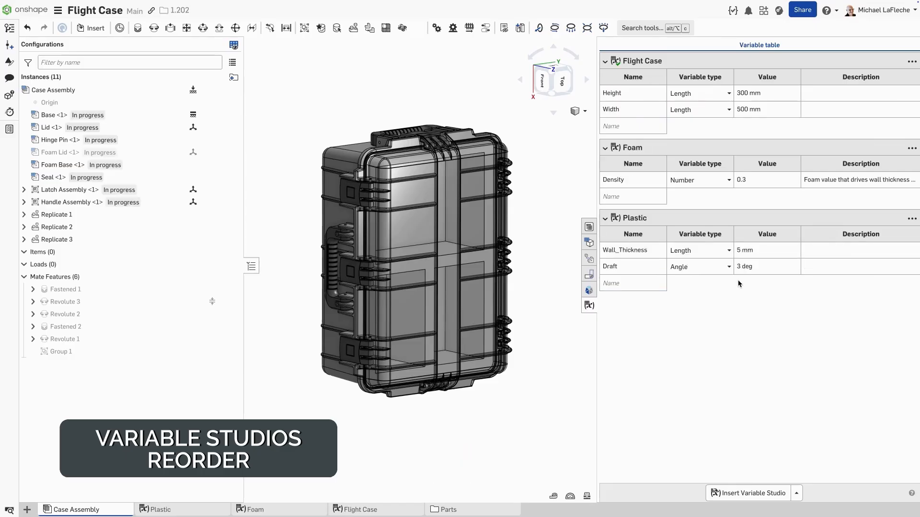
pyautogui.click(911, 62)
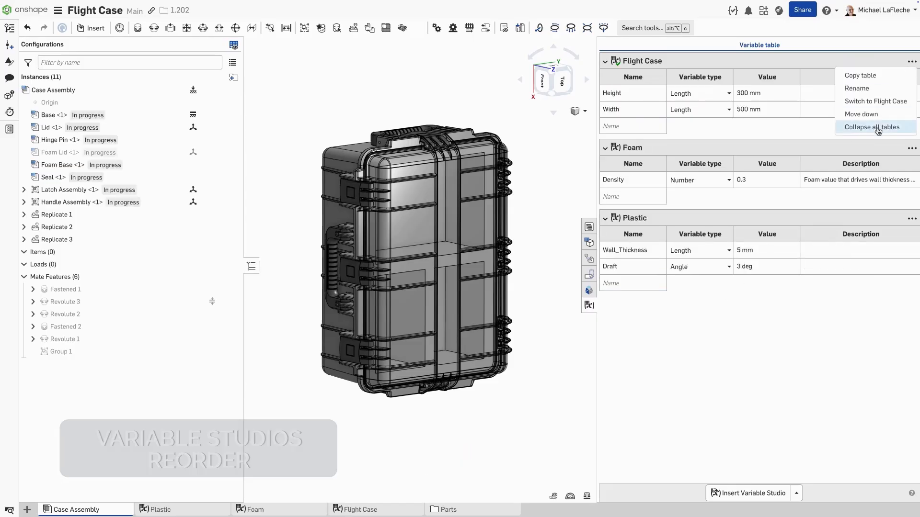
pyautogui.click(871, 127)
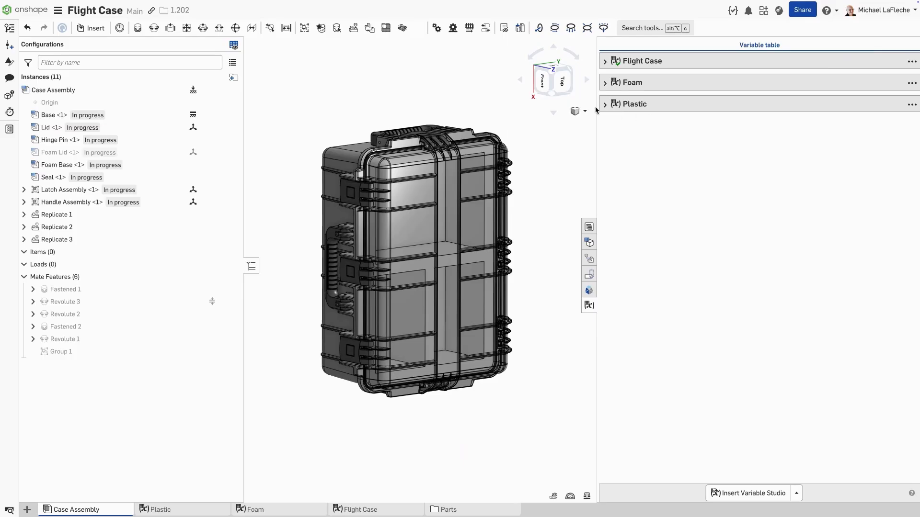
pyautogui.click(606, 103)
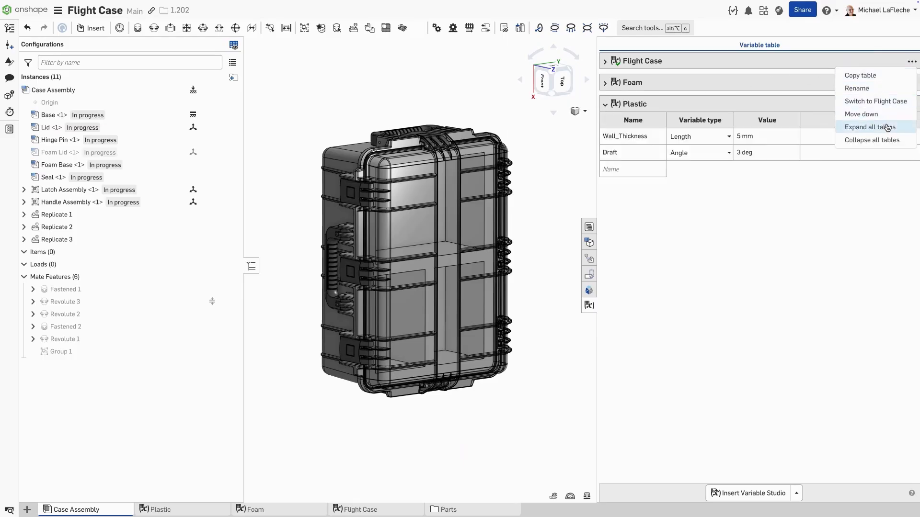
pyautogui.click(870, 126)
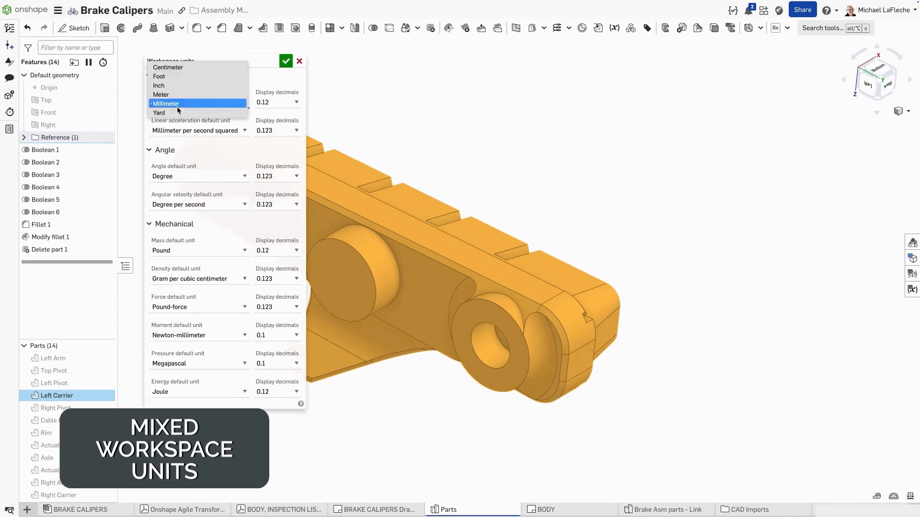
# Set workspace units to Inch length, Ounce mass and gram per liter density.
pyautogui.click(159, 85)
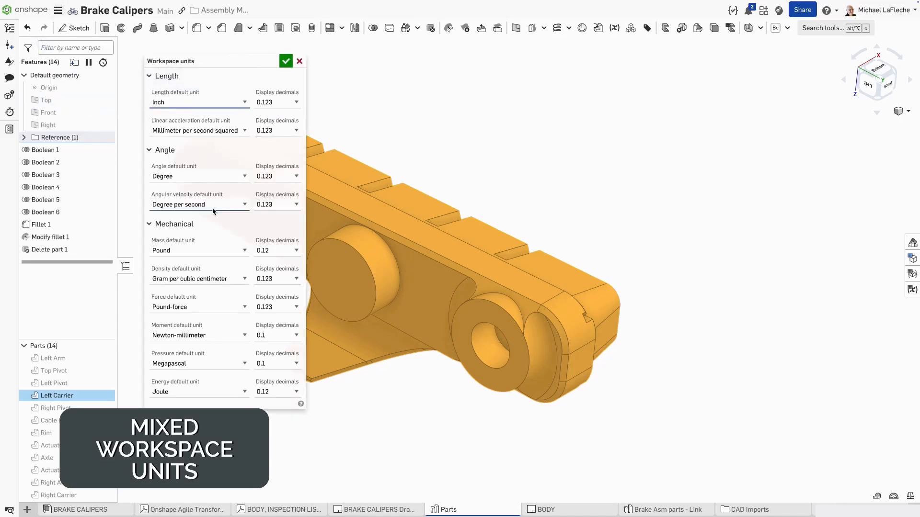
pyautogui.click(198, 250)
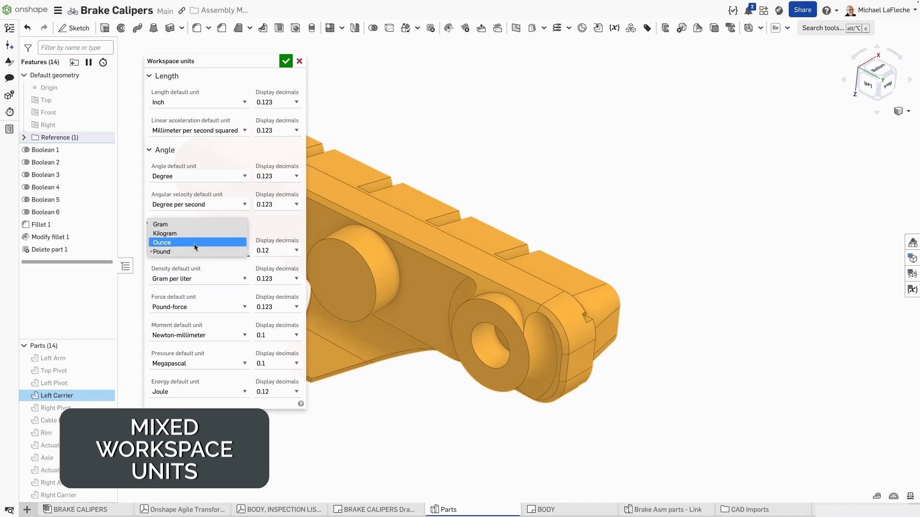
pyautogui.click(162, 242)
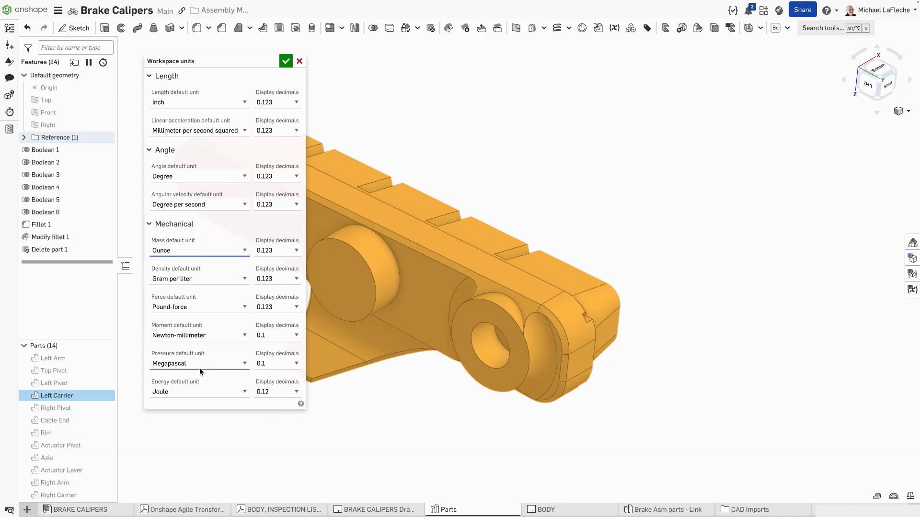
pyautogui.click(299, 61)
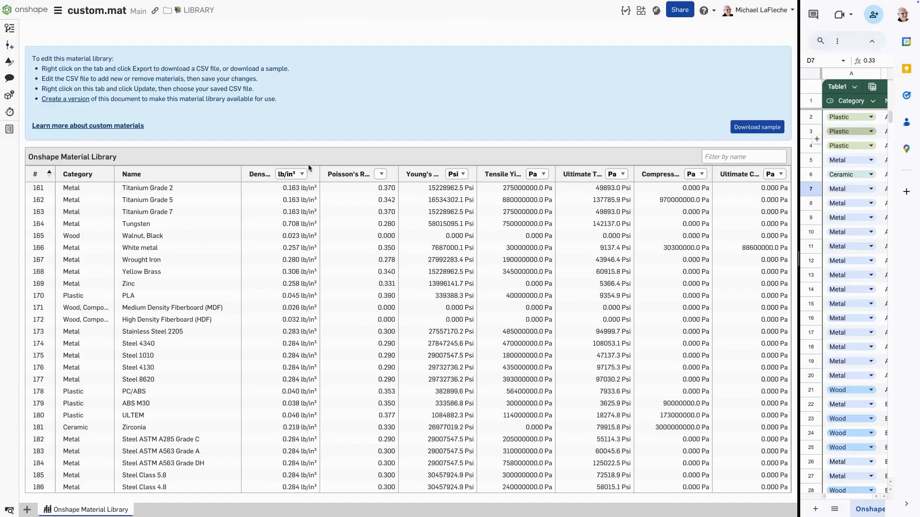
# Set Alumina Oxide's Poisson's ratio to 0.1, download CSV and update custom.mat.
pyautogui.click(463, 174)
pyautogui.write('.22')
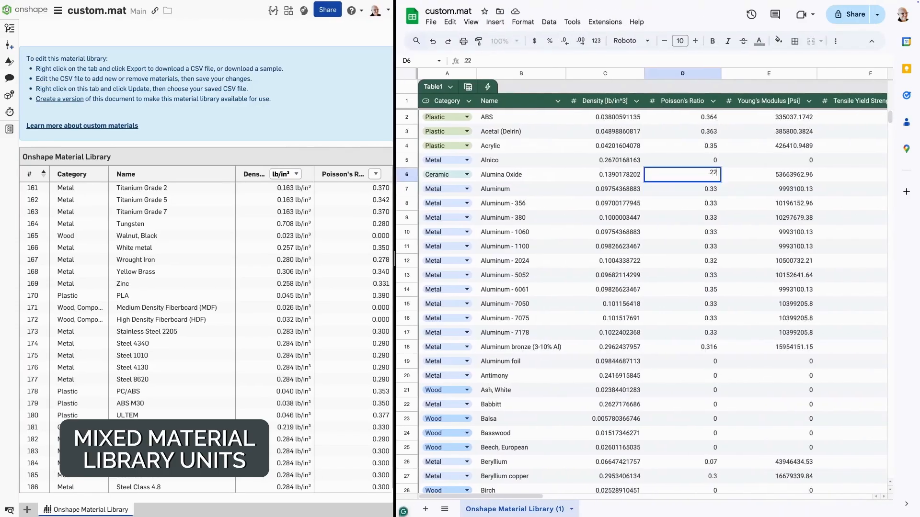
pyautogui.click(430, 22)
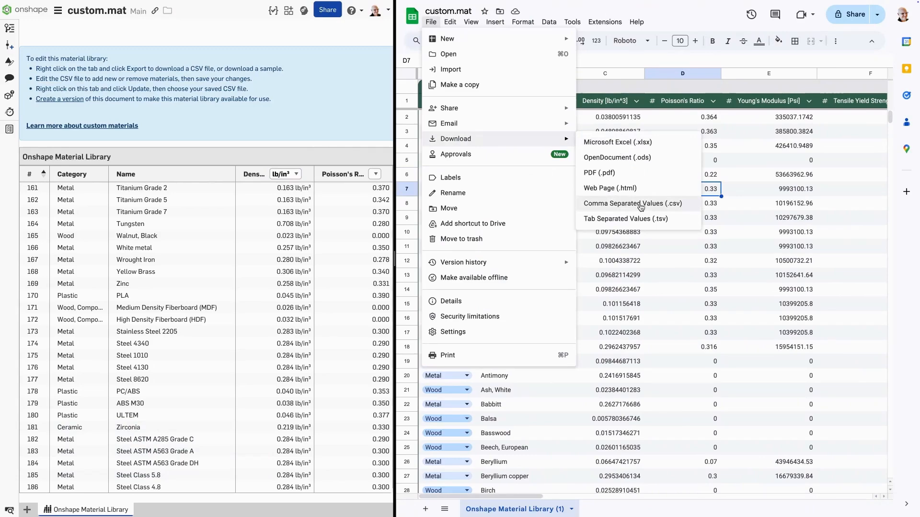
pyautogui.click(631, 204)
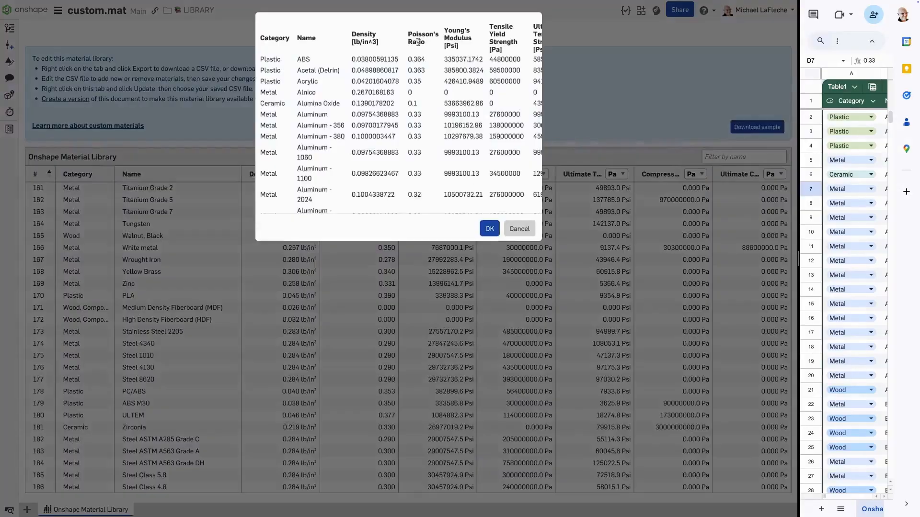
pyautogui.click(490, 228)
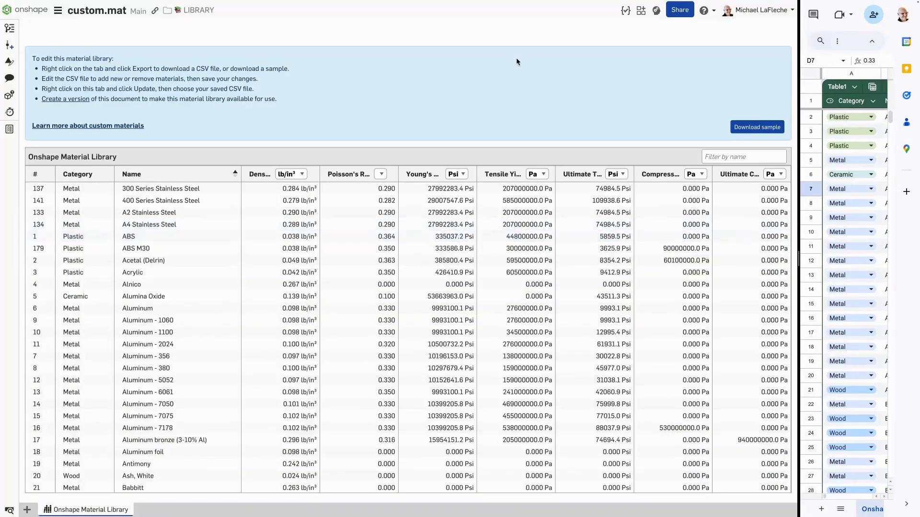
pyautogui.click(616, 174)
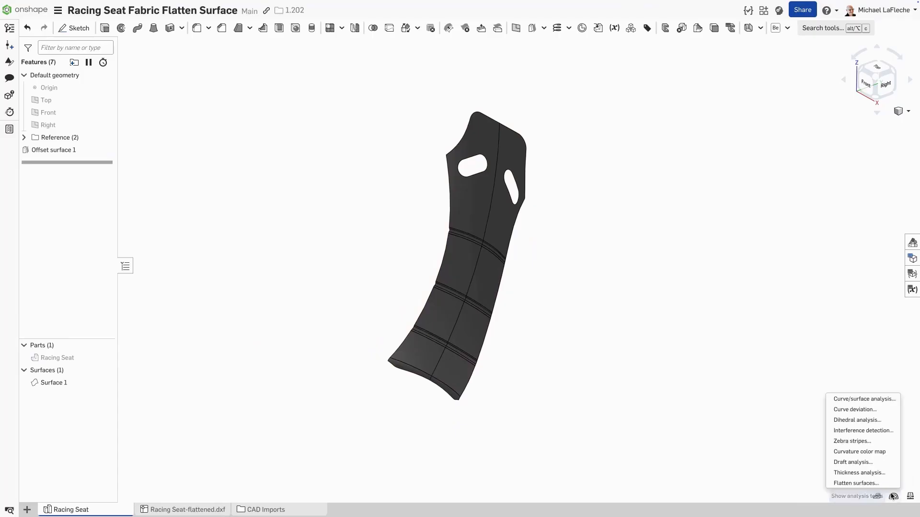
# Export the flattened seat fabric as DXF with inner edges included.
pyautogui.click(856, 483)
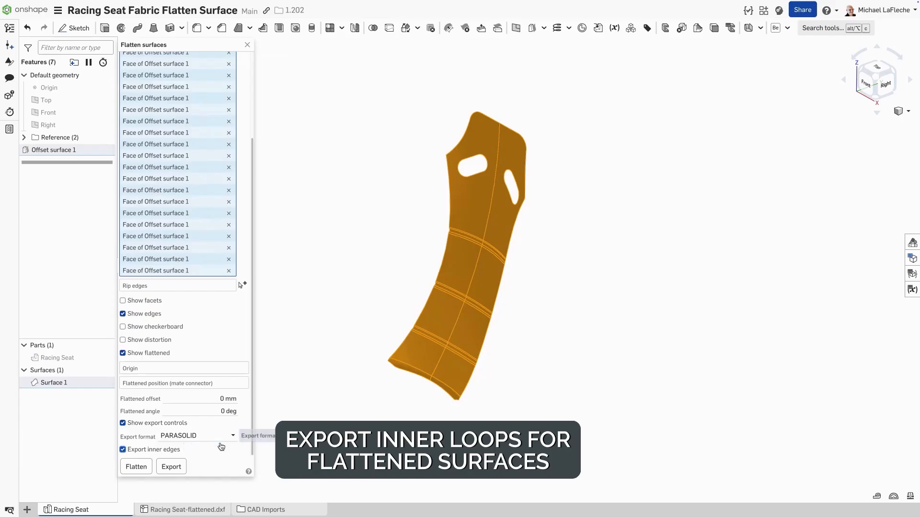
pyautogui.click(198, 436)
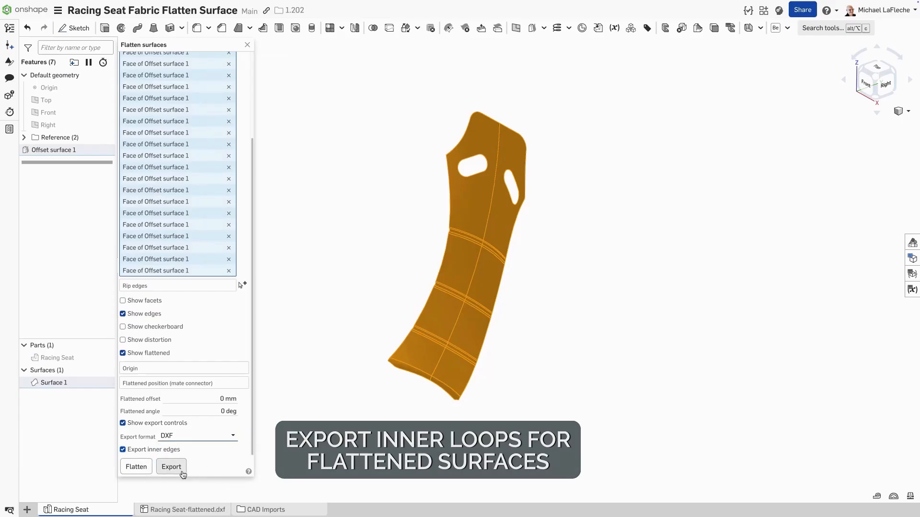
pyautogui.click(171, 466)
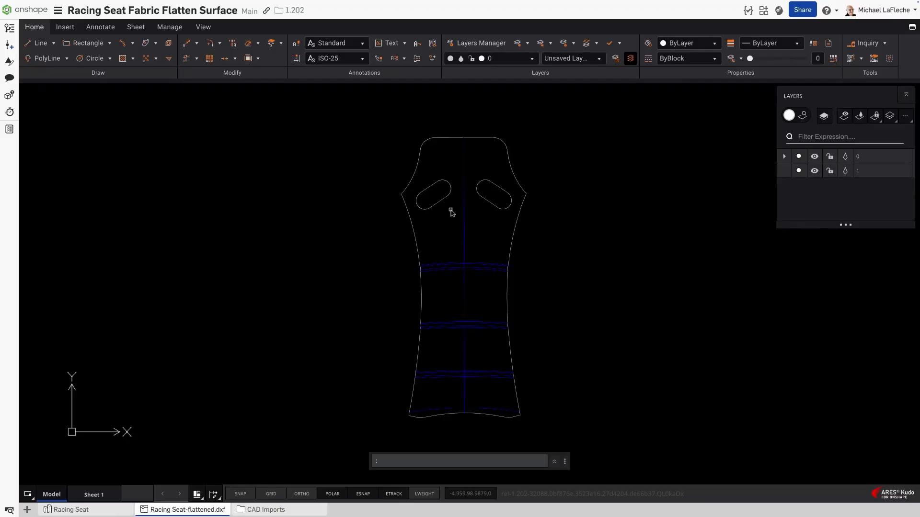
# Edit the 15 dimension value in the Brake Calipers drawing.
pyautogui.click(374, 509)
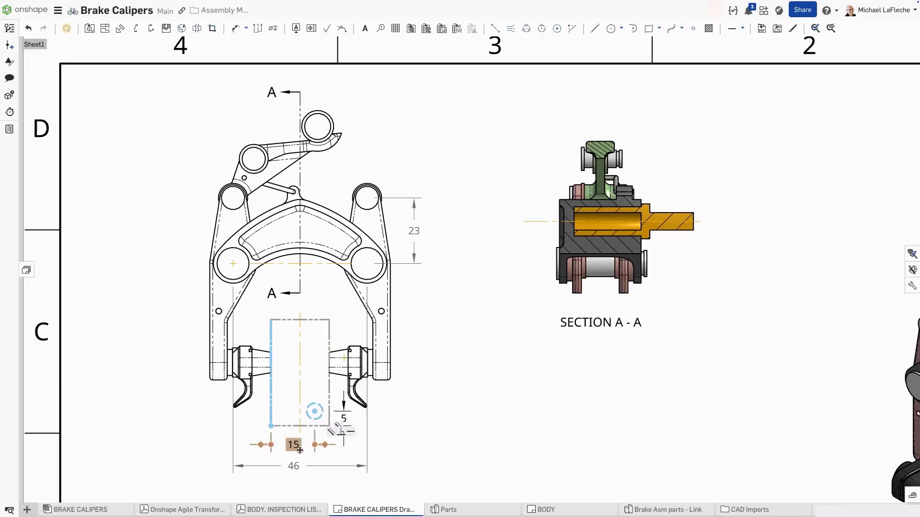
pyautogui.doubleClick(294, 444)
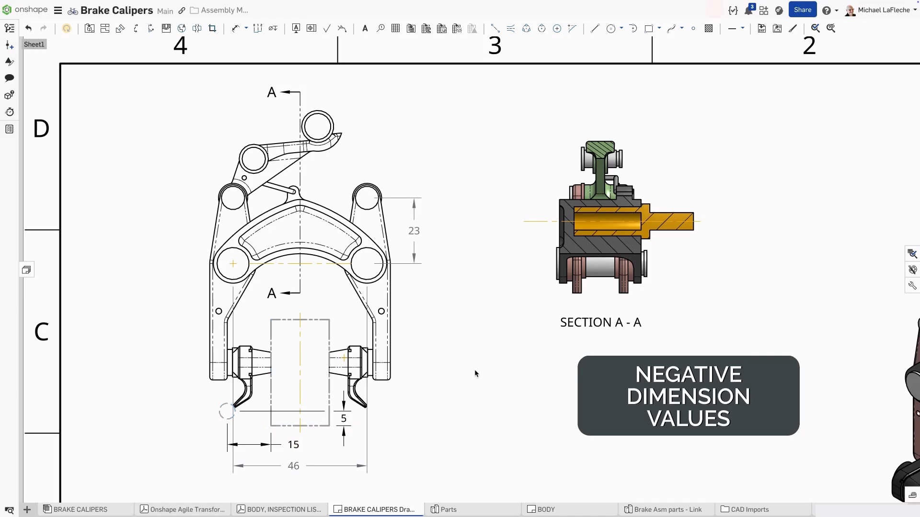
pyautogui.click(545, 508)
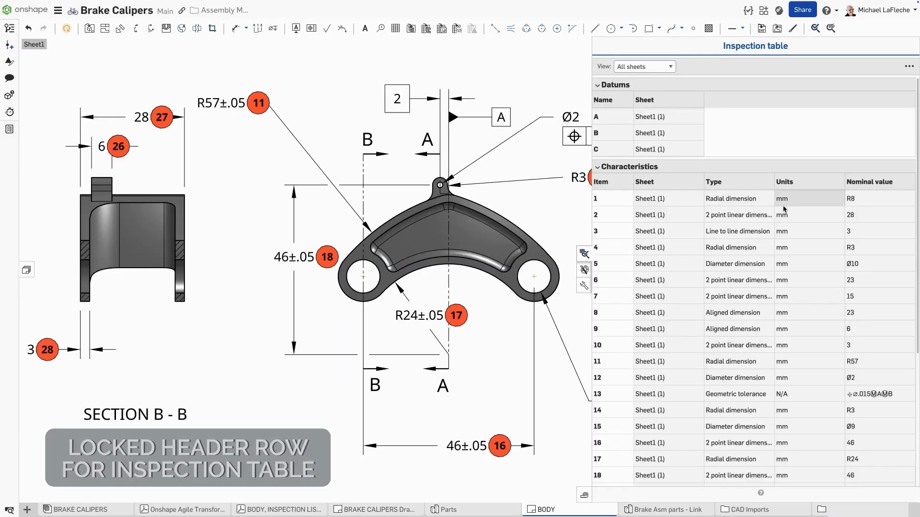
# Scroll through the BODY inspection table's characteristics with its header locked.
pyautogui.scroll(-3)
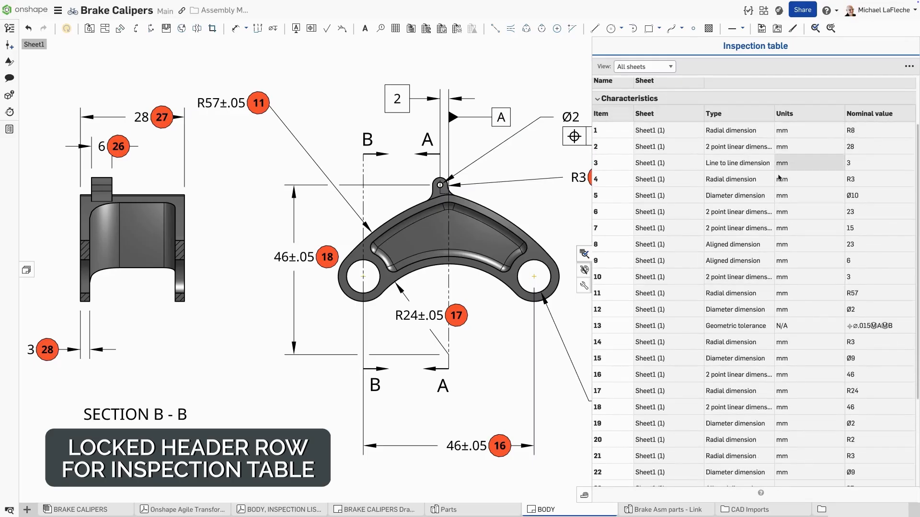
pyautogui.scroll(-3)
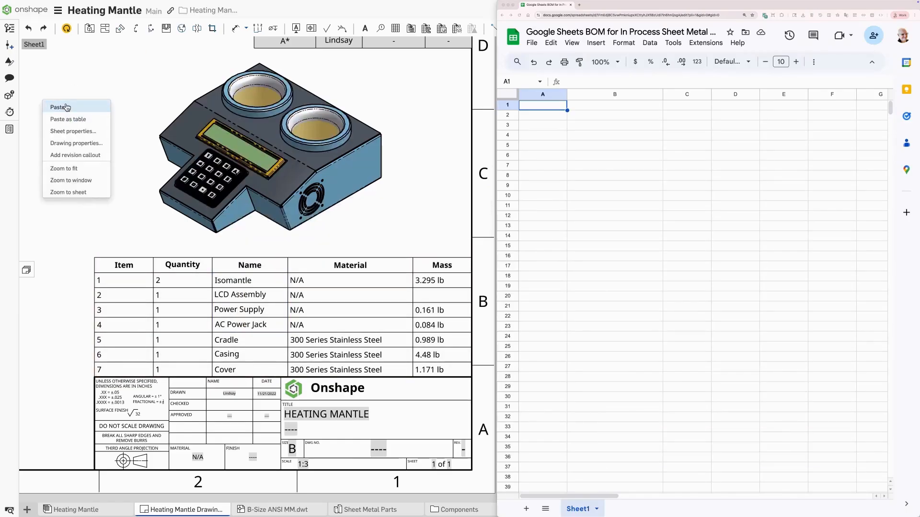
# Paste part names into the drawing as a table and copy BOM rows into cell A1.
pyautogui.click(58, 107)
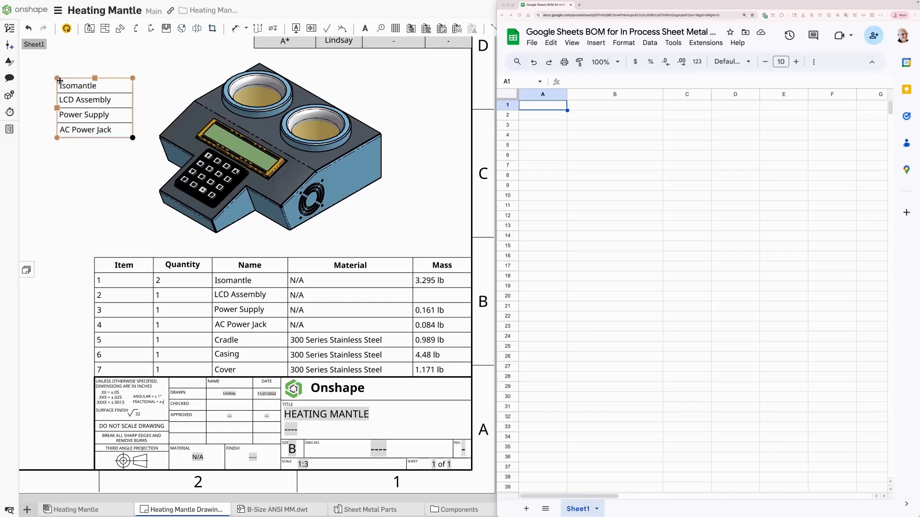
pyautogui.click(538, 208)
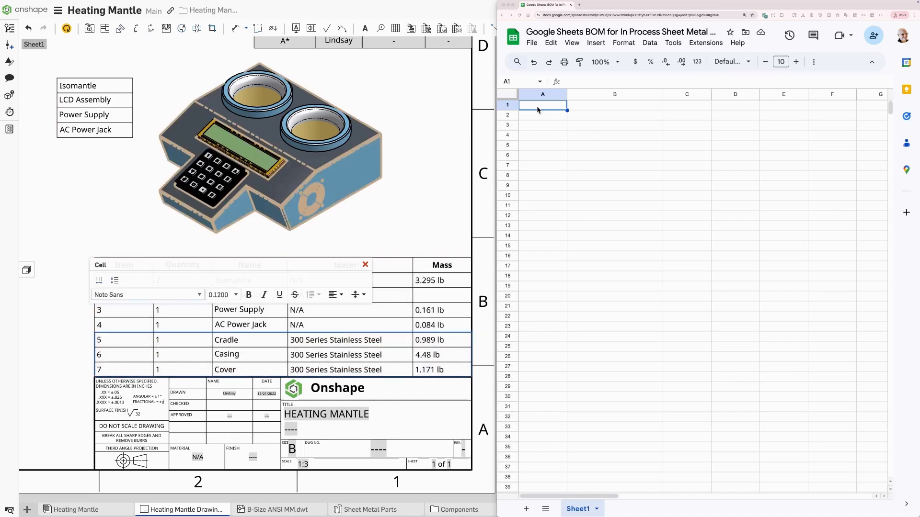
pyautogui.rightClick(543, 104)
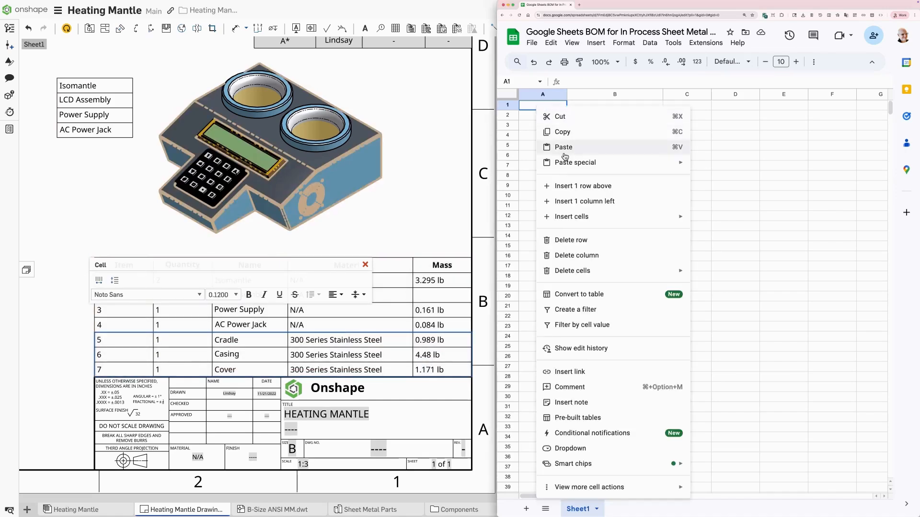
pyautogui.click(562, 146)
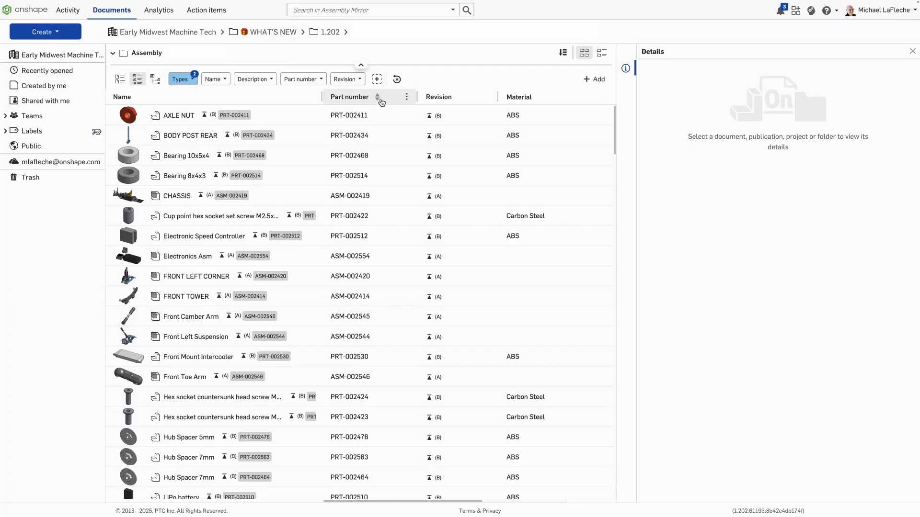
# Sort the Assembly parts list by part number and highlight the shock oring cap row.
pyautogui.click(348, 96)
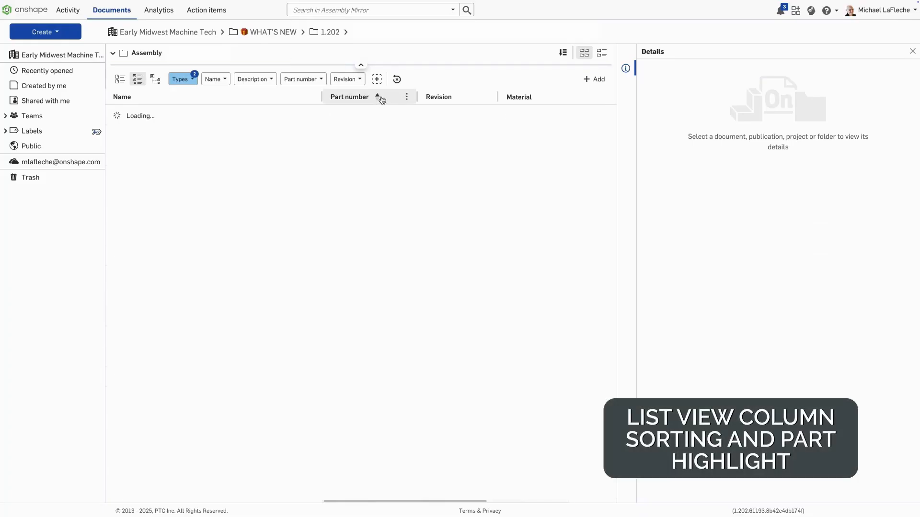
pyautogui.click(378, 96)
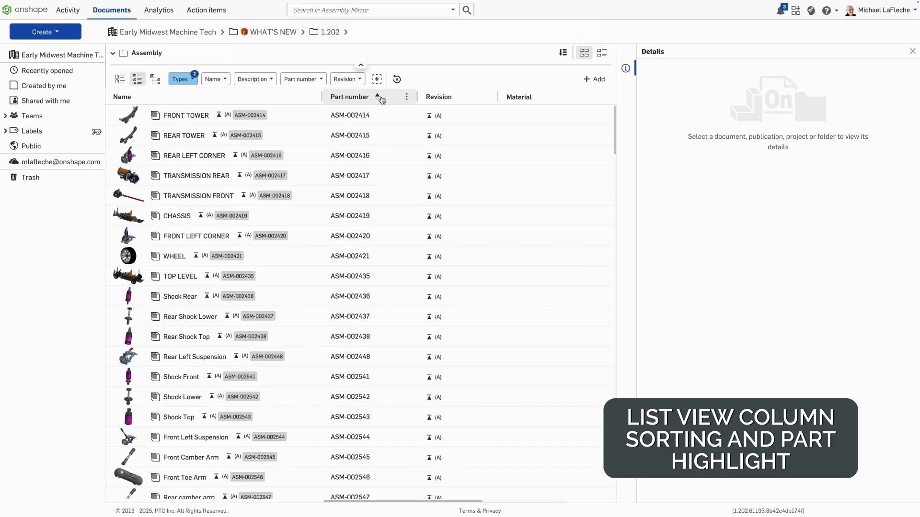
pyautogui.click(349, 97)
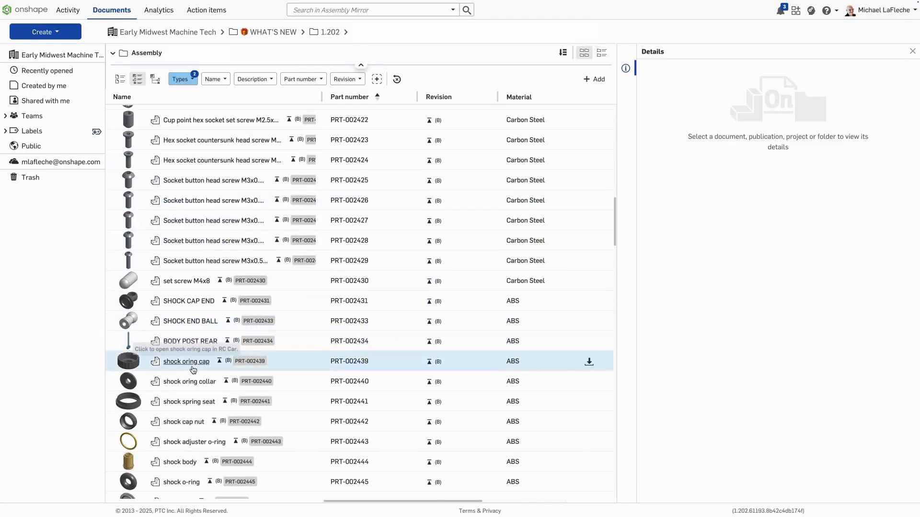
pyautogui.click(185, 362)
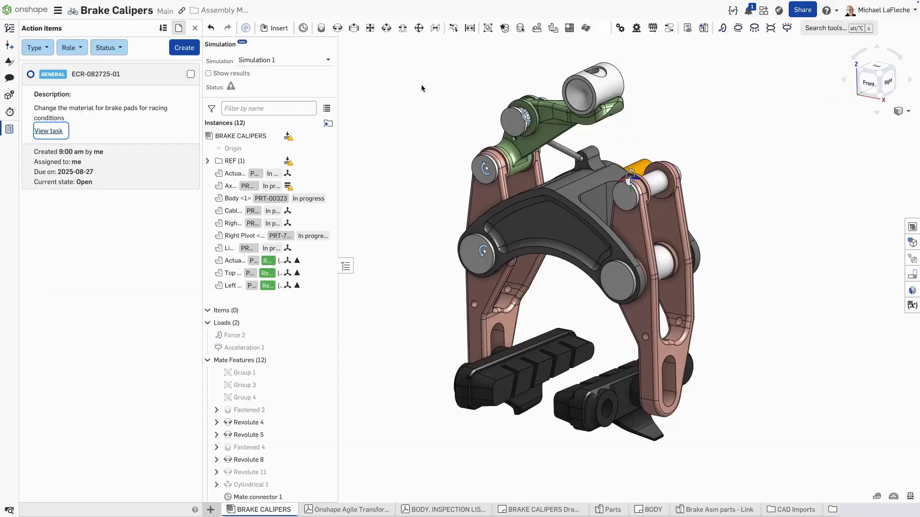
# Edit the brake pad material task, adding 'Best for: Track-focused supercars, GT racing' and a completion comment.
pyautogui.click(48, 131)
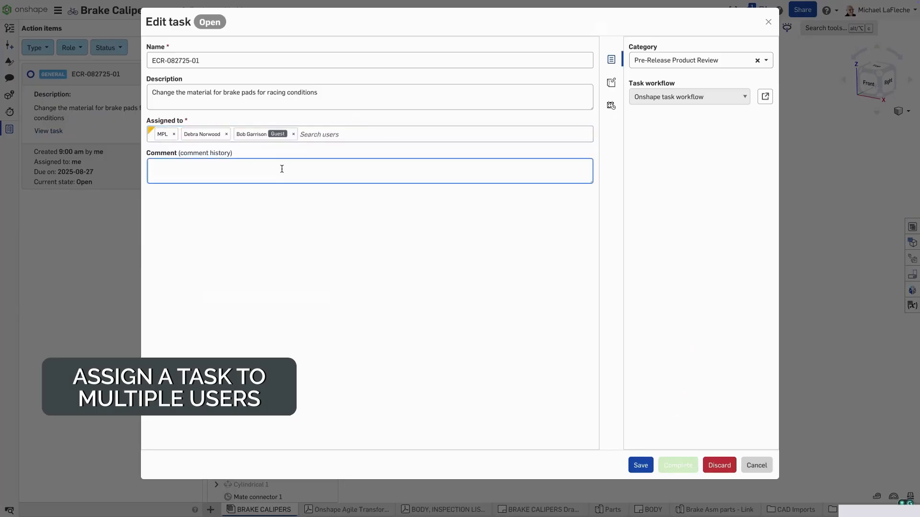
pyautogui.write('Best for: Track-focused supercars, GT racing')
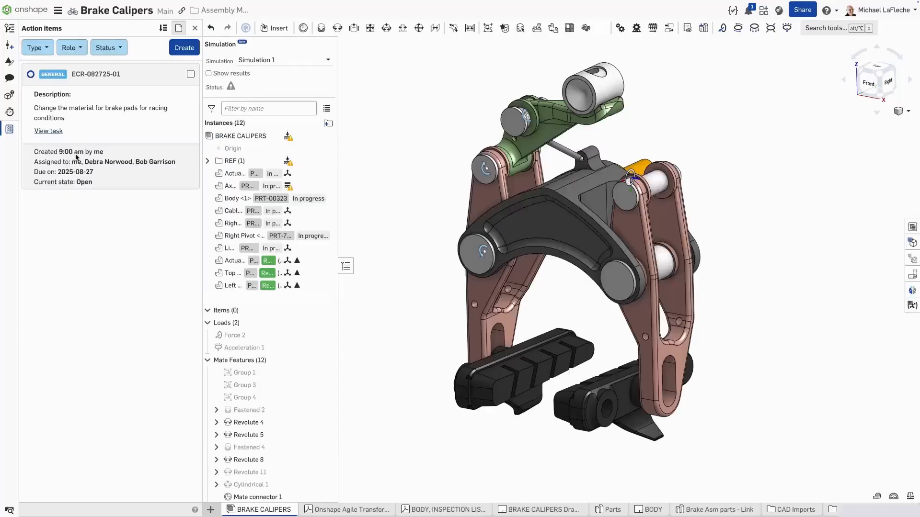
pyautogui.click(48, 131)
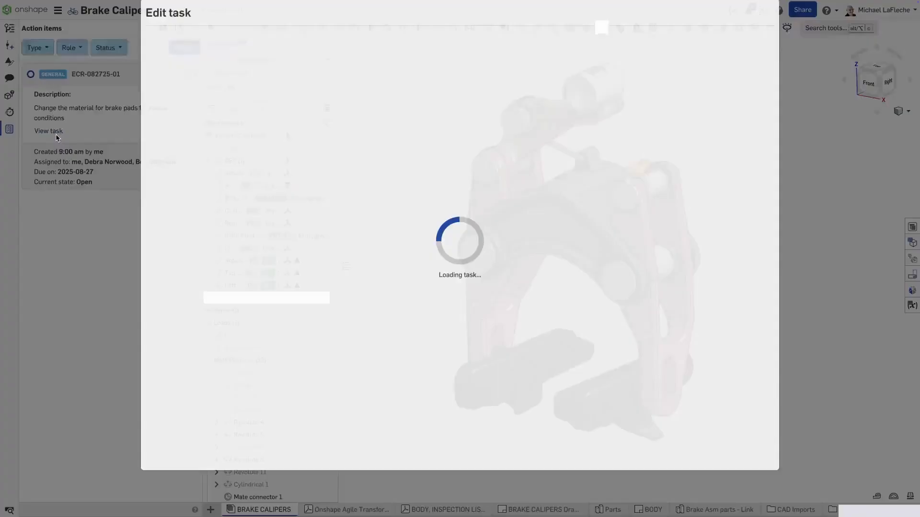
pyautogui.write('Looks like a good change, complet')
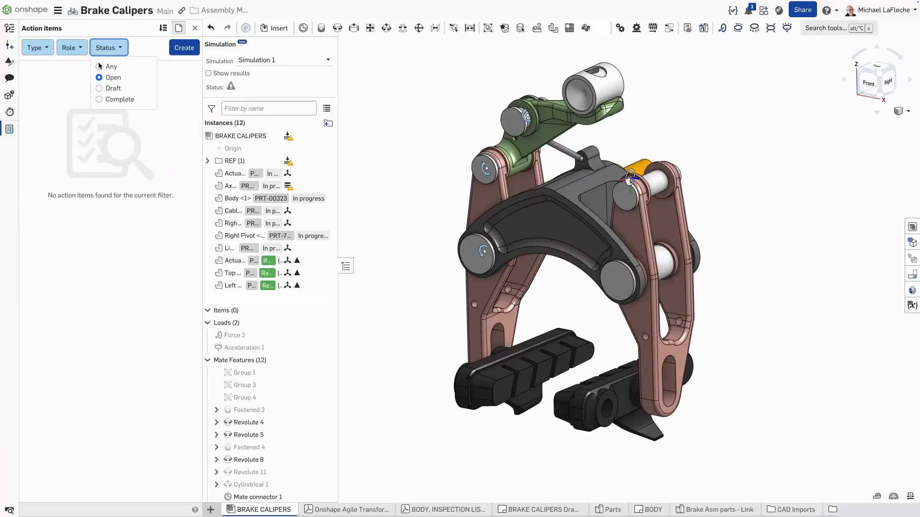
# Set the Action items Status filter to Any so ECR-082725-01 is listed.
pyautogui.click(111, 66)
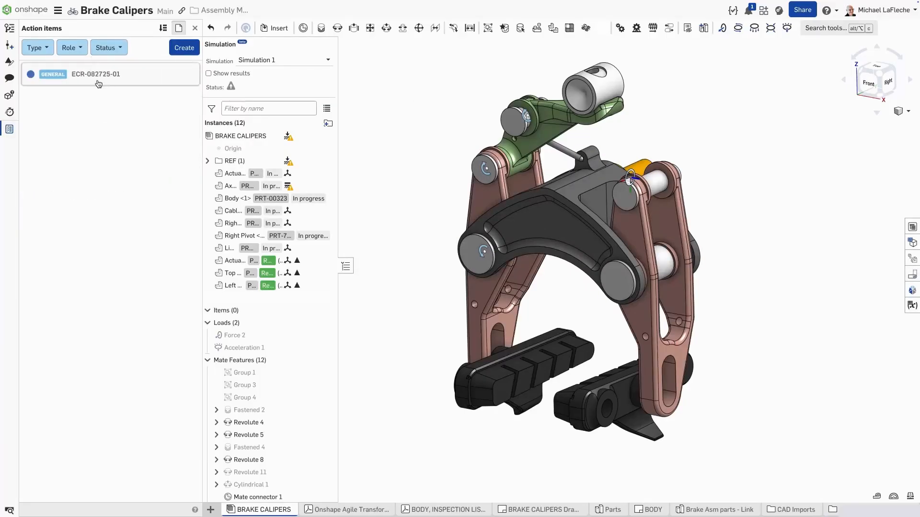
pyautogui.click(95, 74)
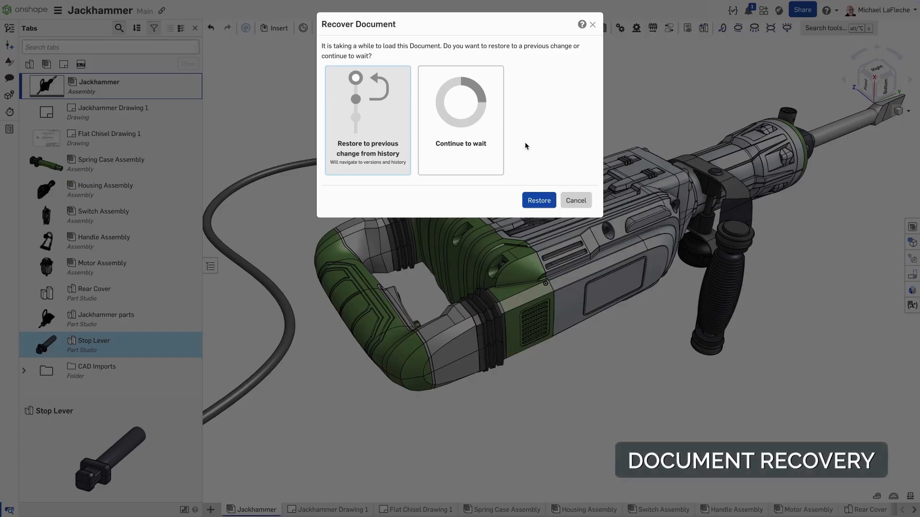
pyautogui.moveTo(508, 143)
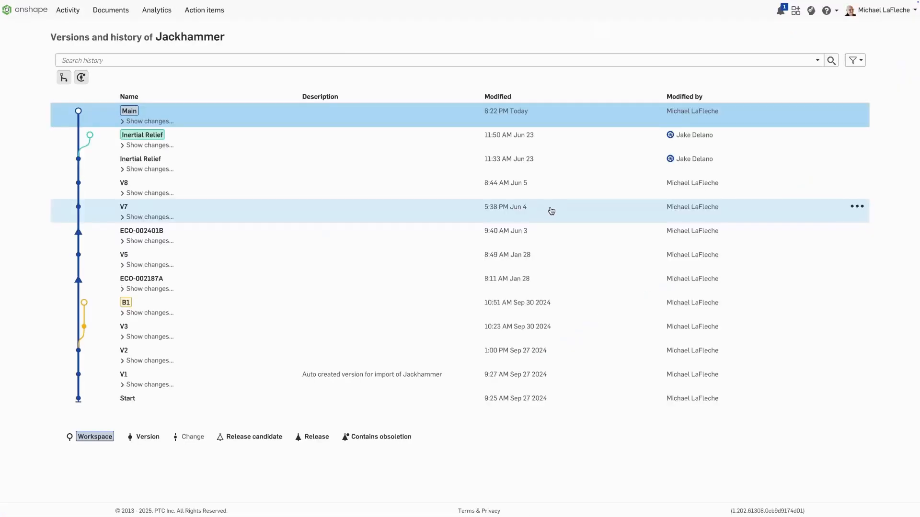
# Restore version V7 of the Jackhammer document to the Main workspace.
pyautogui.click(856, 207)
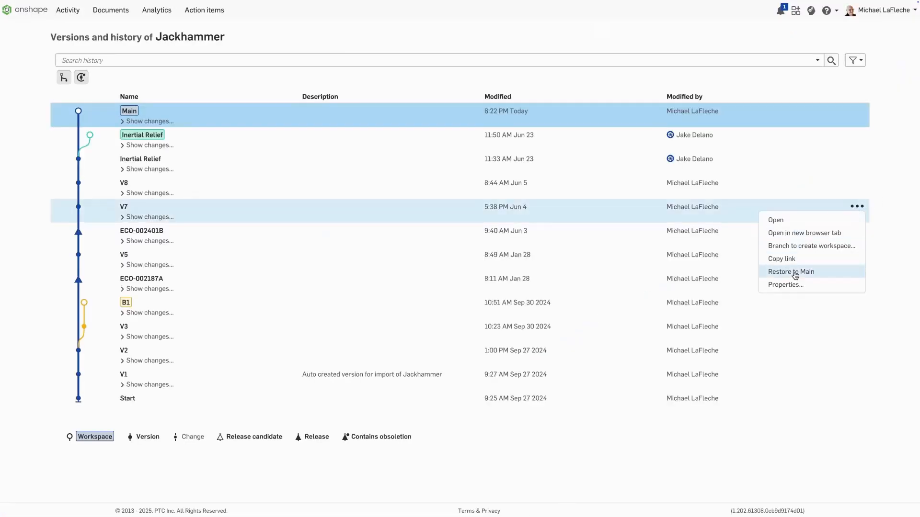
pyautogui.click(150, 121)
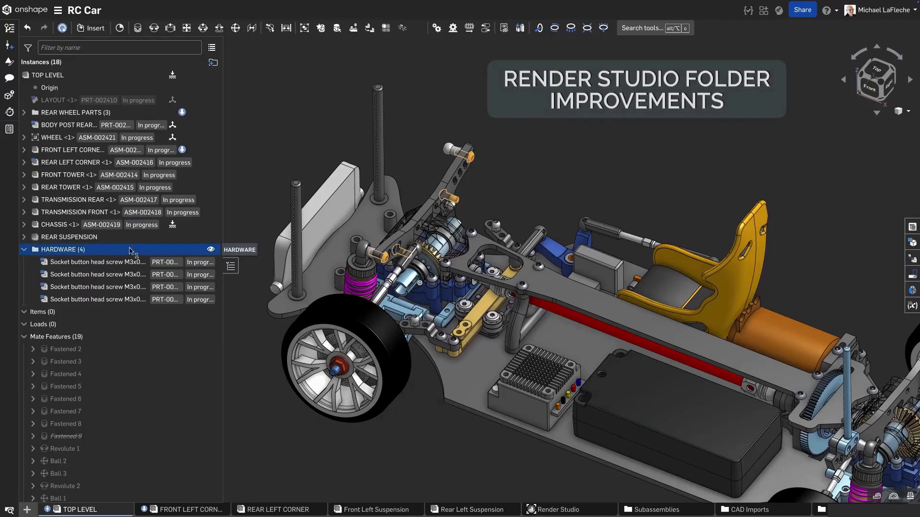
# Filter the RC Car instance list with :folder, clear it, and go to the Render Studio scene.
pyautogui.click(117, 48)
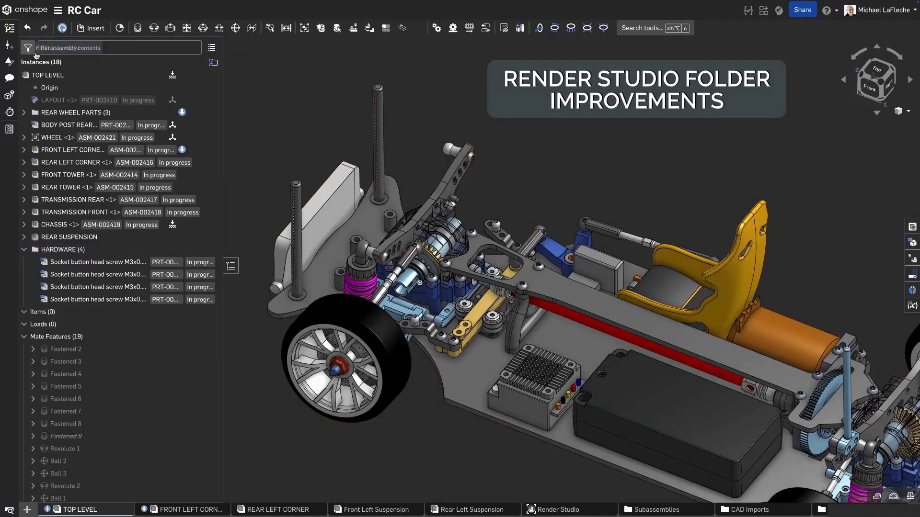
pyautogui.click(27, 48)
pyautogui.write(':folder')
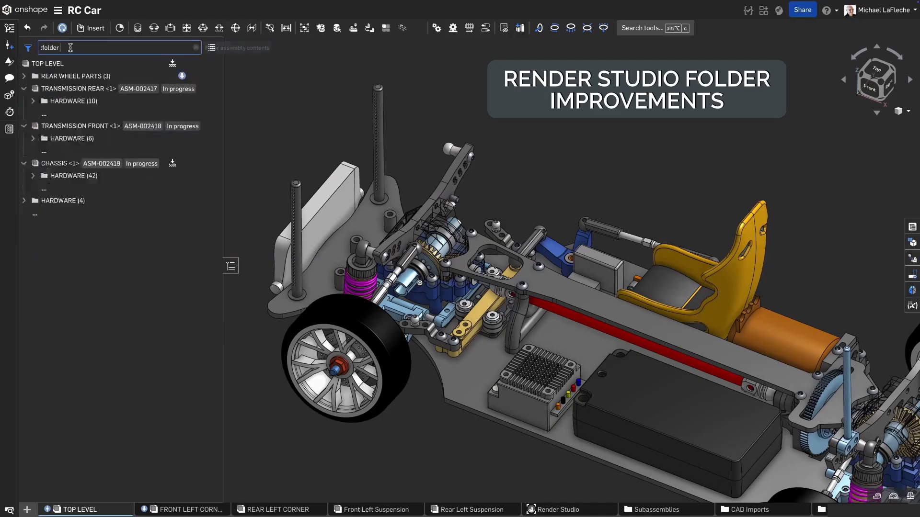
pyautogui.moveTo(196, 47)
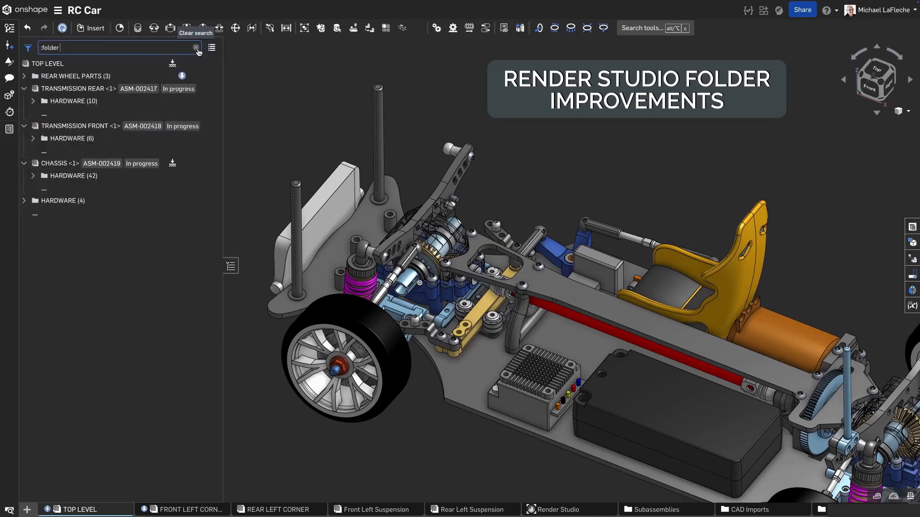
pyautogui.click(195, 48)
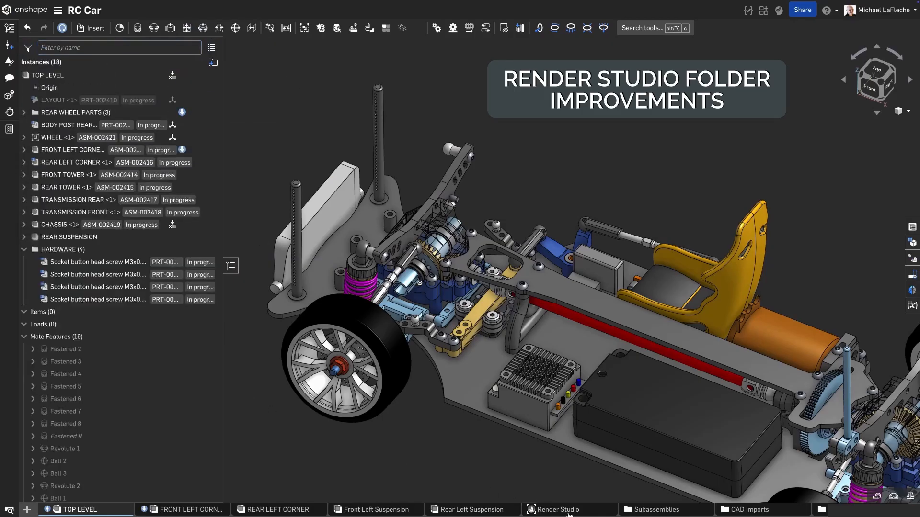
pyautogui.click(556, 509)
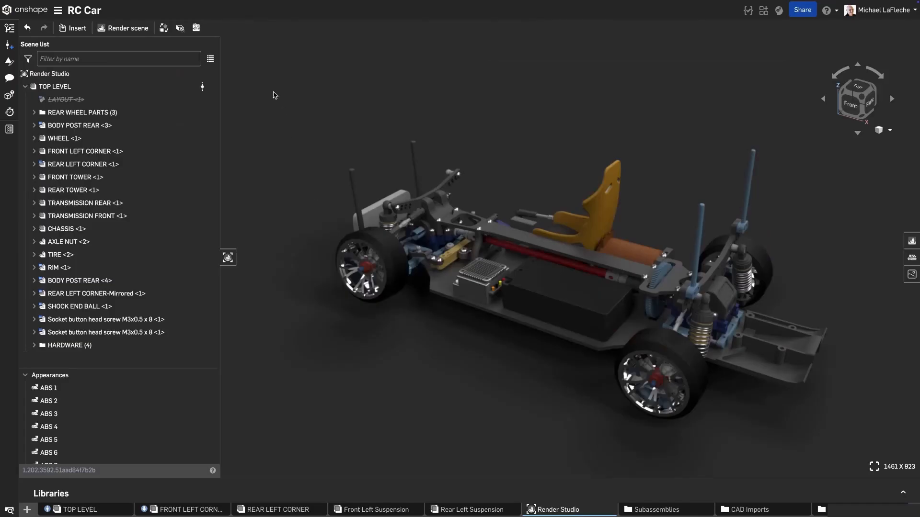
# Filter the scene list with :folder hardware and isolate the selected hardware screws.
pyautogui.click(105, 332)
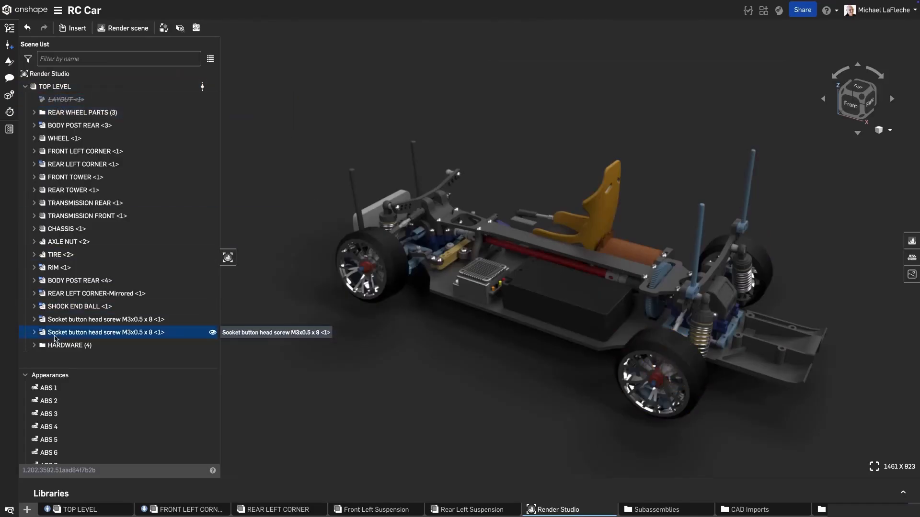
pyautogui.click(69, 344)
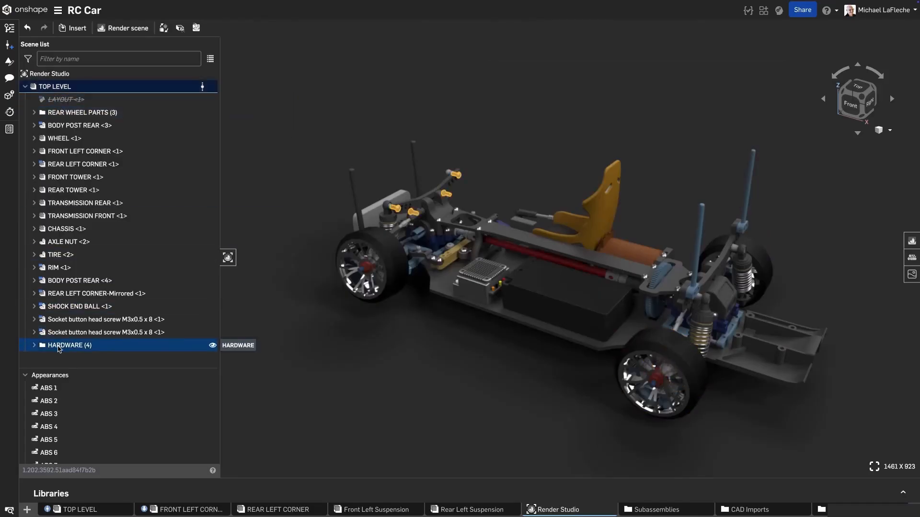
pyautogui.click(27, 58)
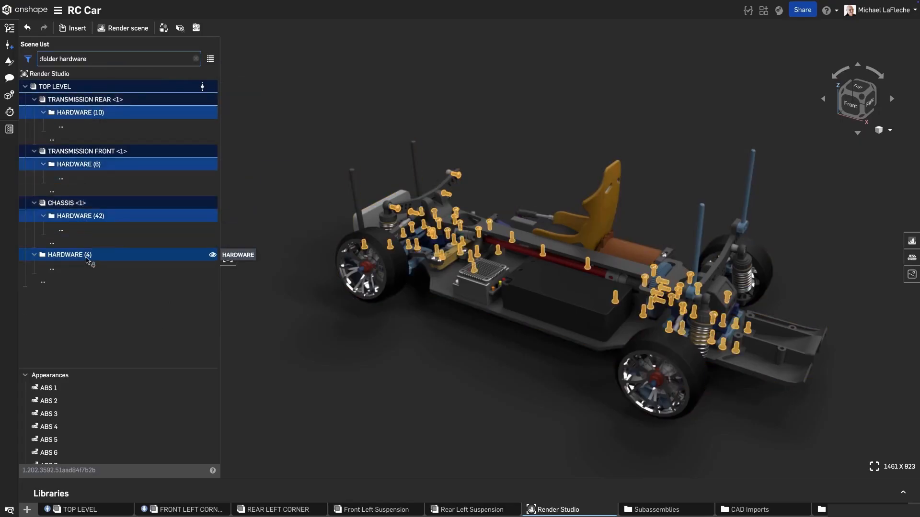
pyautogui.rightClick(69, 255)
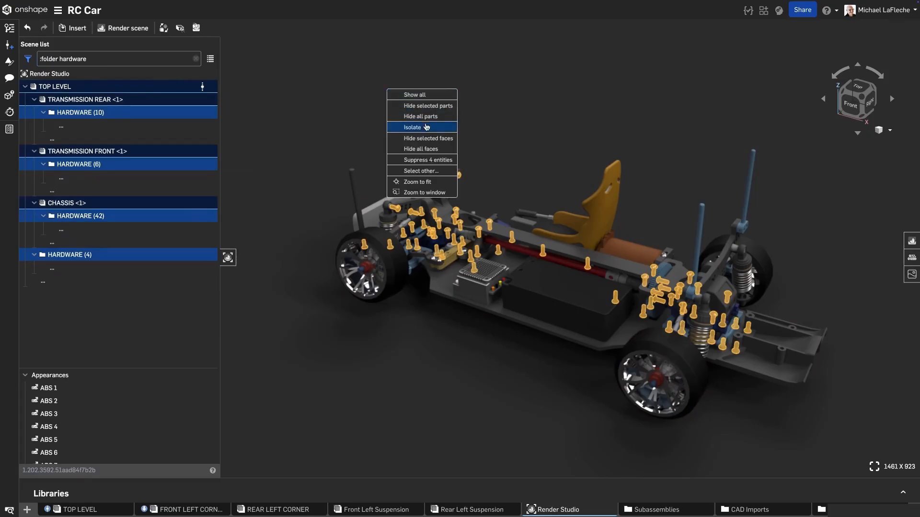
pyautogui.click(413, 128)
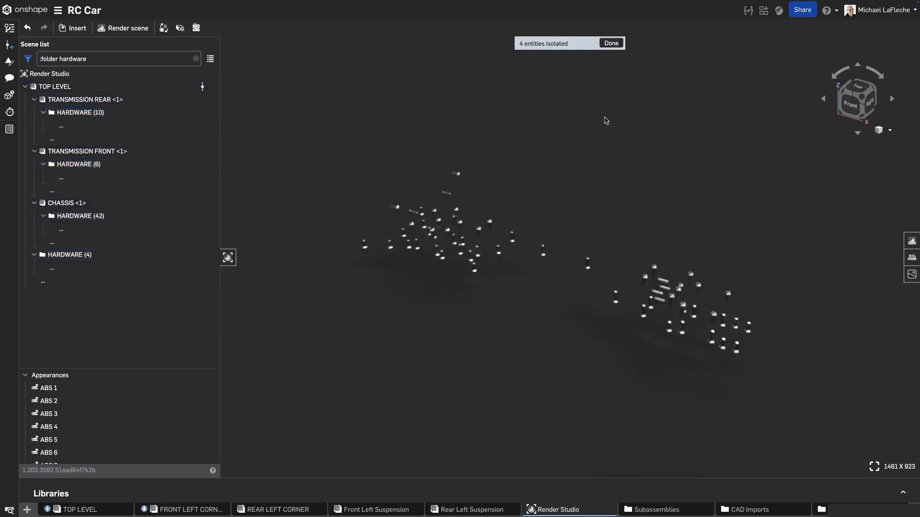
pyautogui.moveTo(600, 56)
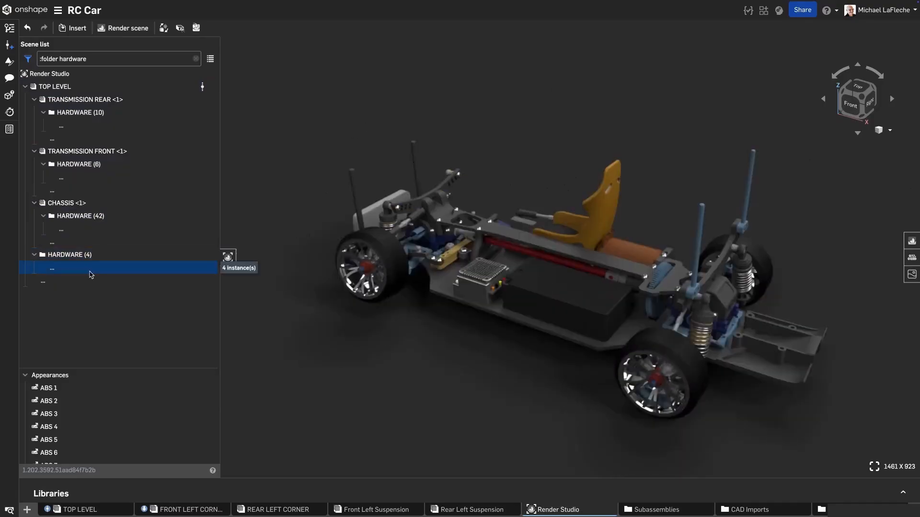
# Isolate the HARDWARE (4) folder in the Render Studio view.
pyautogui.rightClick(69, 255)
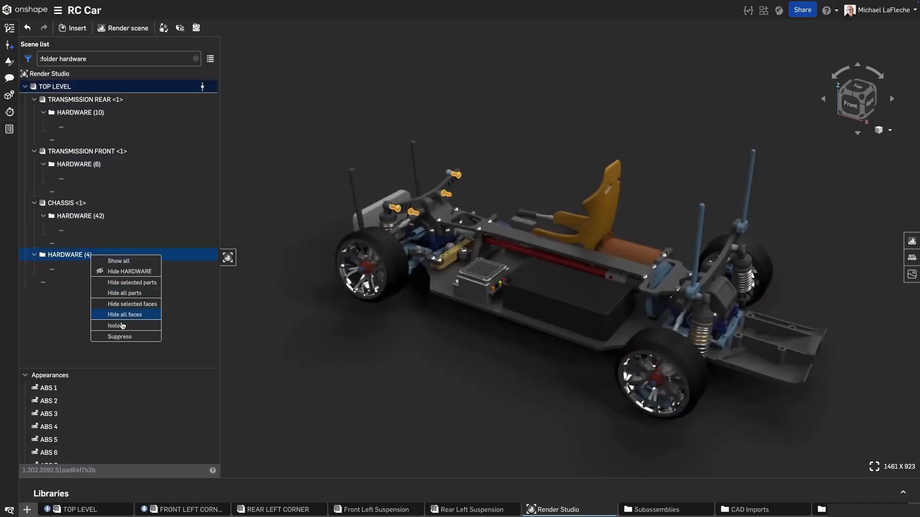
pyautogui.click(120, 337)
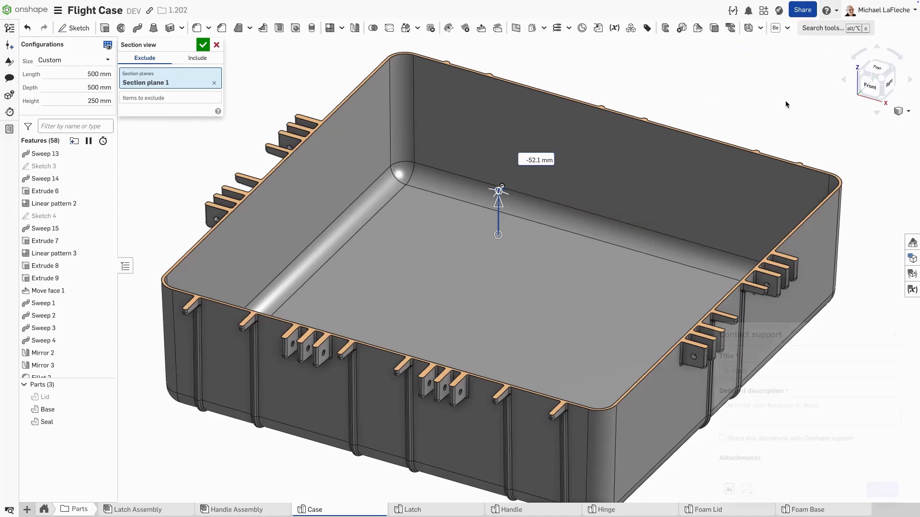
# Title the support request 'Materials question' and capture the Flight Case window as a screenshot attachment.
pyautogui.write('M')
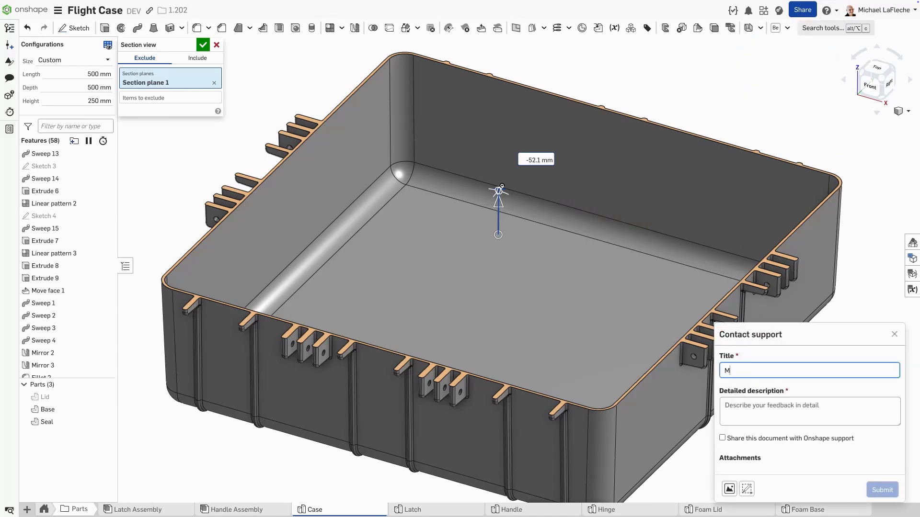
pyautogui.write('aterials question')
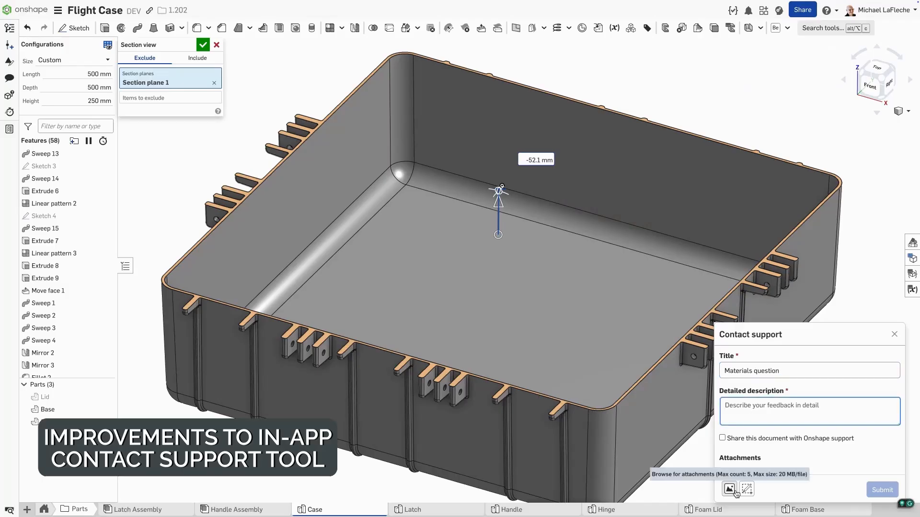
pyautogui.click(729, 489)
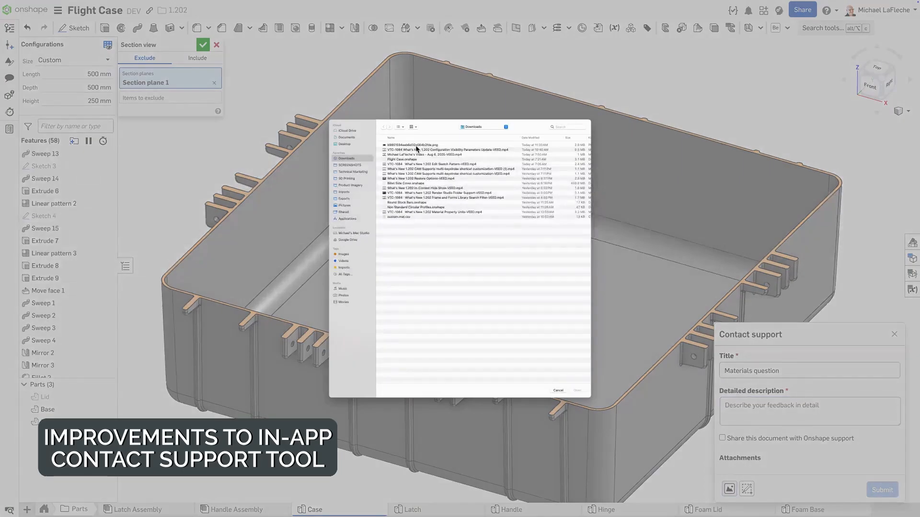
pyautogui.click(575, 390)
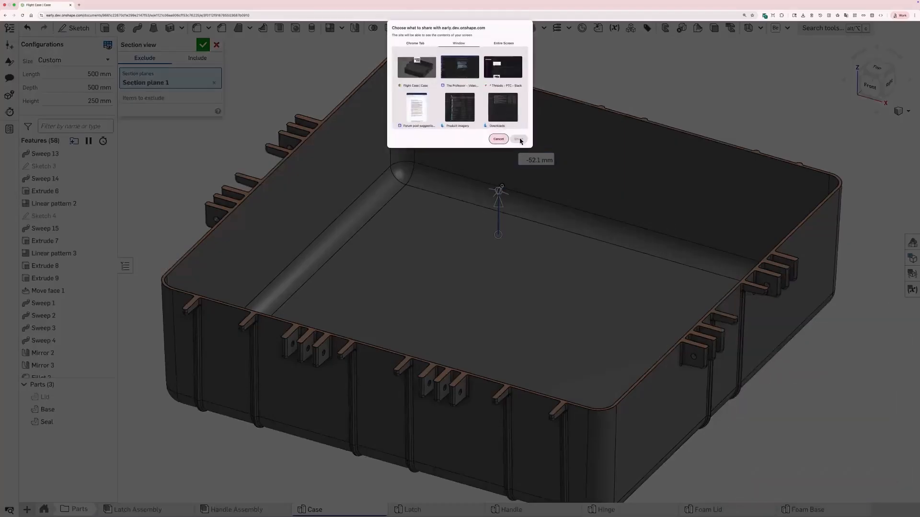
pyautogui.click(416, 66)
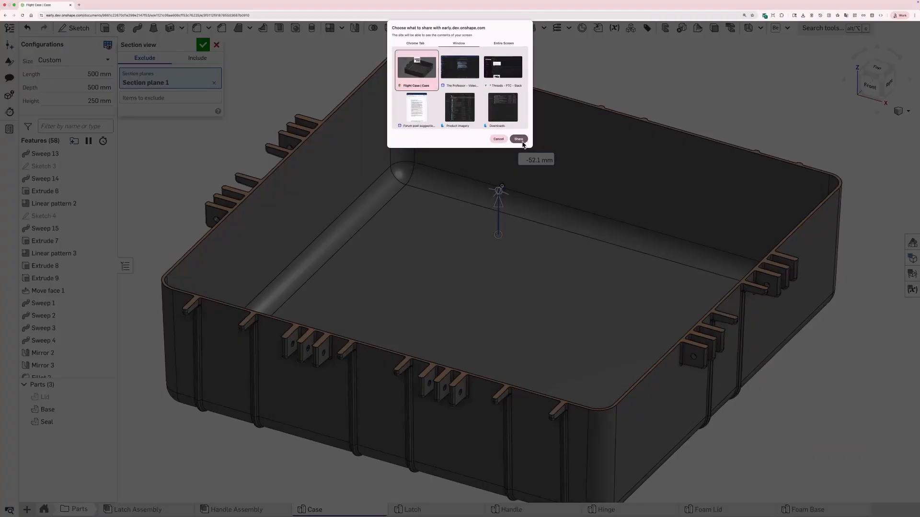
pyautogui.click(517, 138)
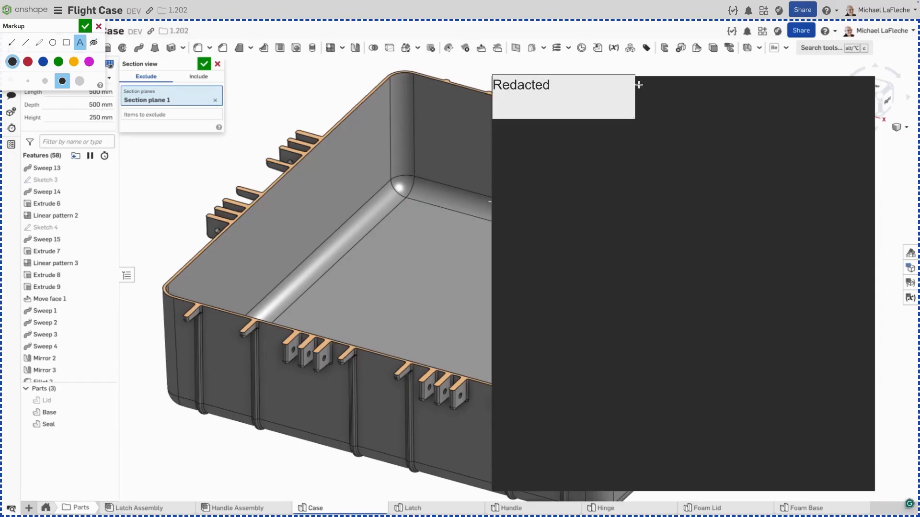
# Place the Redacted label, add arrows, and draw a freehand circle around the case side tabs.
pyautogui.click(42, 61)
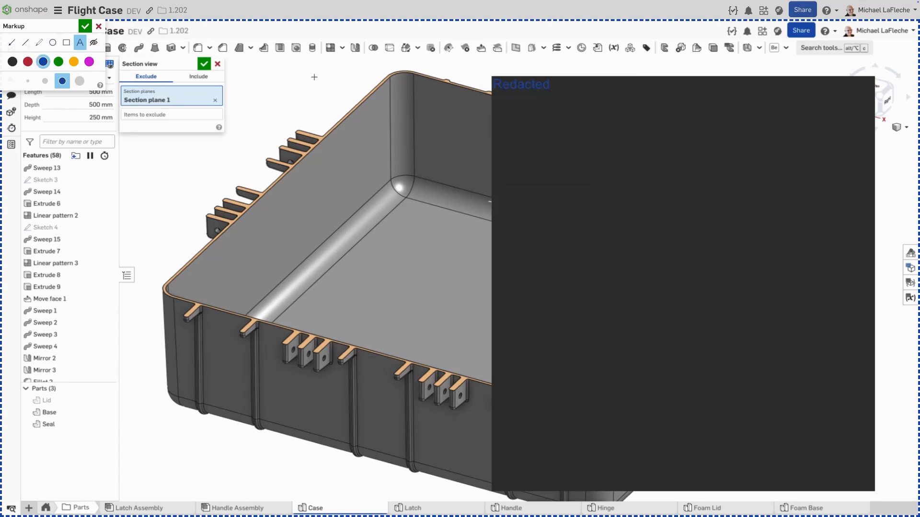
pyautogui.click(10, 42)
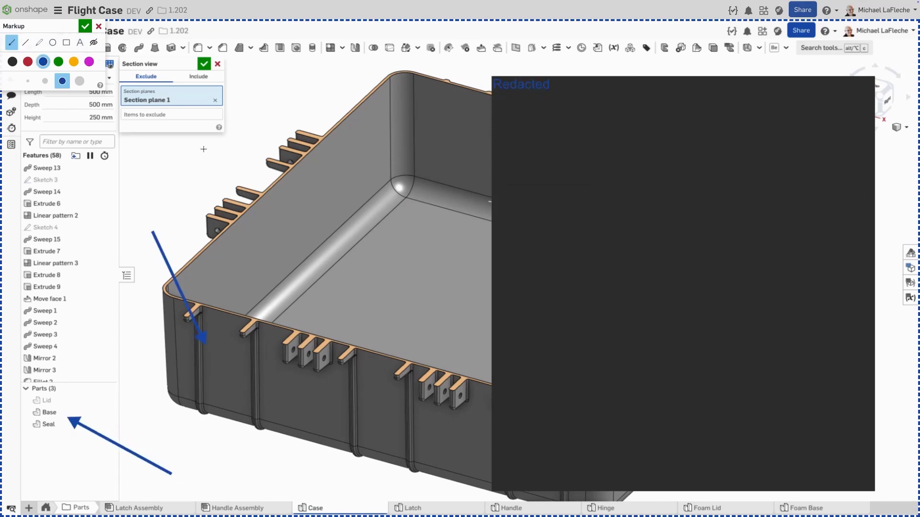
pyautogui.click(38, 42)
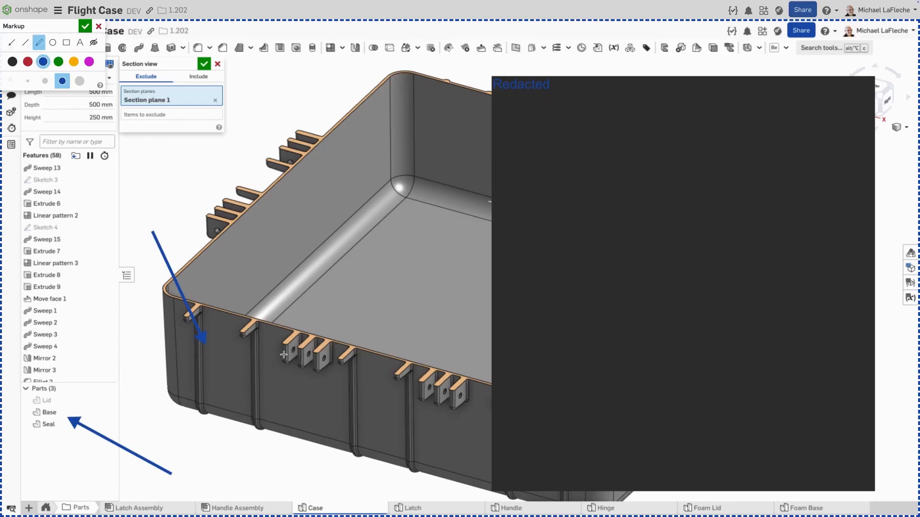
pyautogui.moveTo(241, 325); pyautogui.dragTo(328, 364)
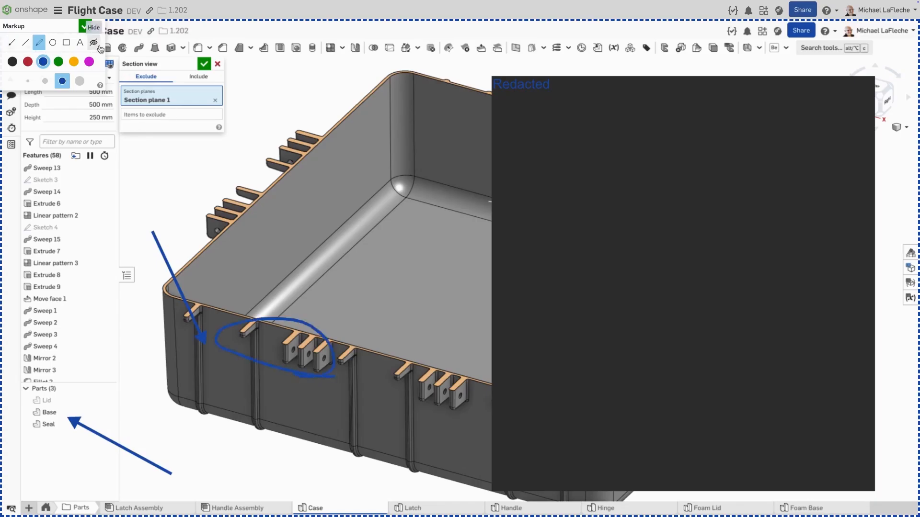